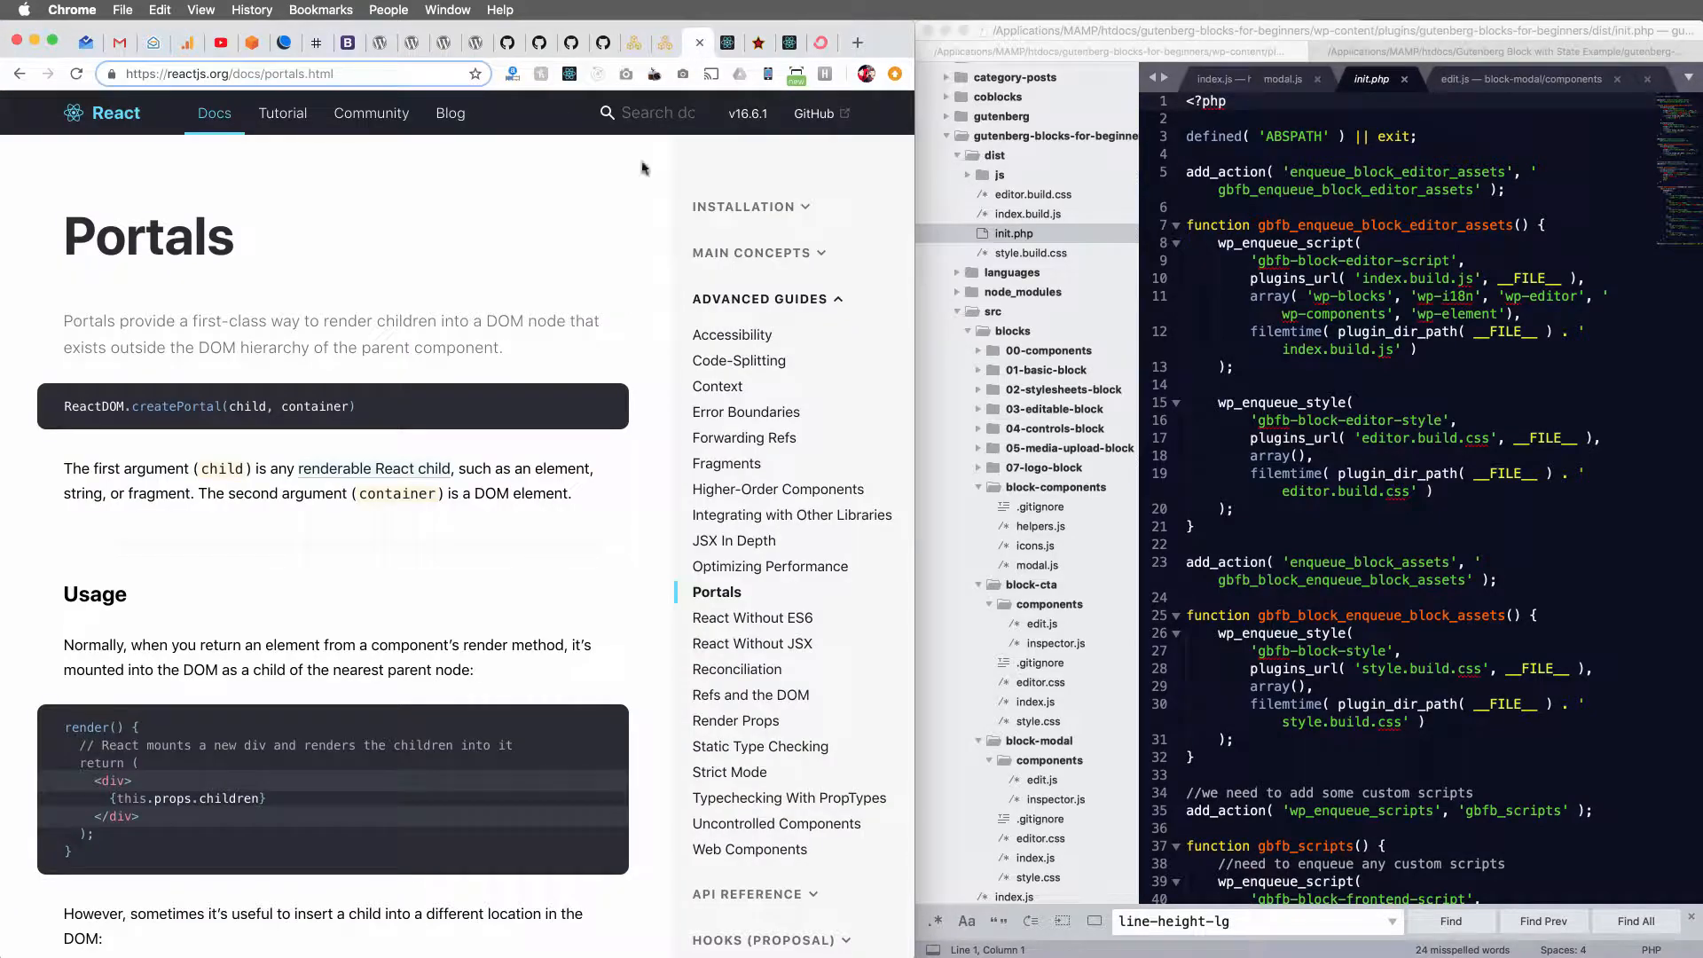
mouse_move(548, 573)
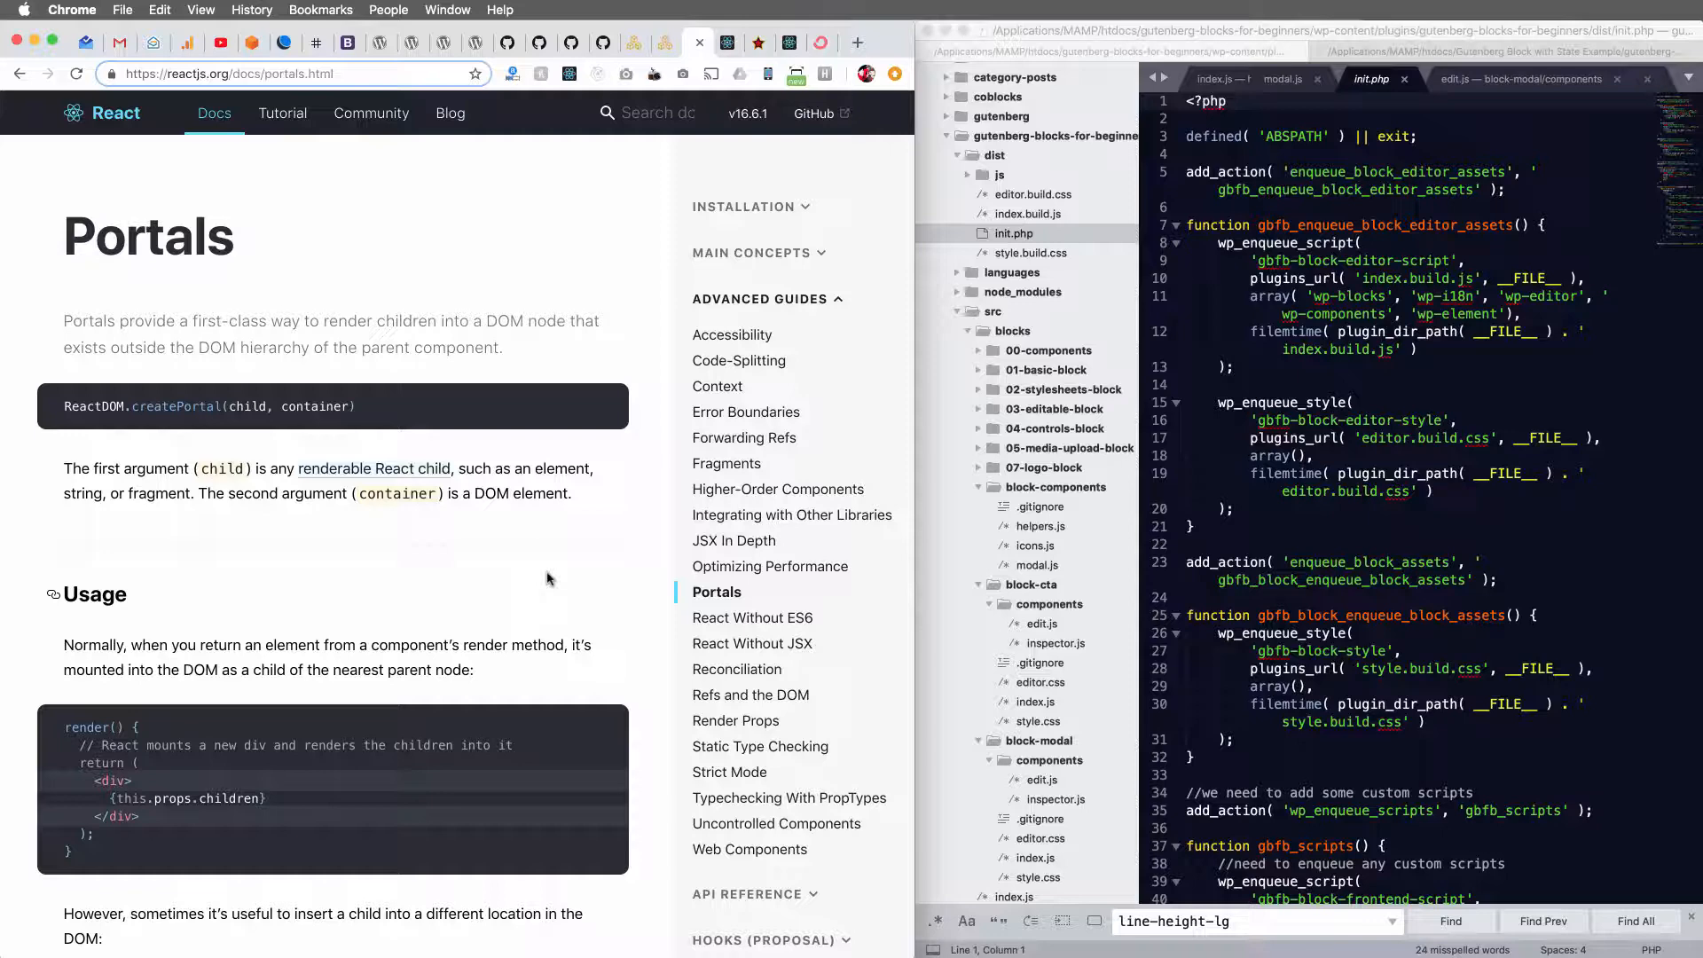
mouse_move(587, 562)
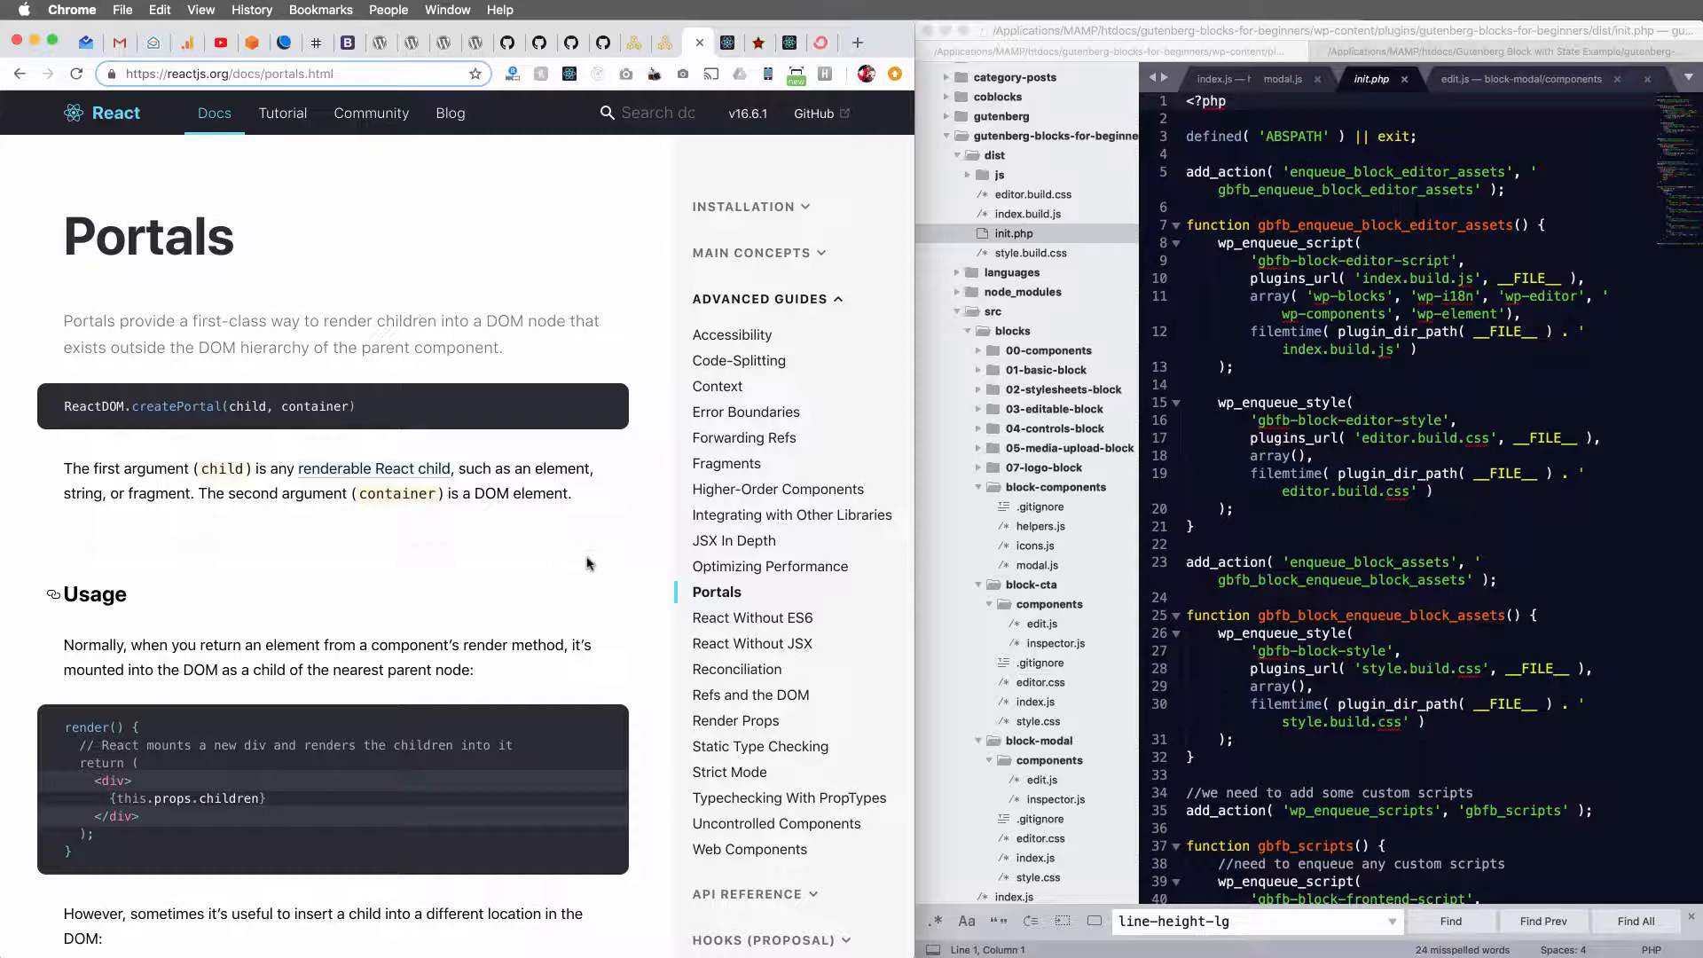
mouse_move(612, 582)
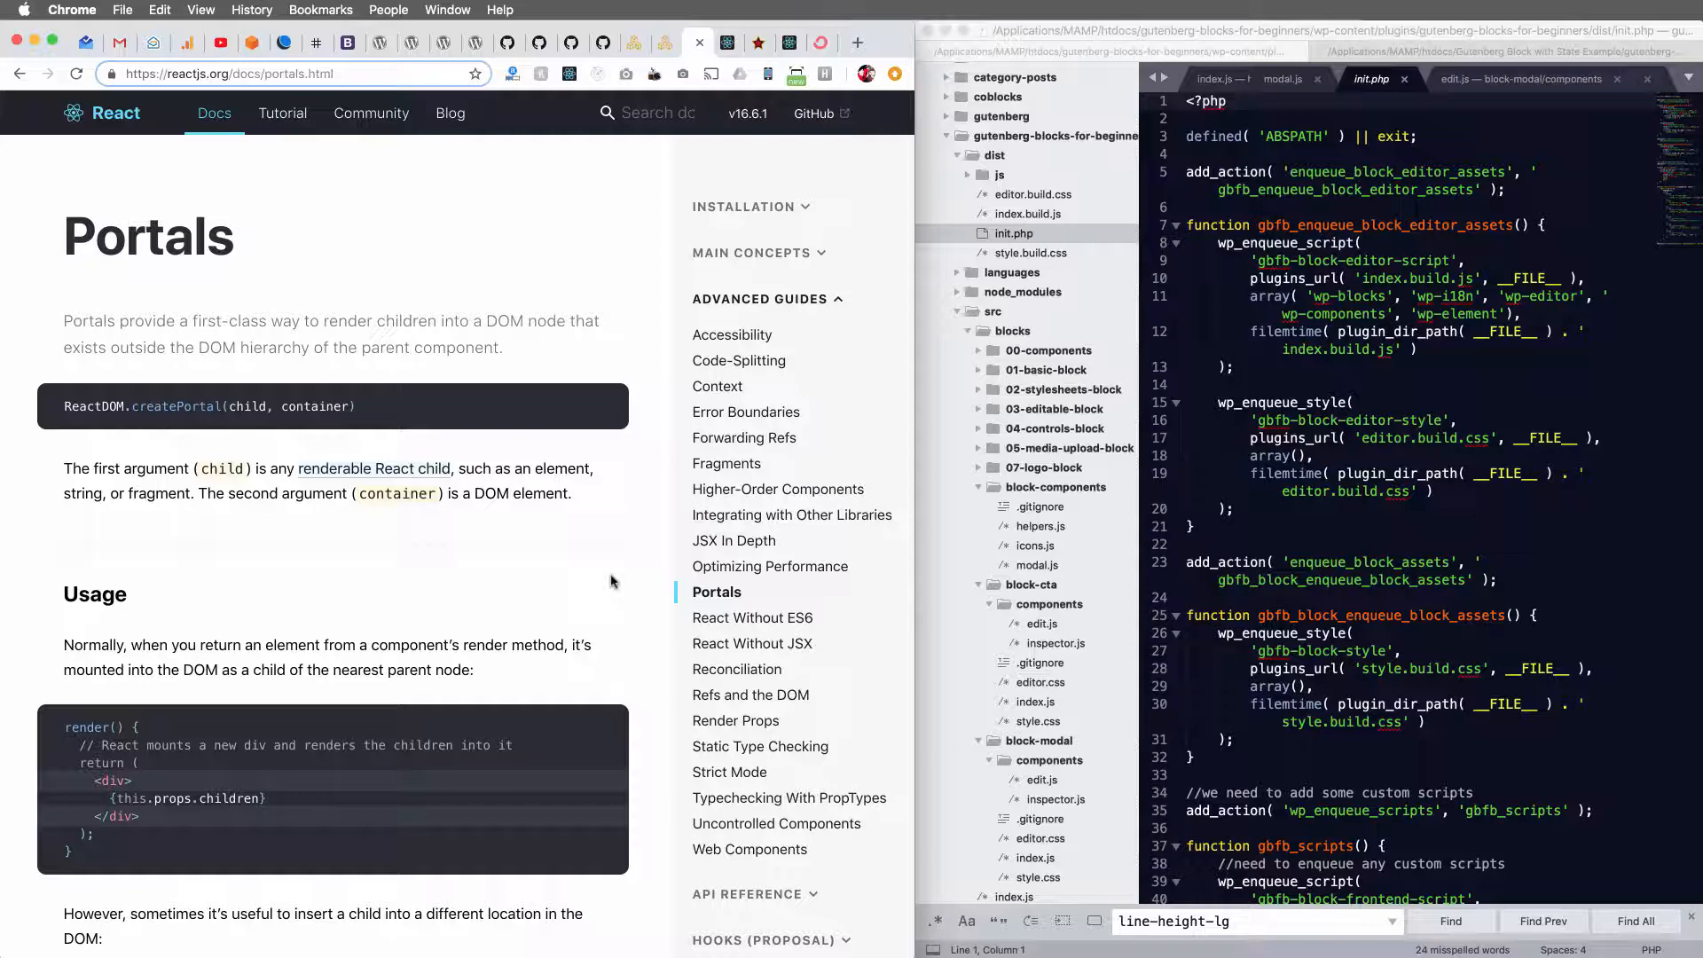
Select the Modal block on the Get Started button to show its settings with Trigger Modal on.
left_click(635, 43)
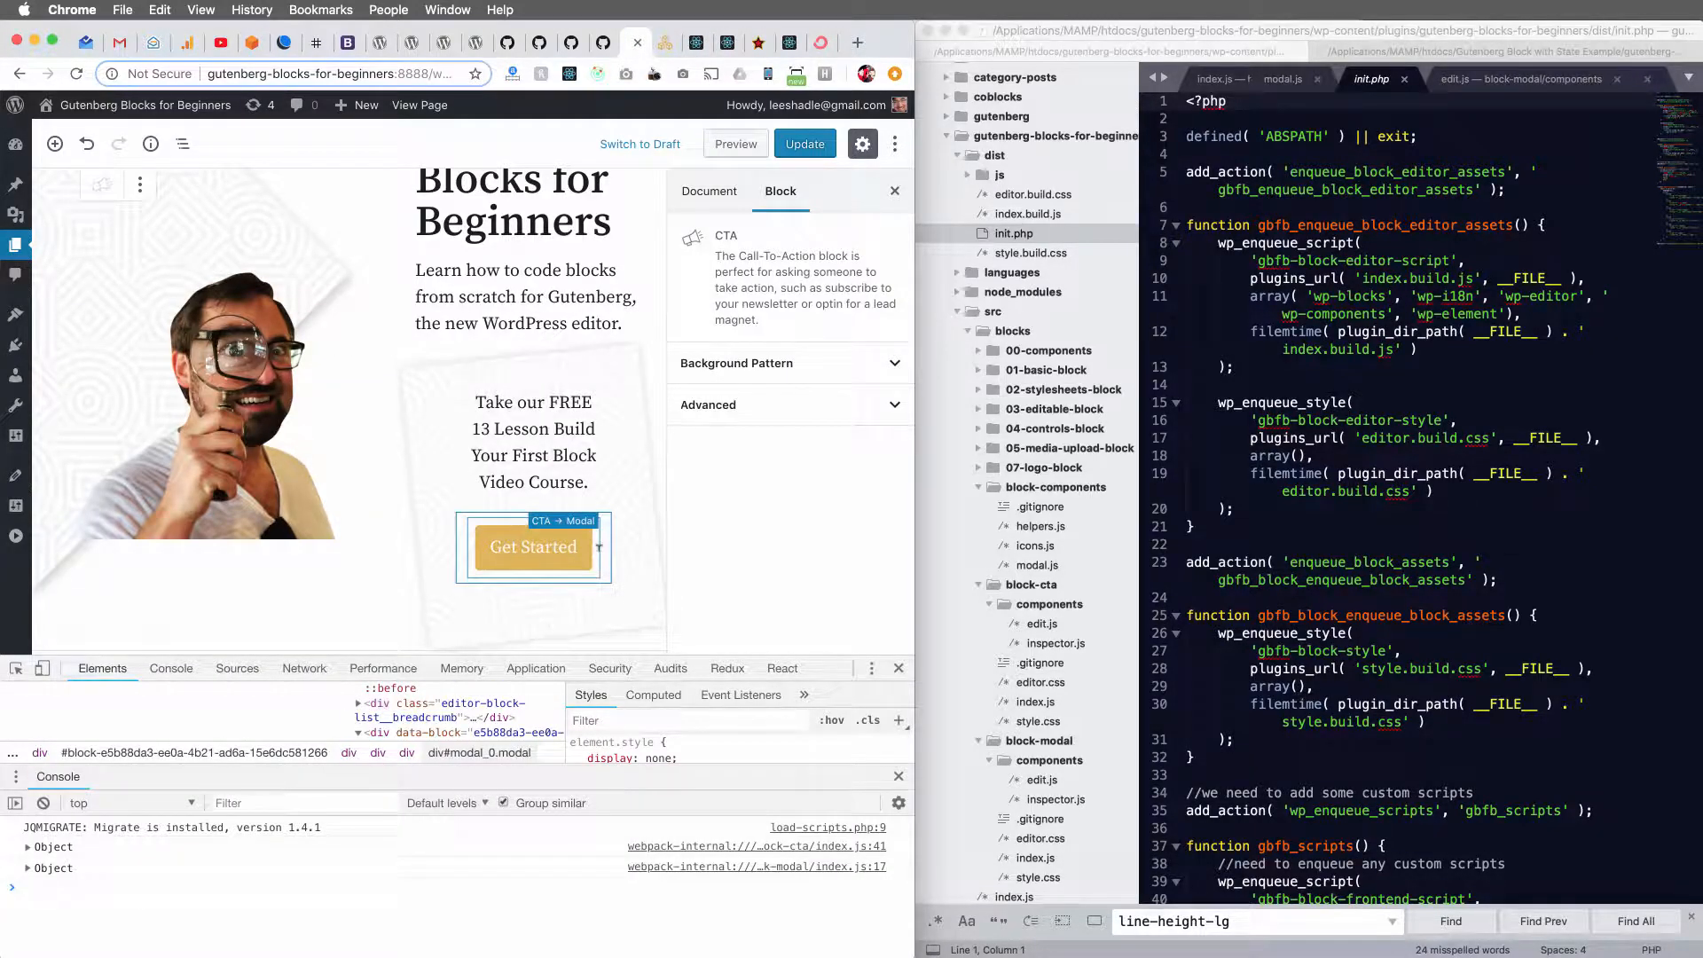
left_click(534, 546)
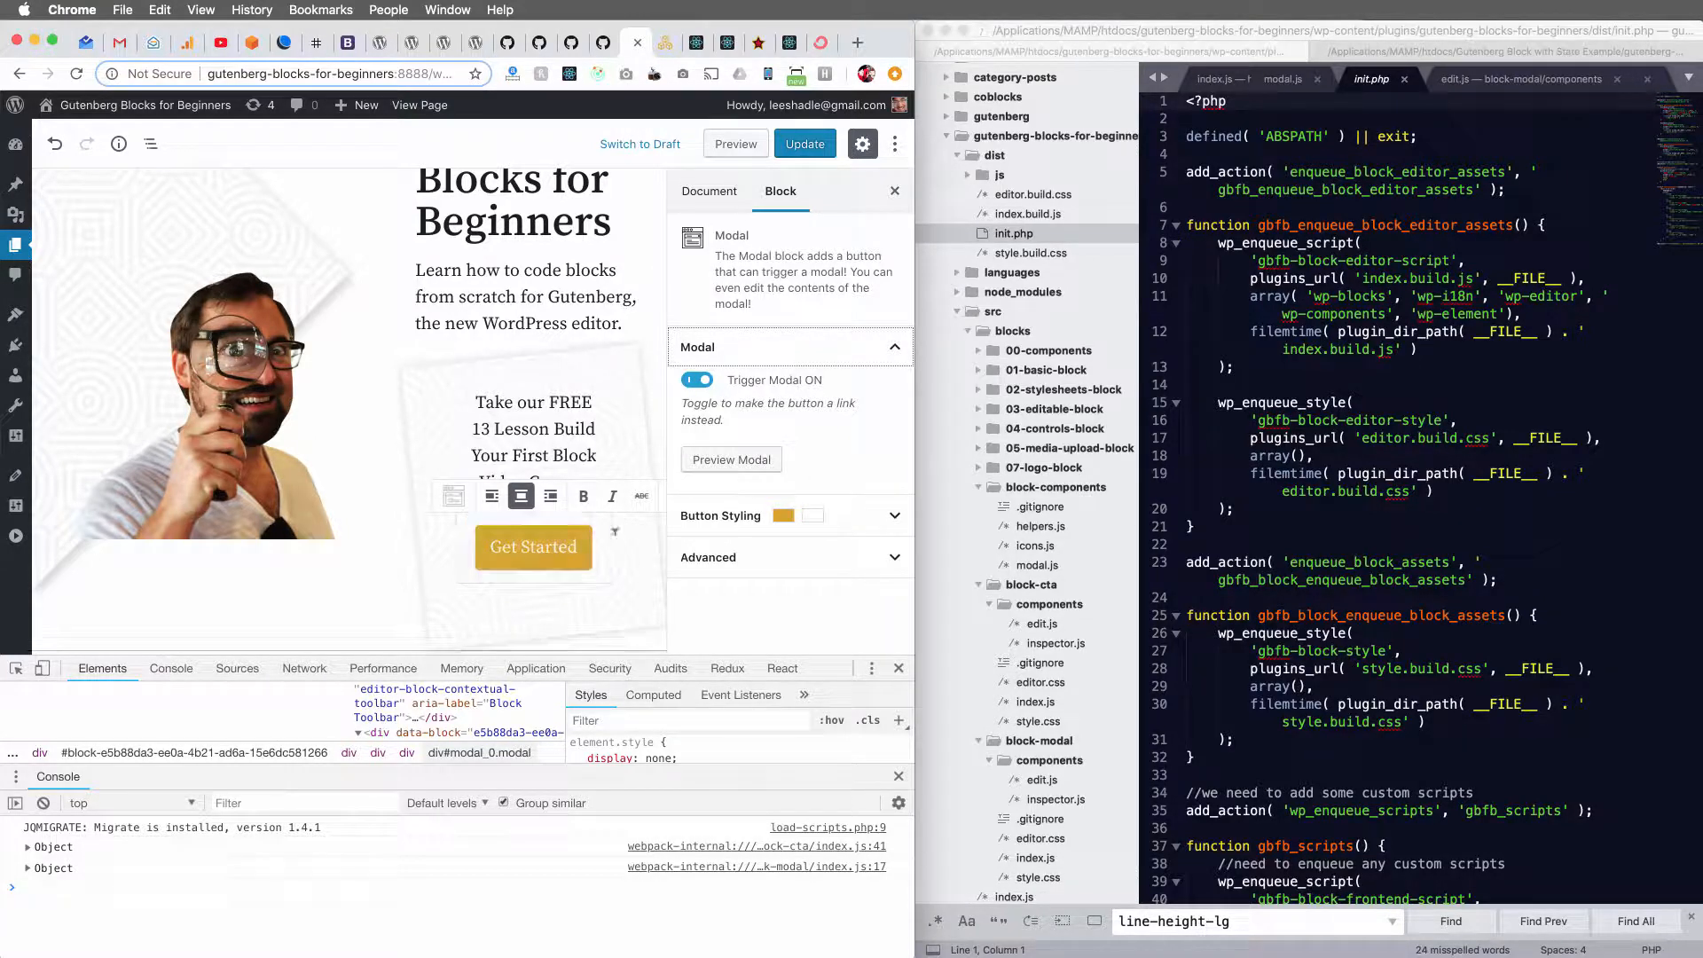
left_click(532, 546)
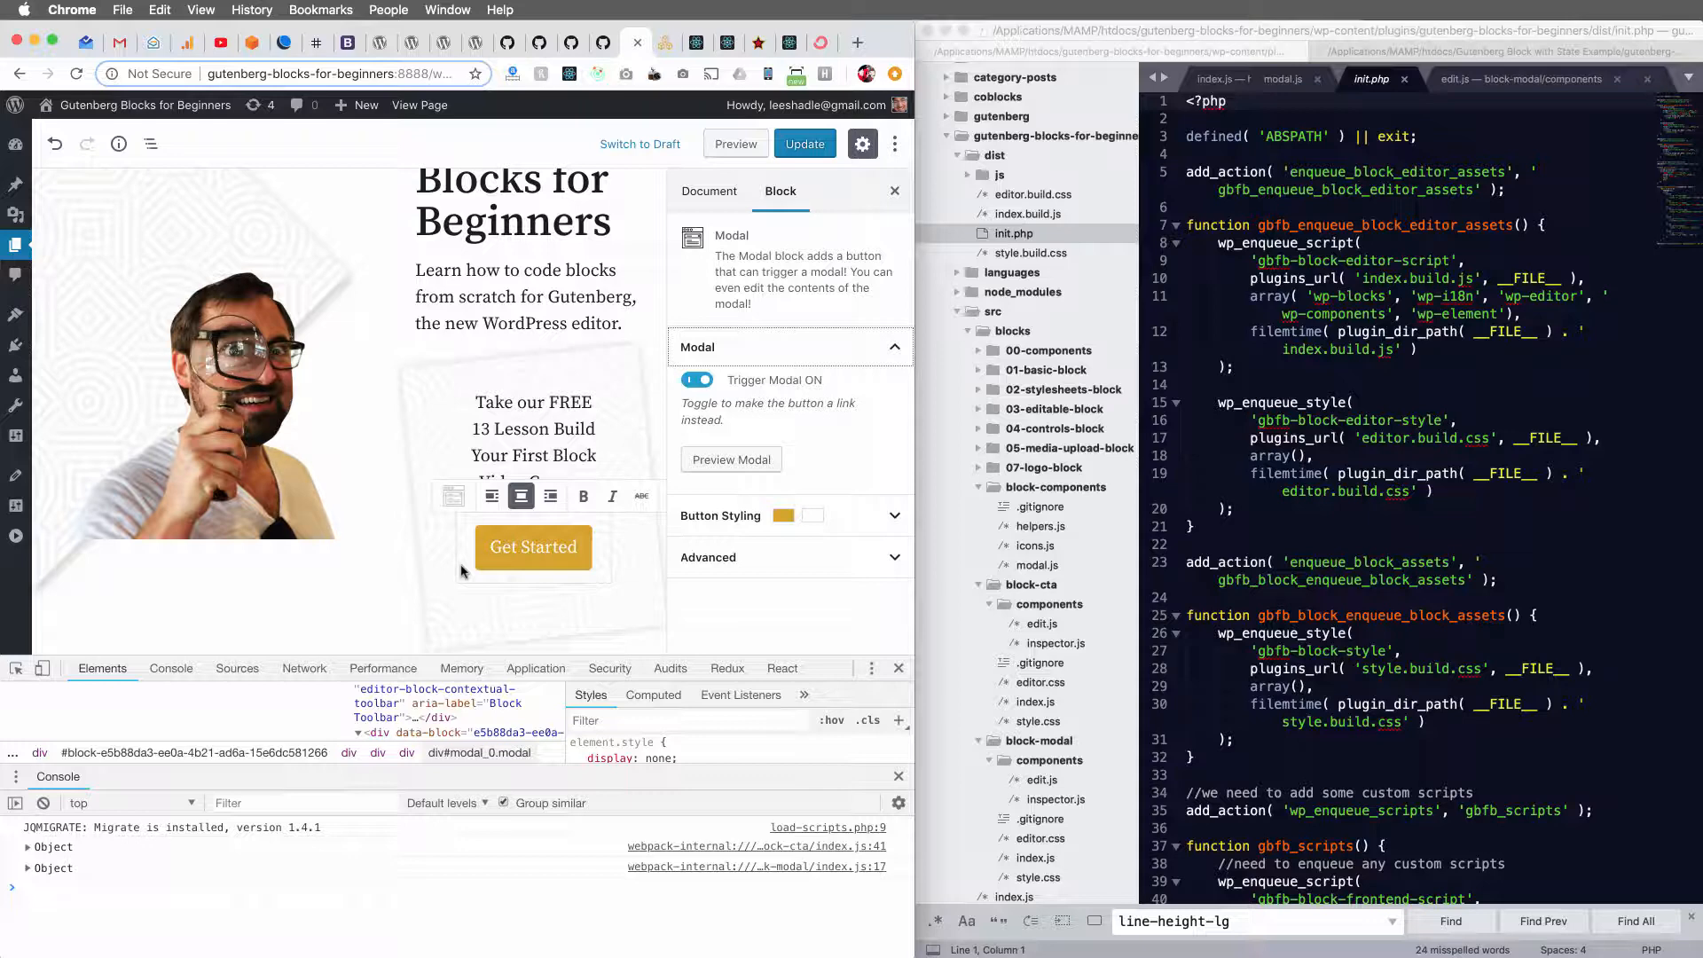
left_click(804, 144)
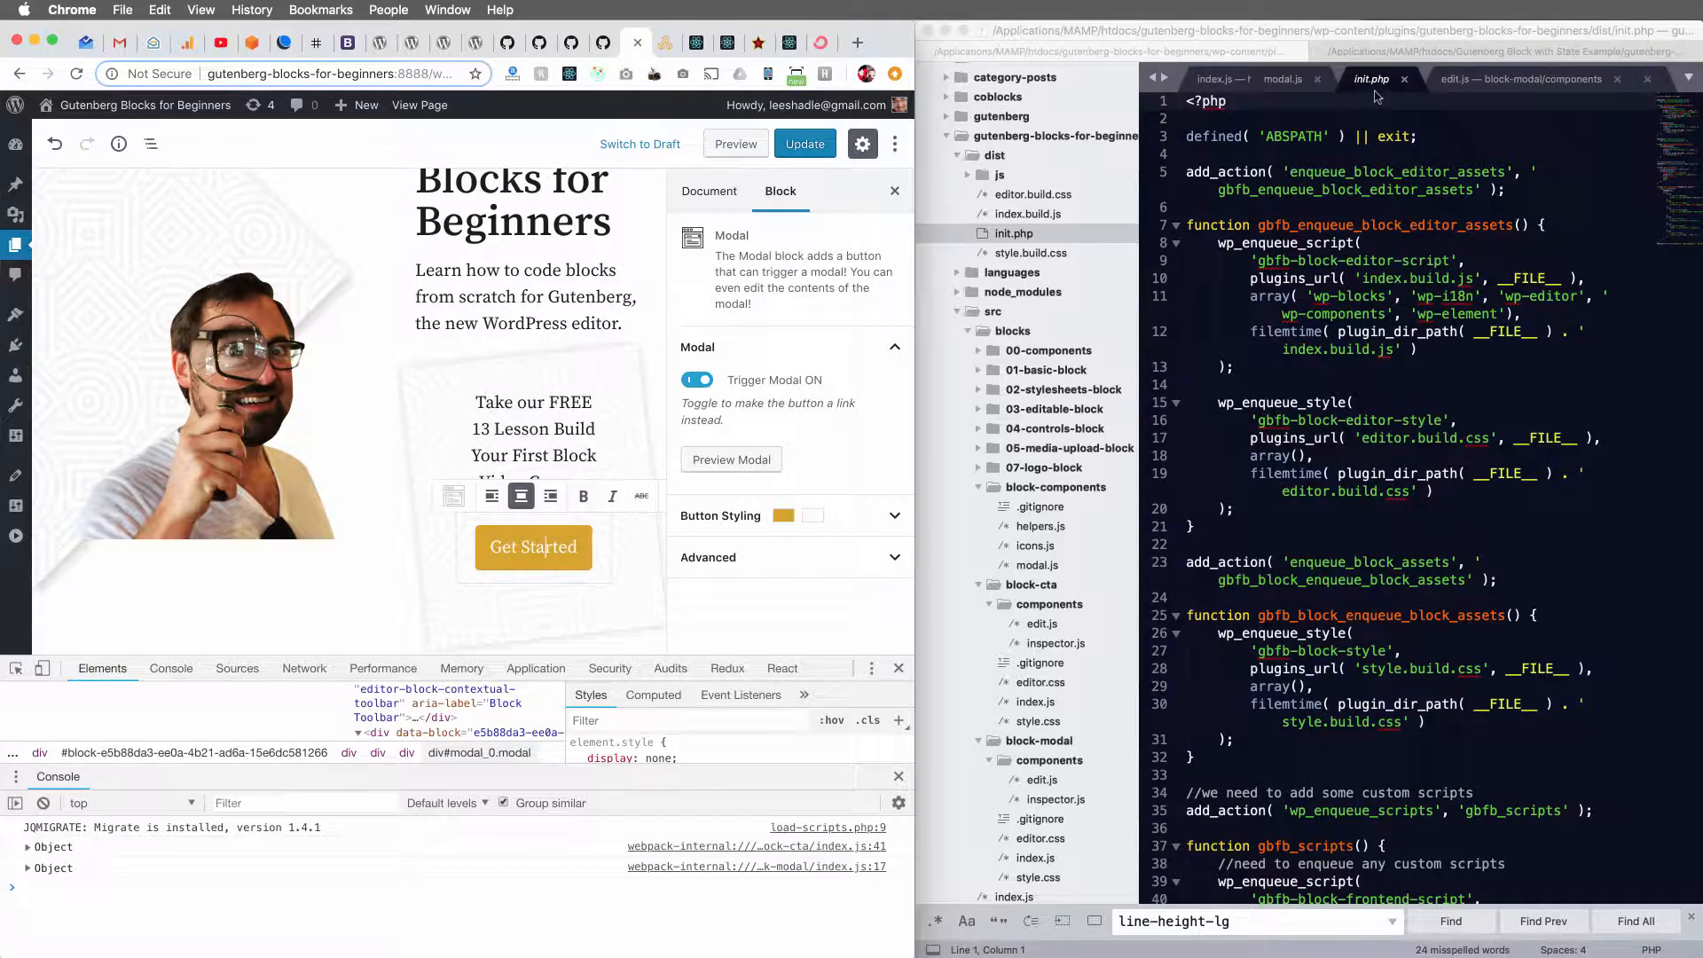
Bring up block-components/modal.js showing the Modal component's render markup, then launch the modal preview.
left_click(1520, 78)
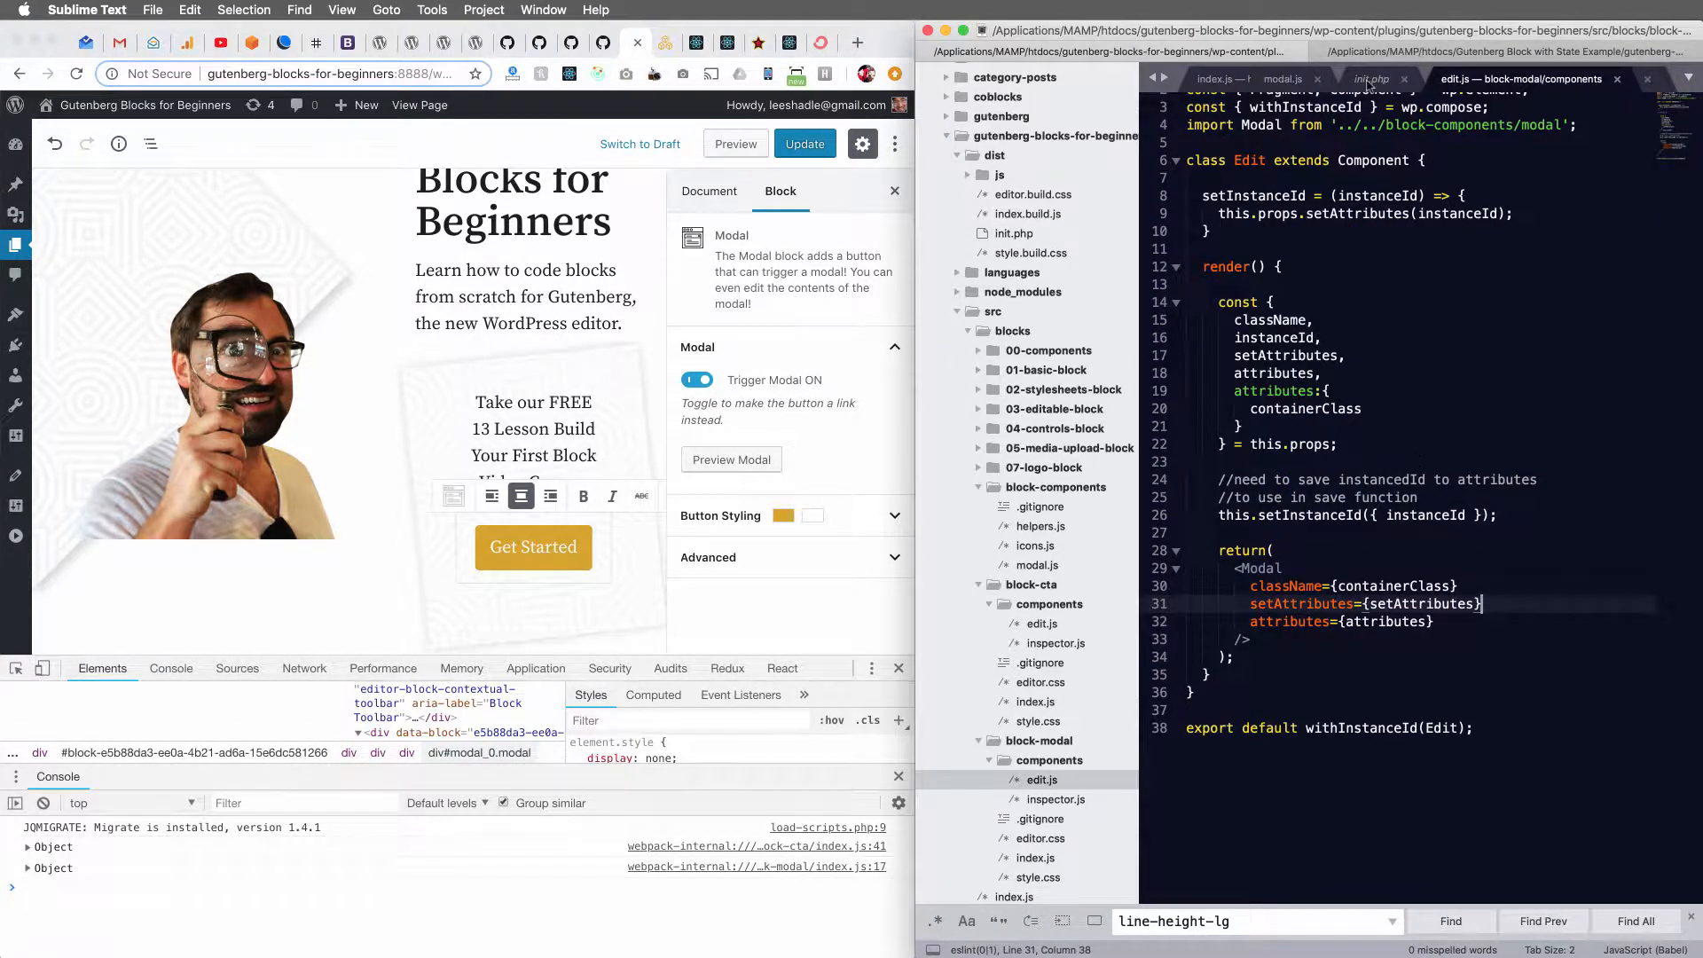
left_click(1282, 78)
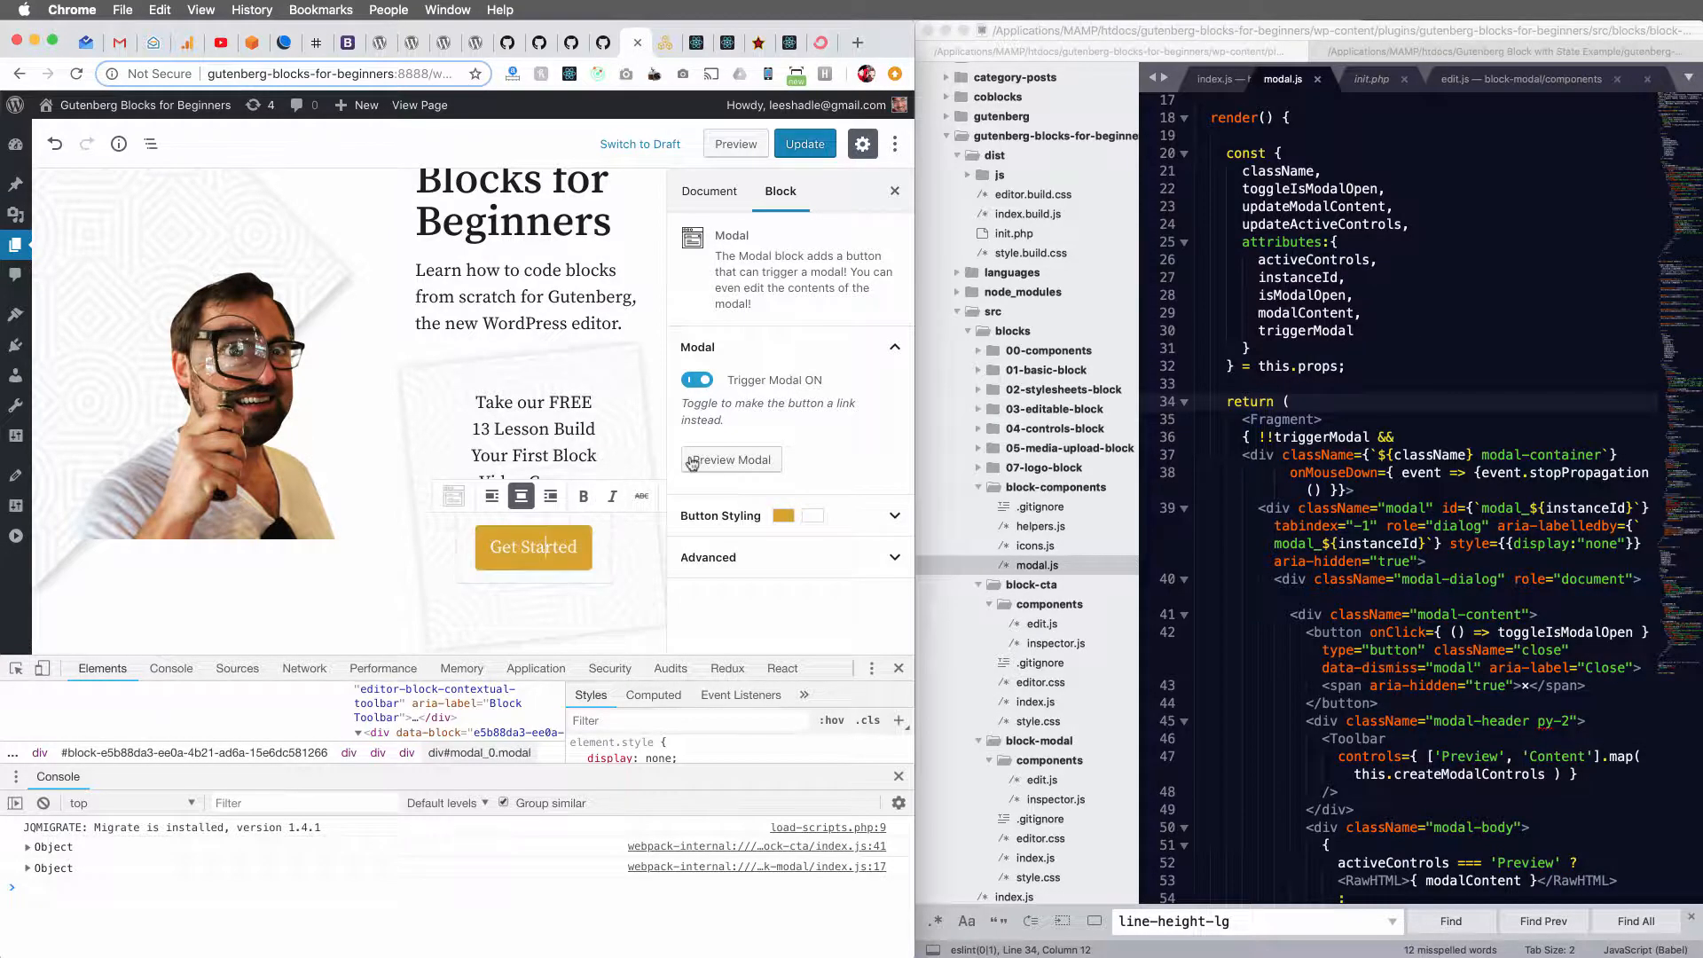
left_click(729, 460)
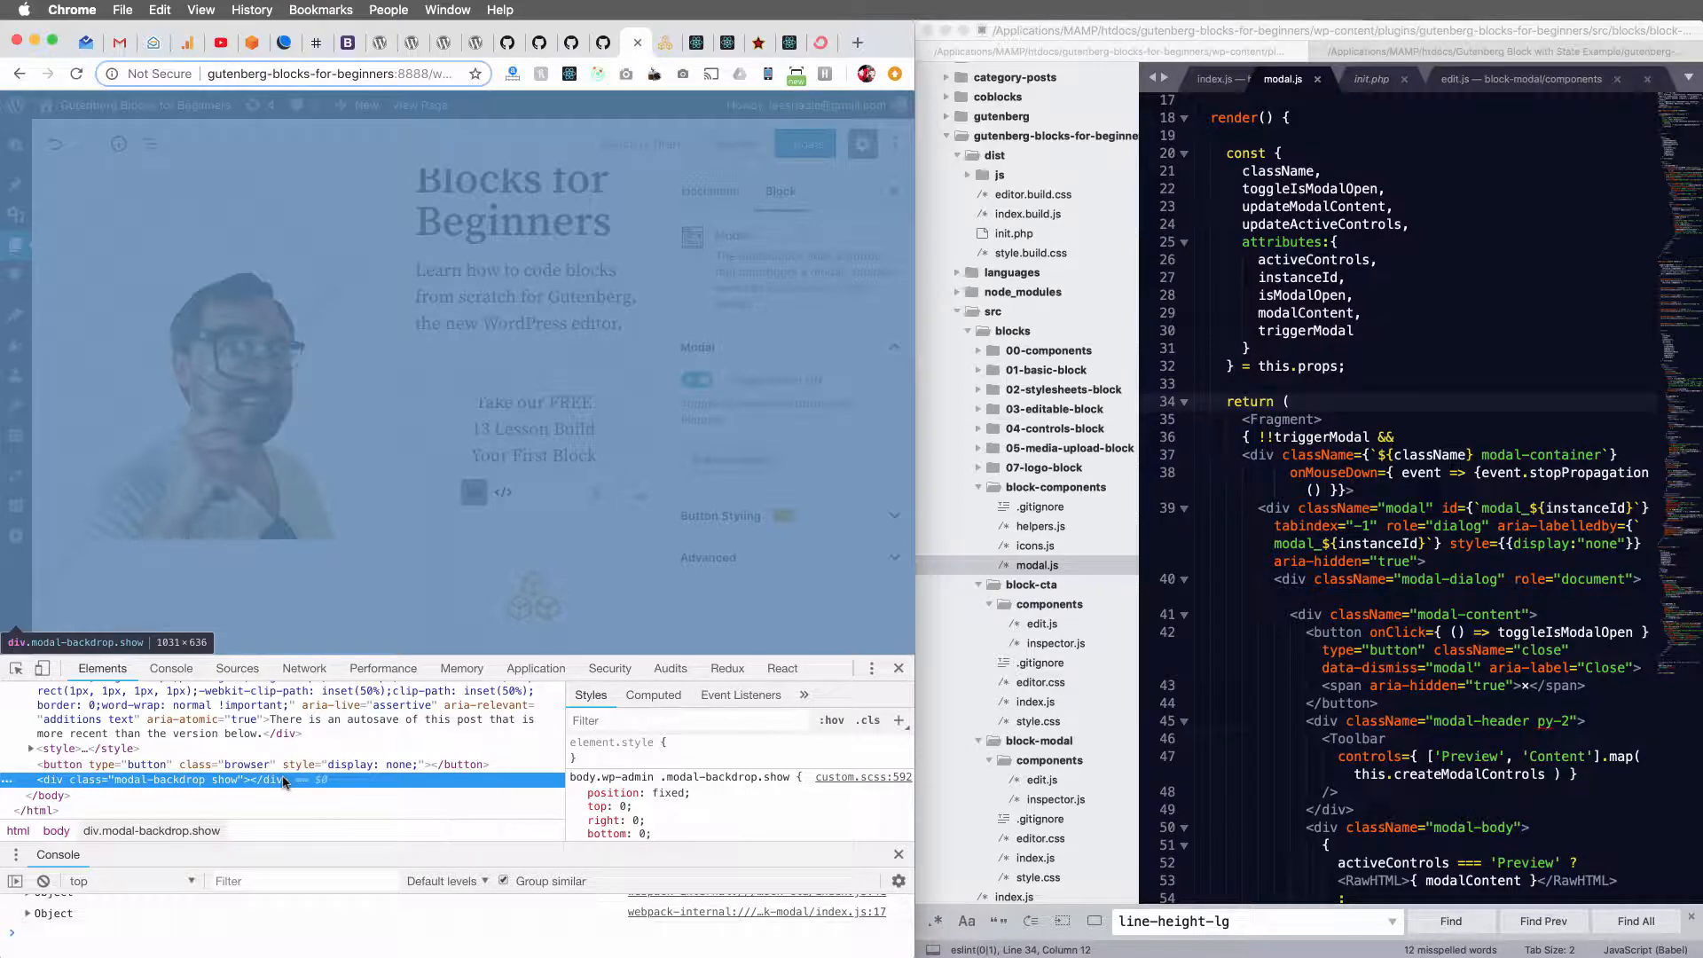
Inspect the modal-backdrop element of the open preview in DevTools Elements.
left_click(696, 380)
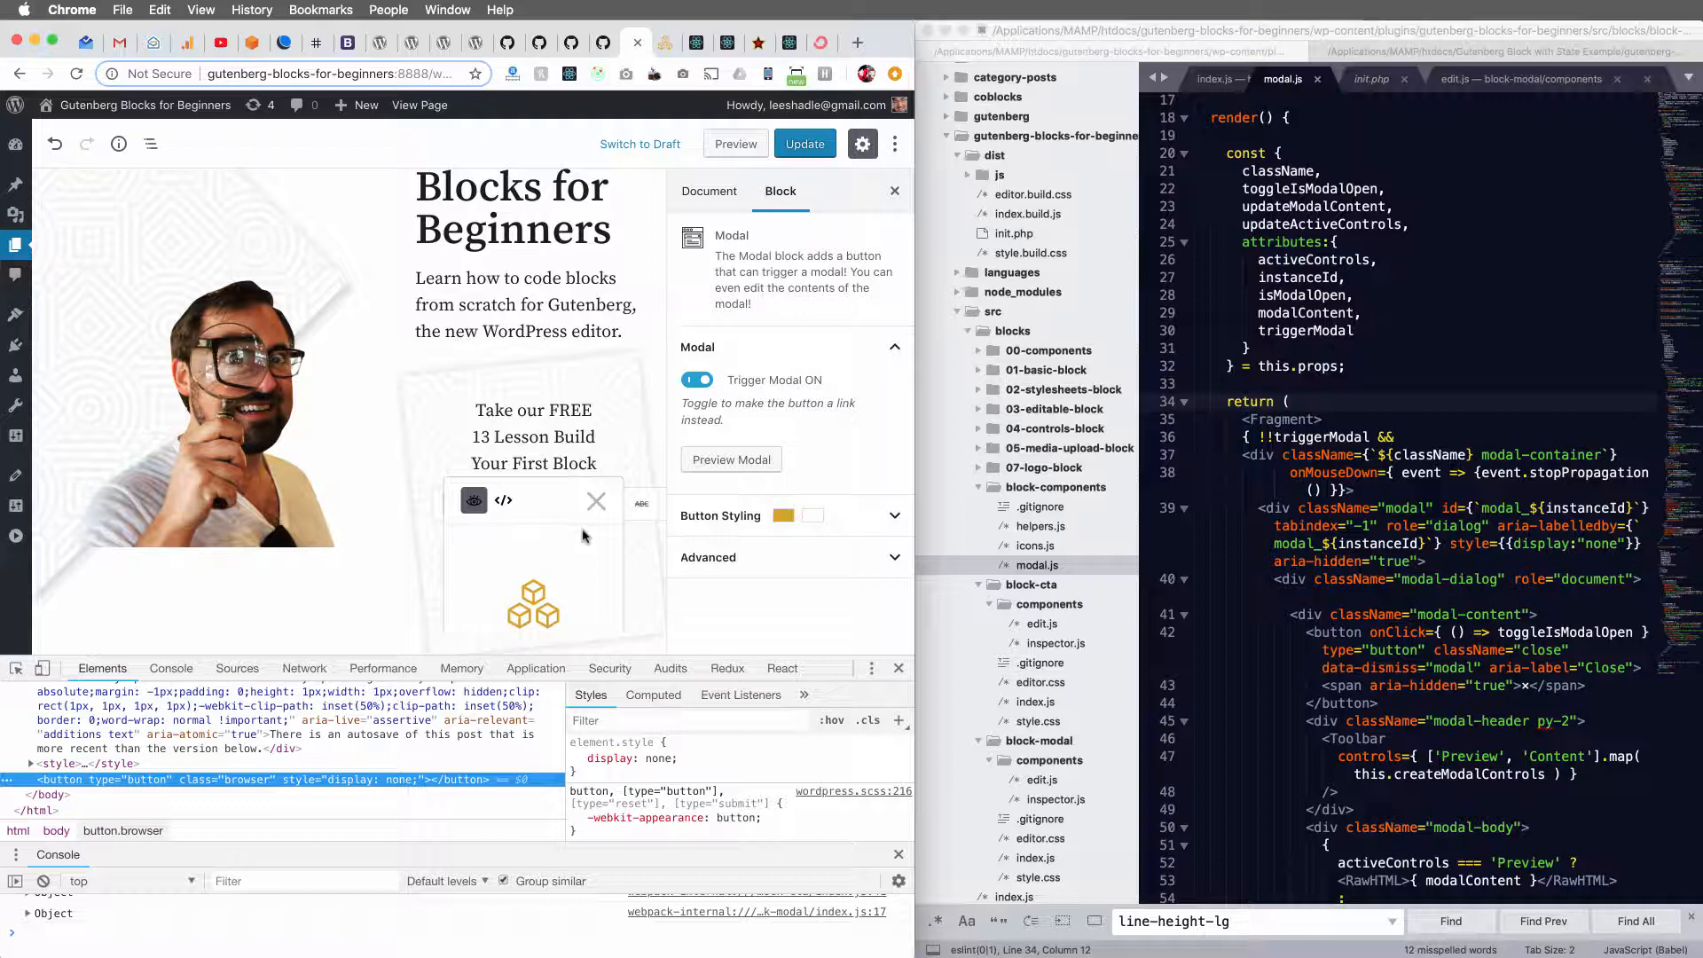
mouse_move(598, 543)
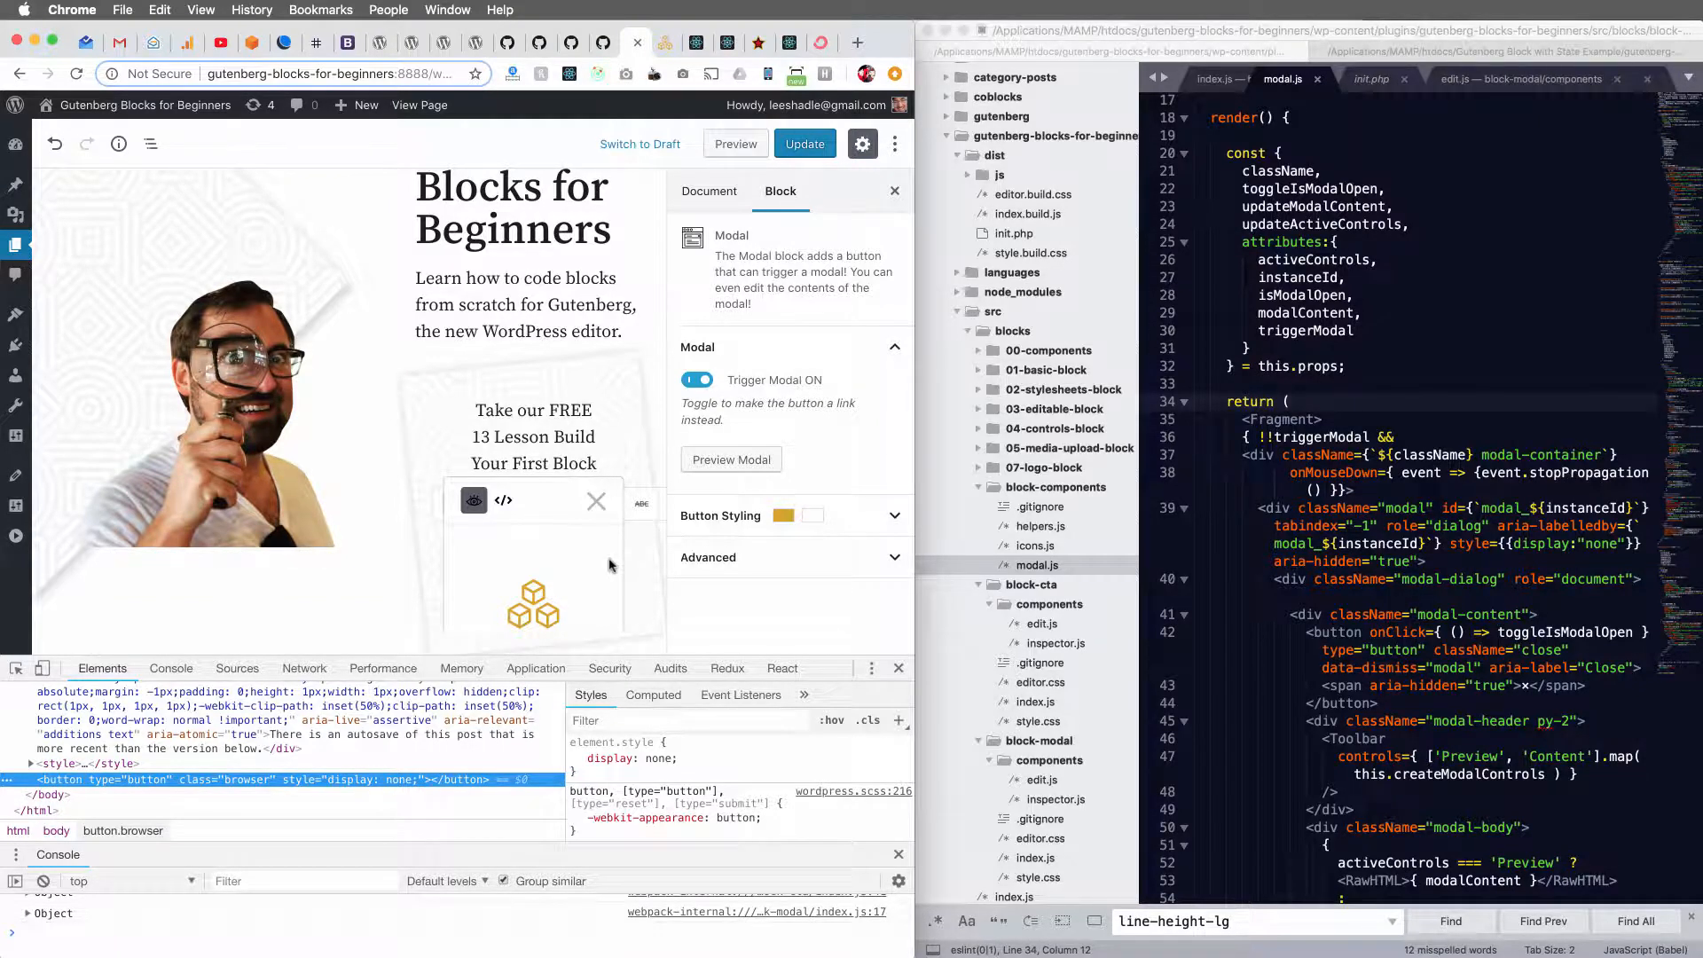
mouse_move(608, 575)
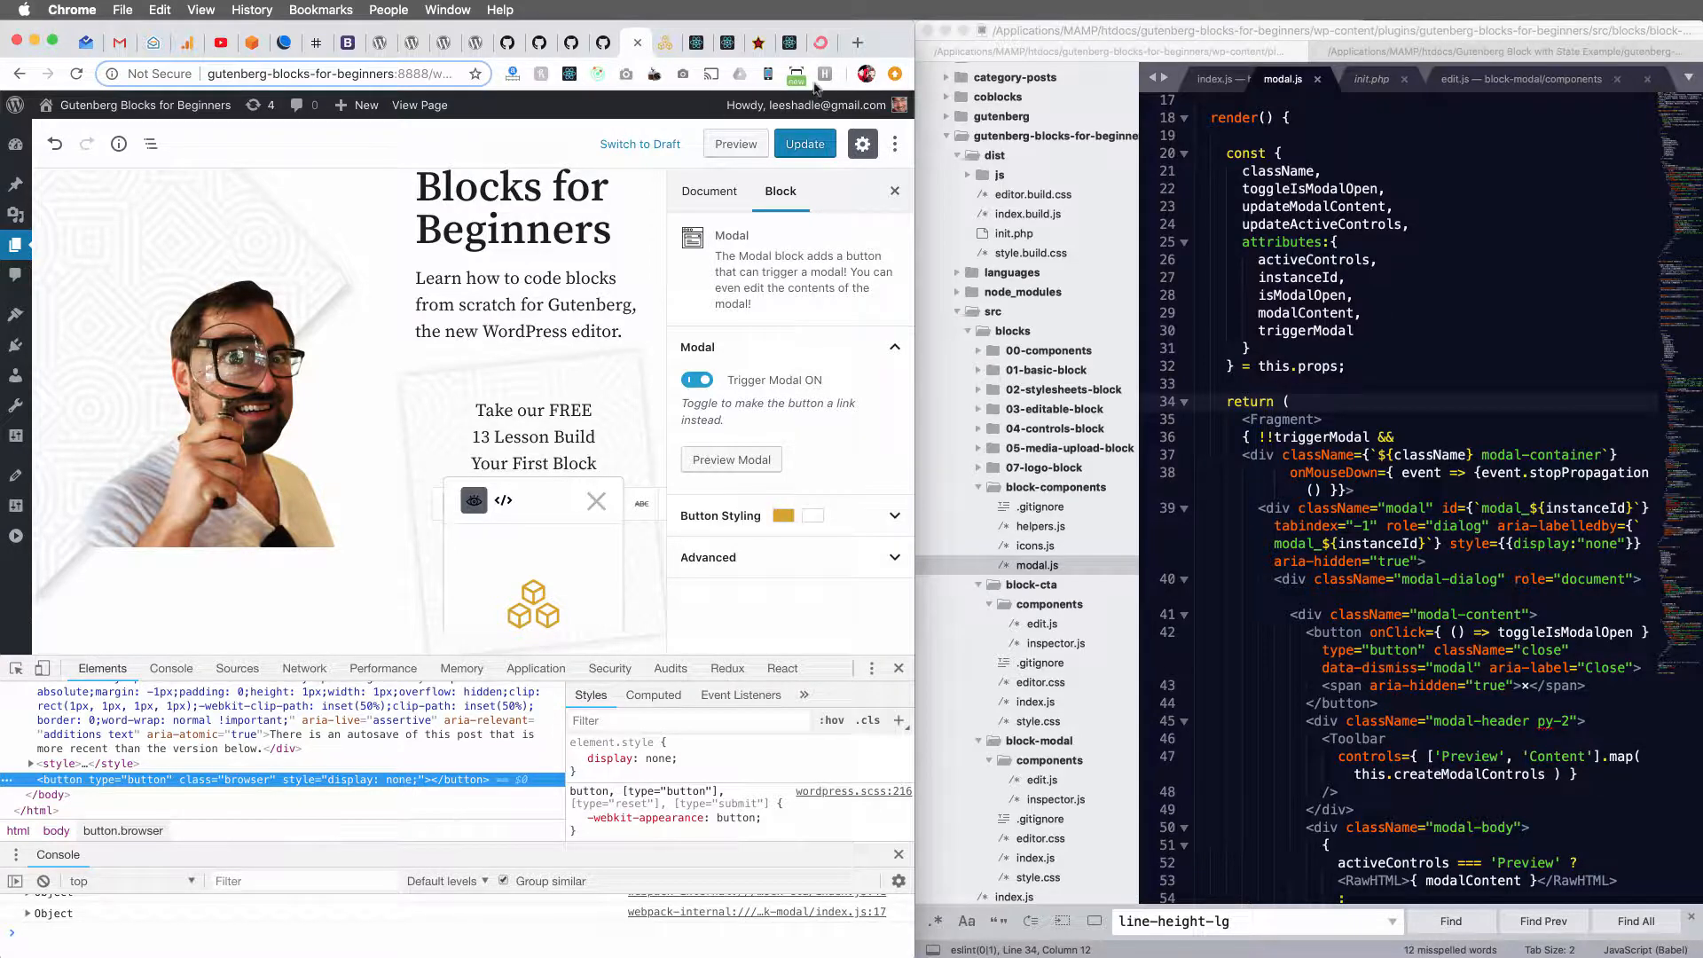
Review the Keyboard Shortcuts help dialog and close it, then load the plugin's init.php.
left_click(894, 144)
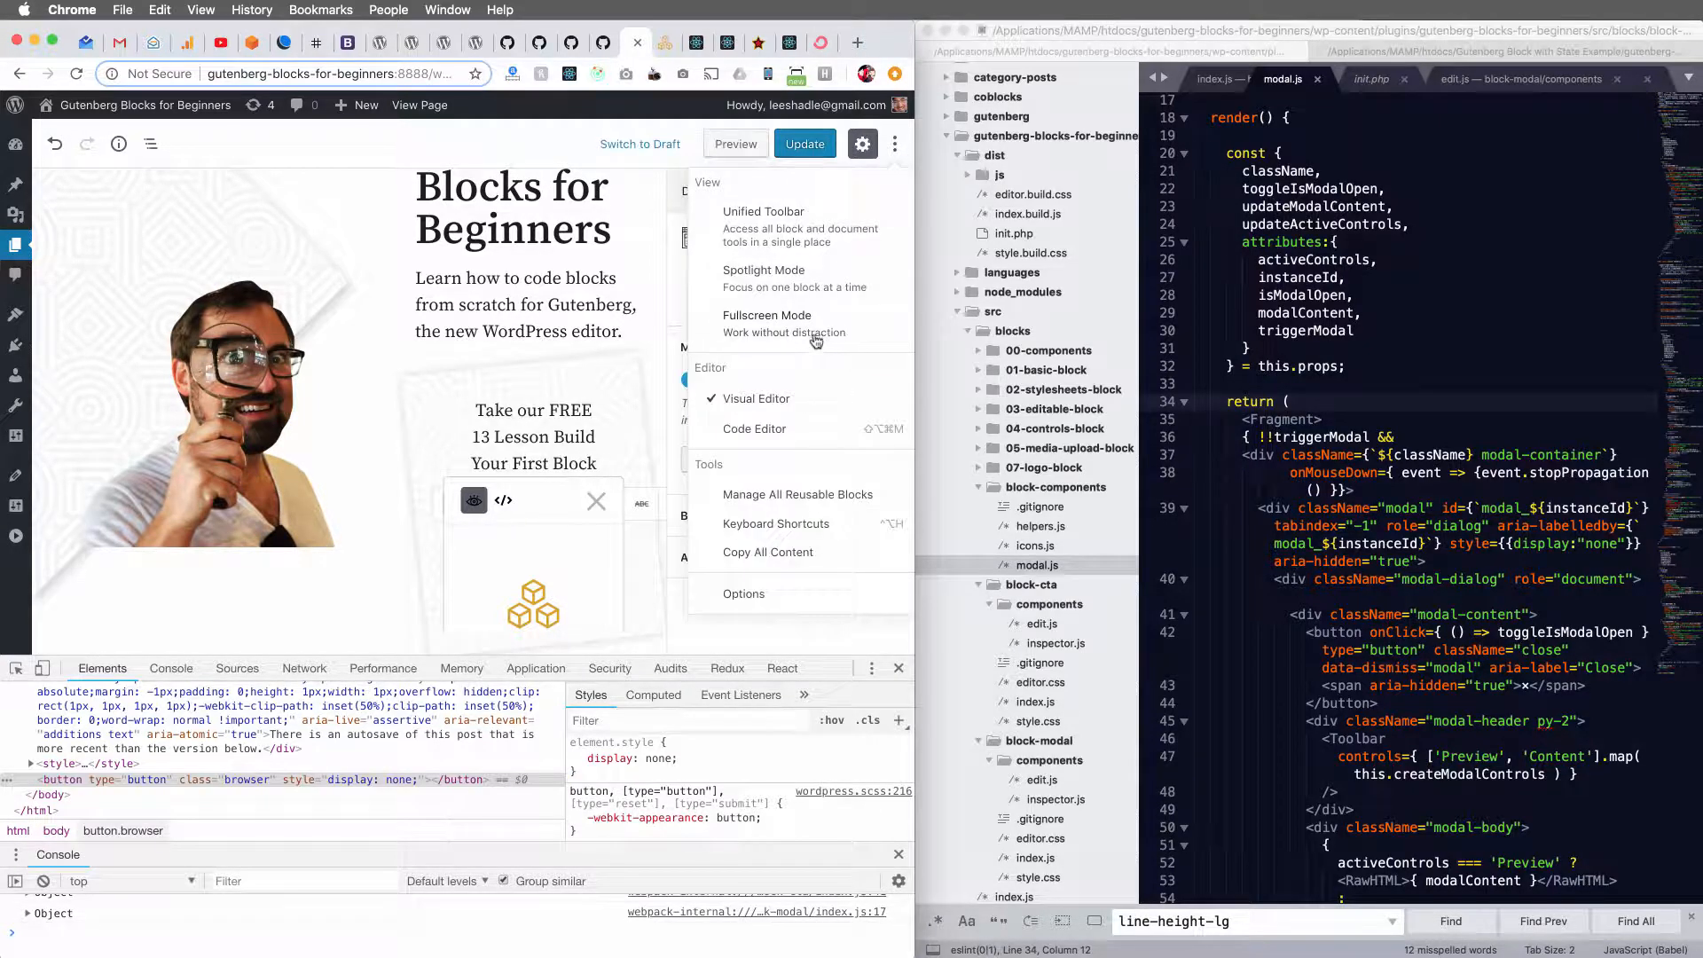
left_click(775, 524)
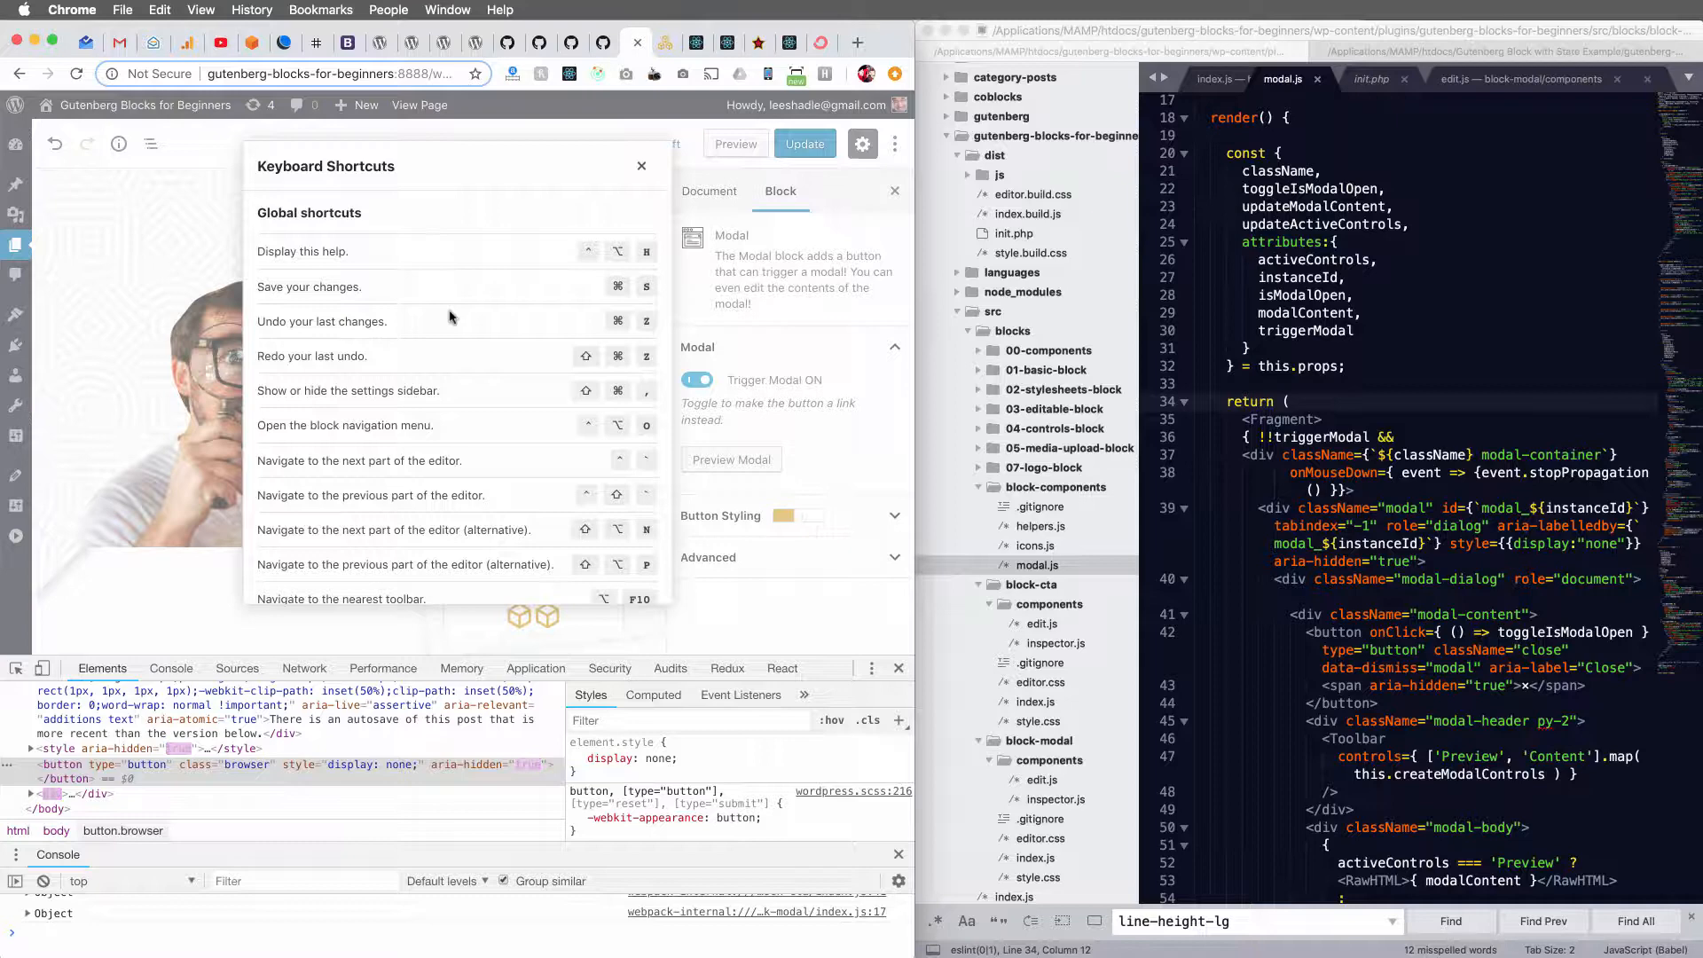
scroll("down", 3)
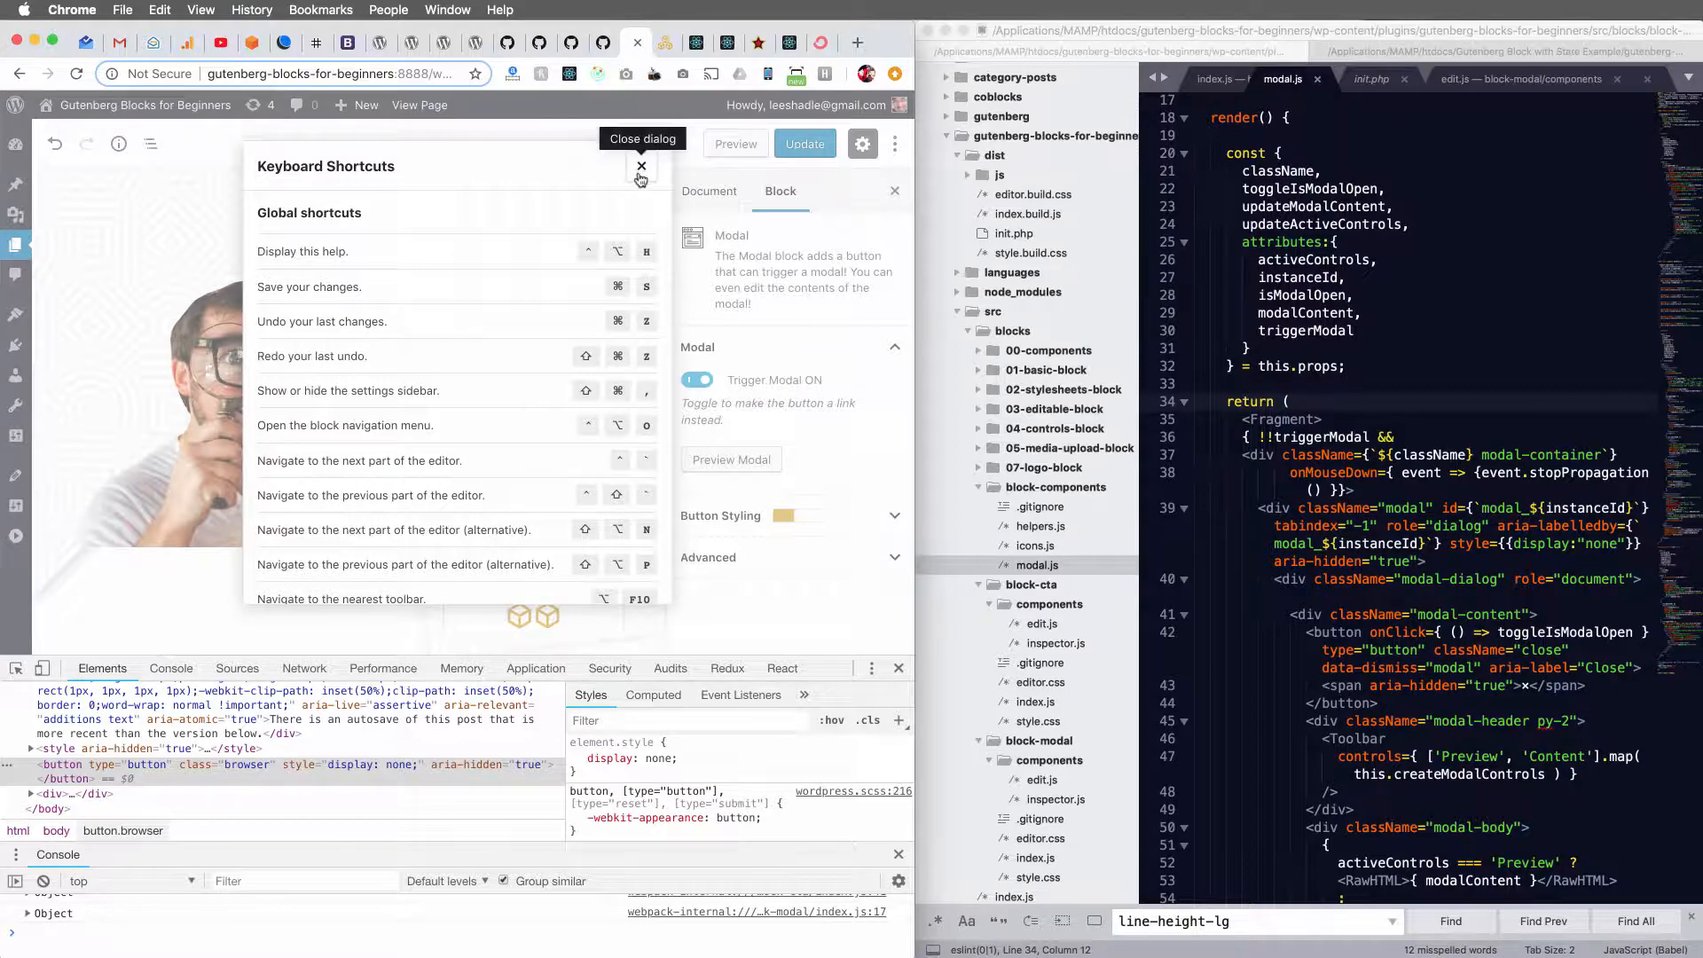
left_click(640, 165)
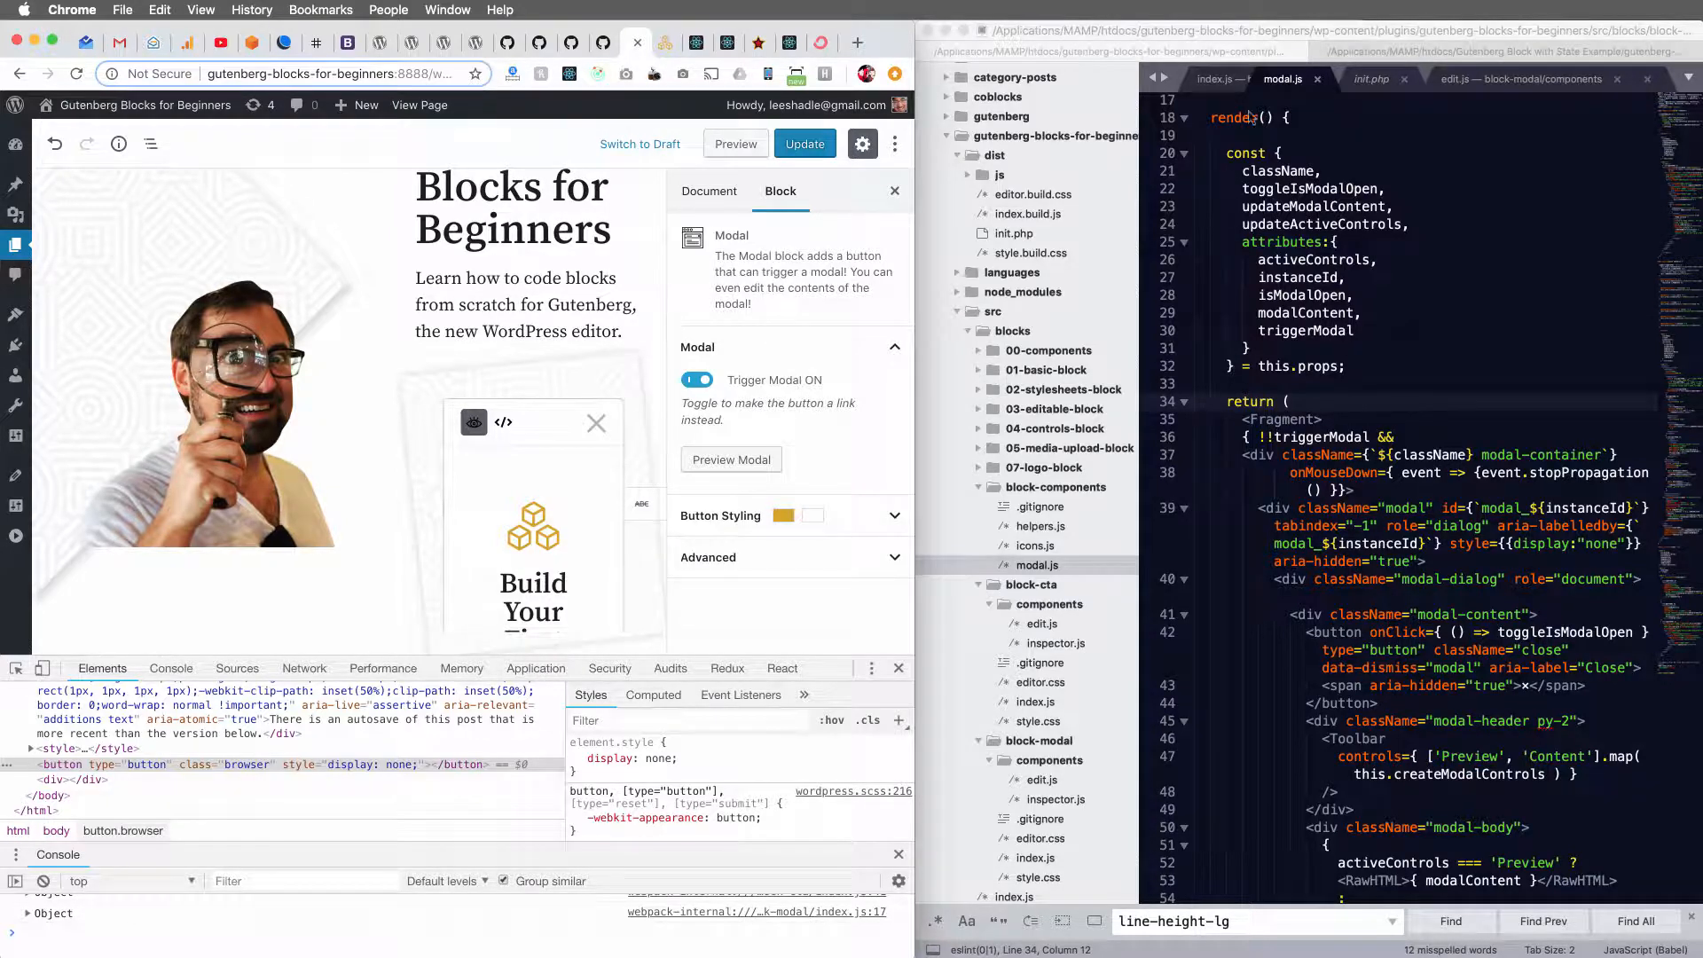
left_click(1371, 78)
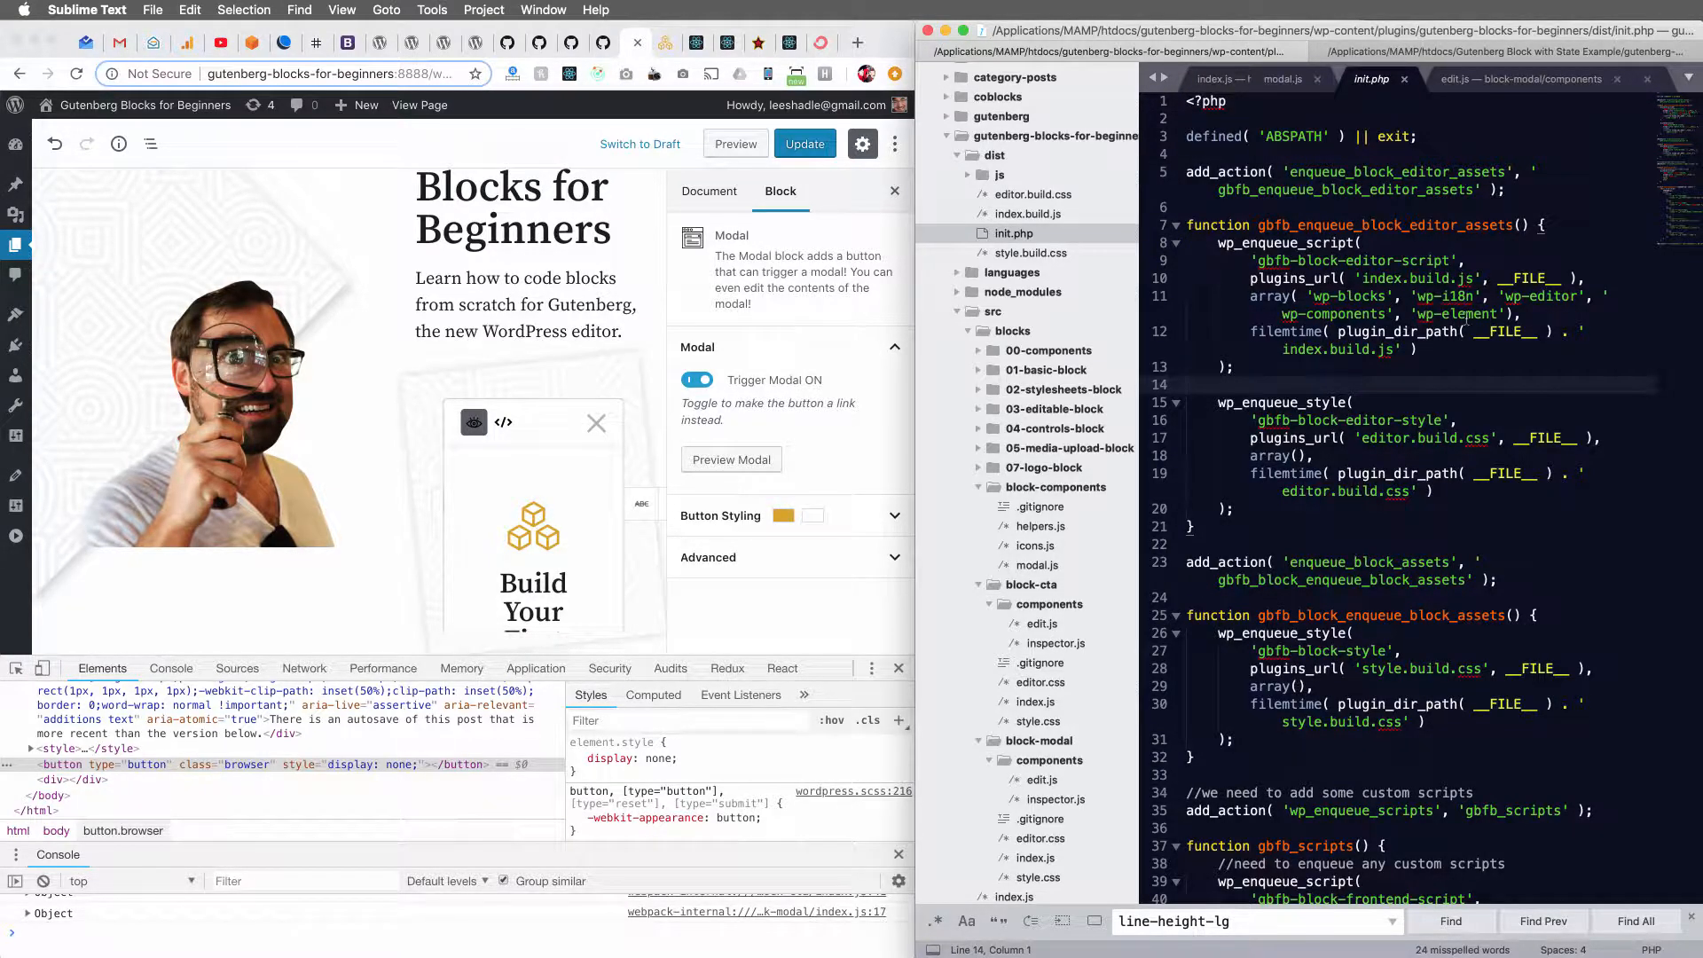
Locate the wp-element dependency name in init.php's asset enqueue code.
left_click_drag(1248, 296, 1414, 296)
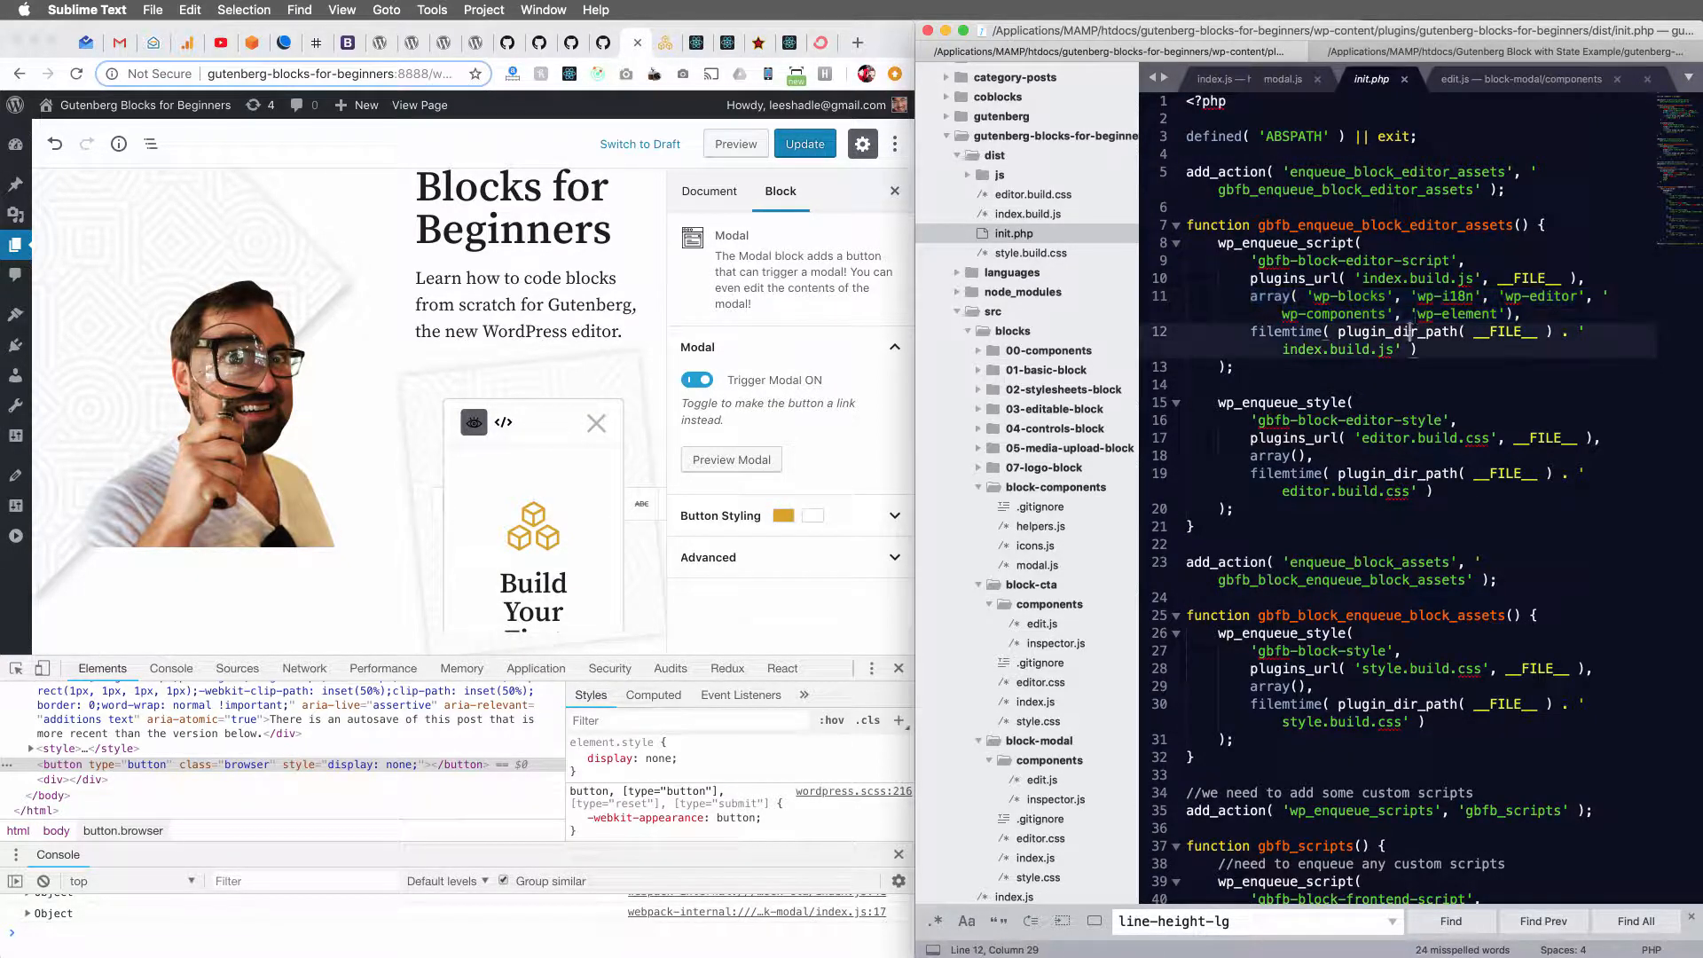
double_click(1456, 312)
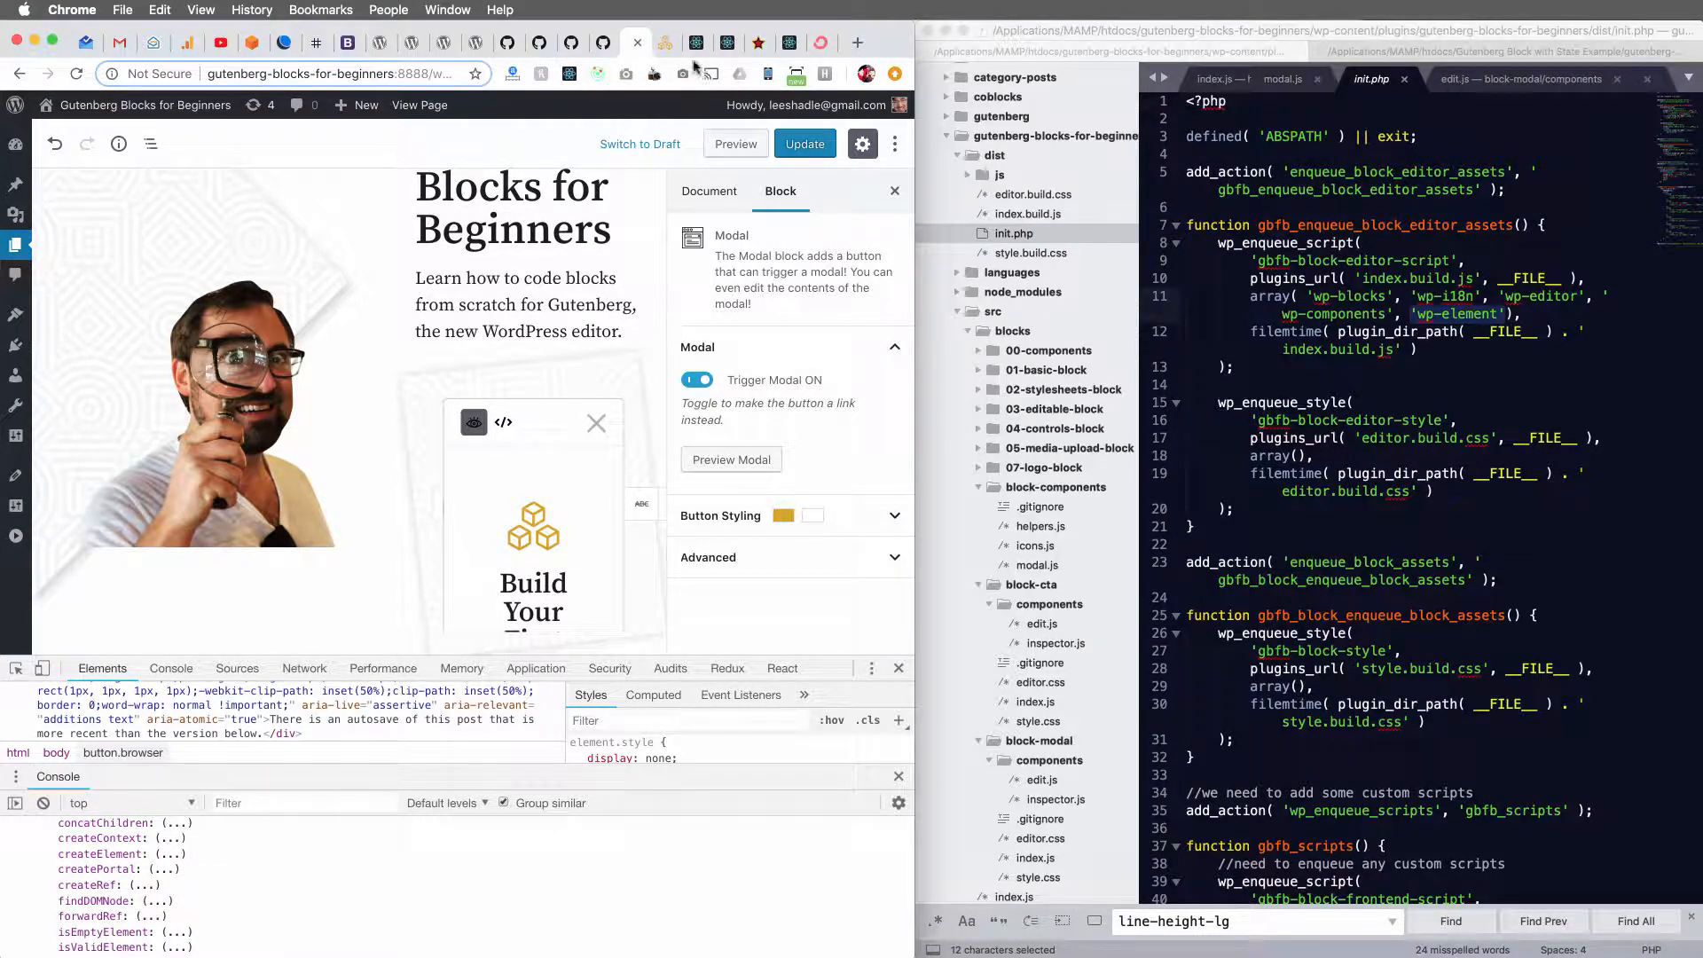
mouse_move(695, 43)
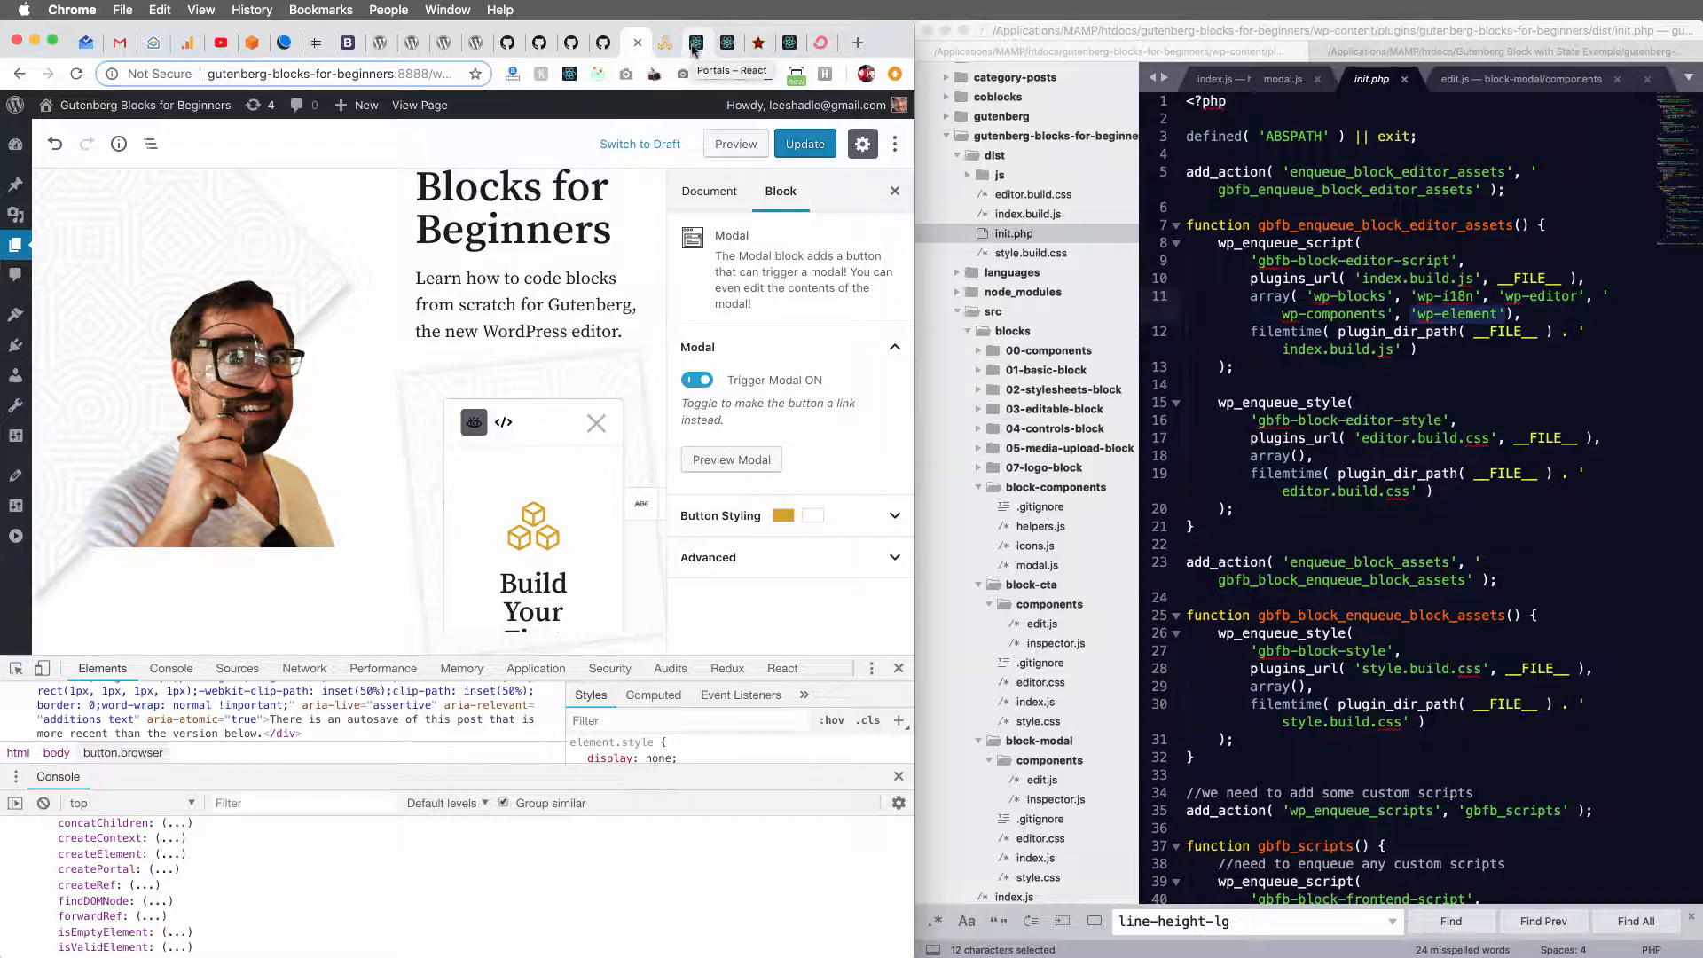
Review the createPortal example with its domNode target in the React Portals docs, returning to modal.js.
left_click(695, 43)
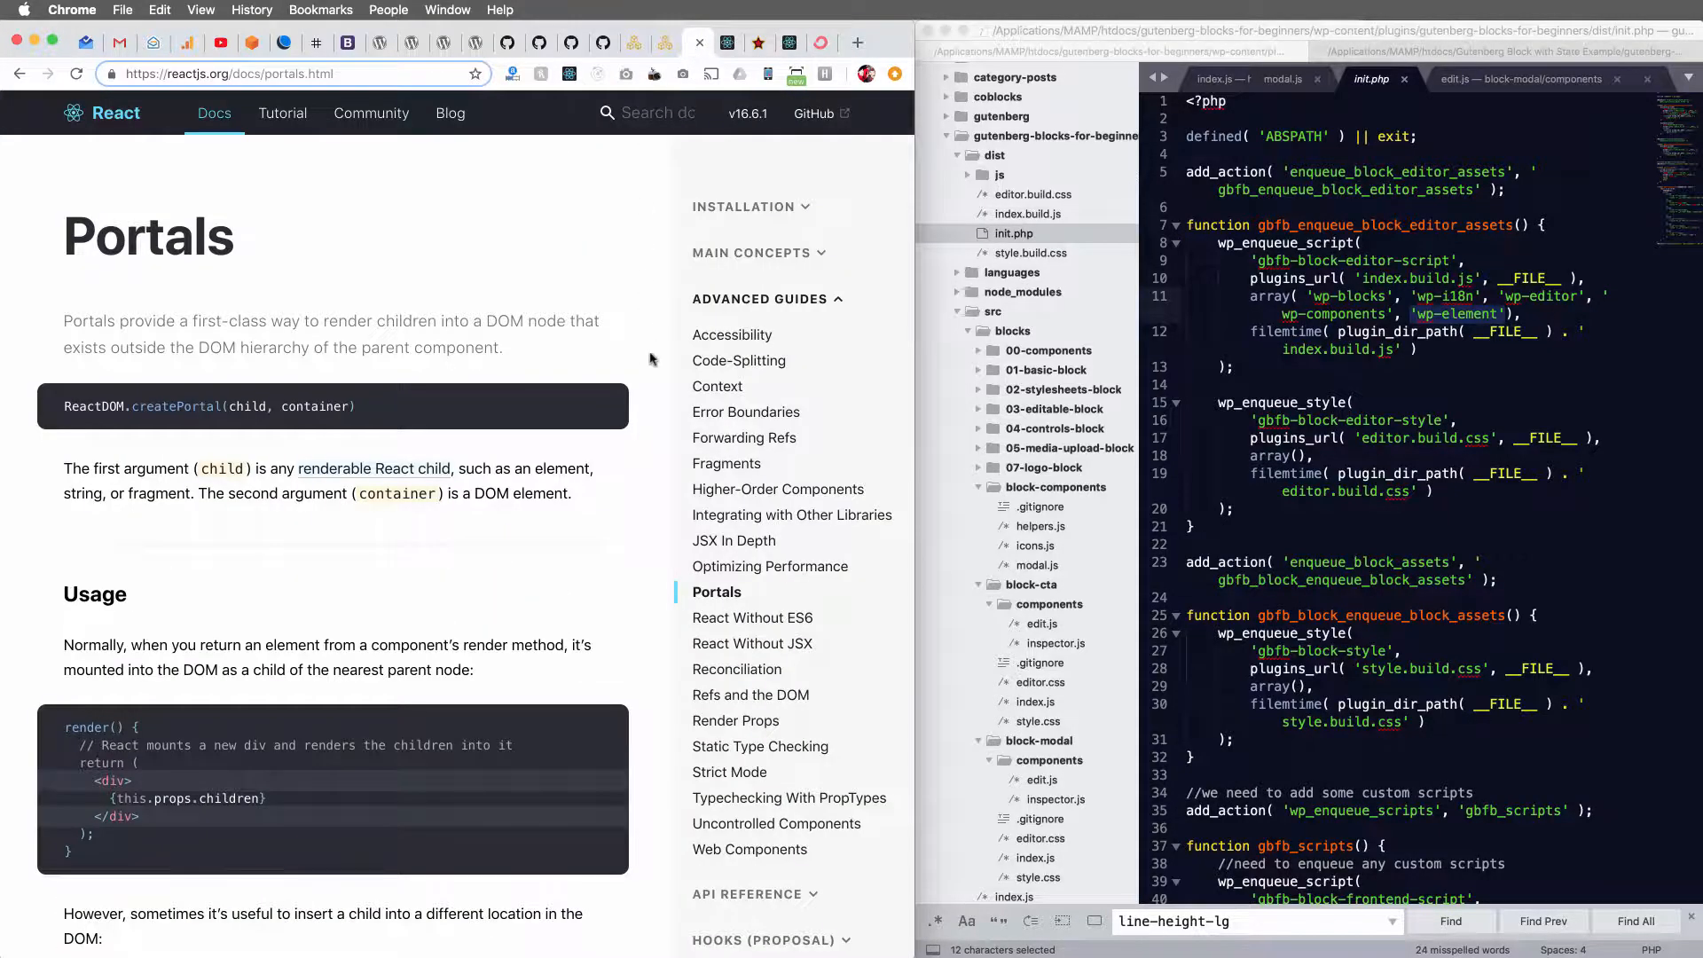
scroll("down", 3)
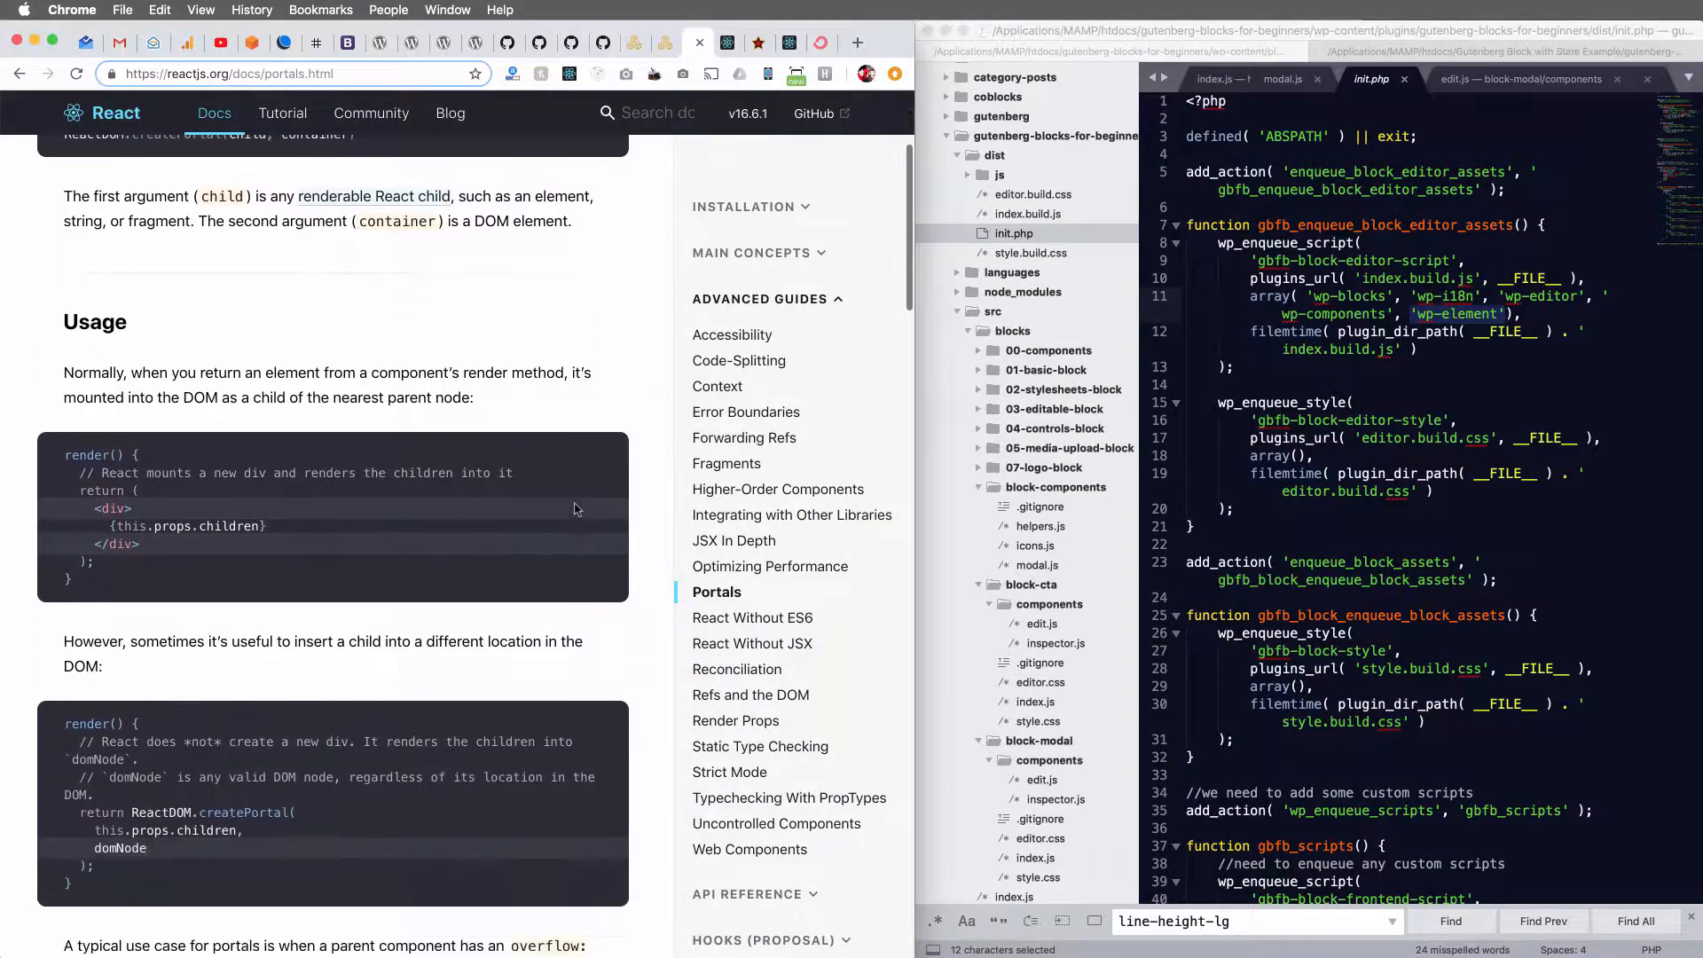
scroll("down", 3)
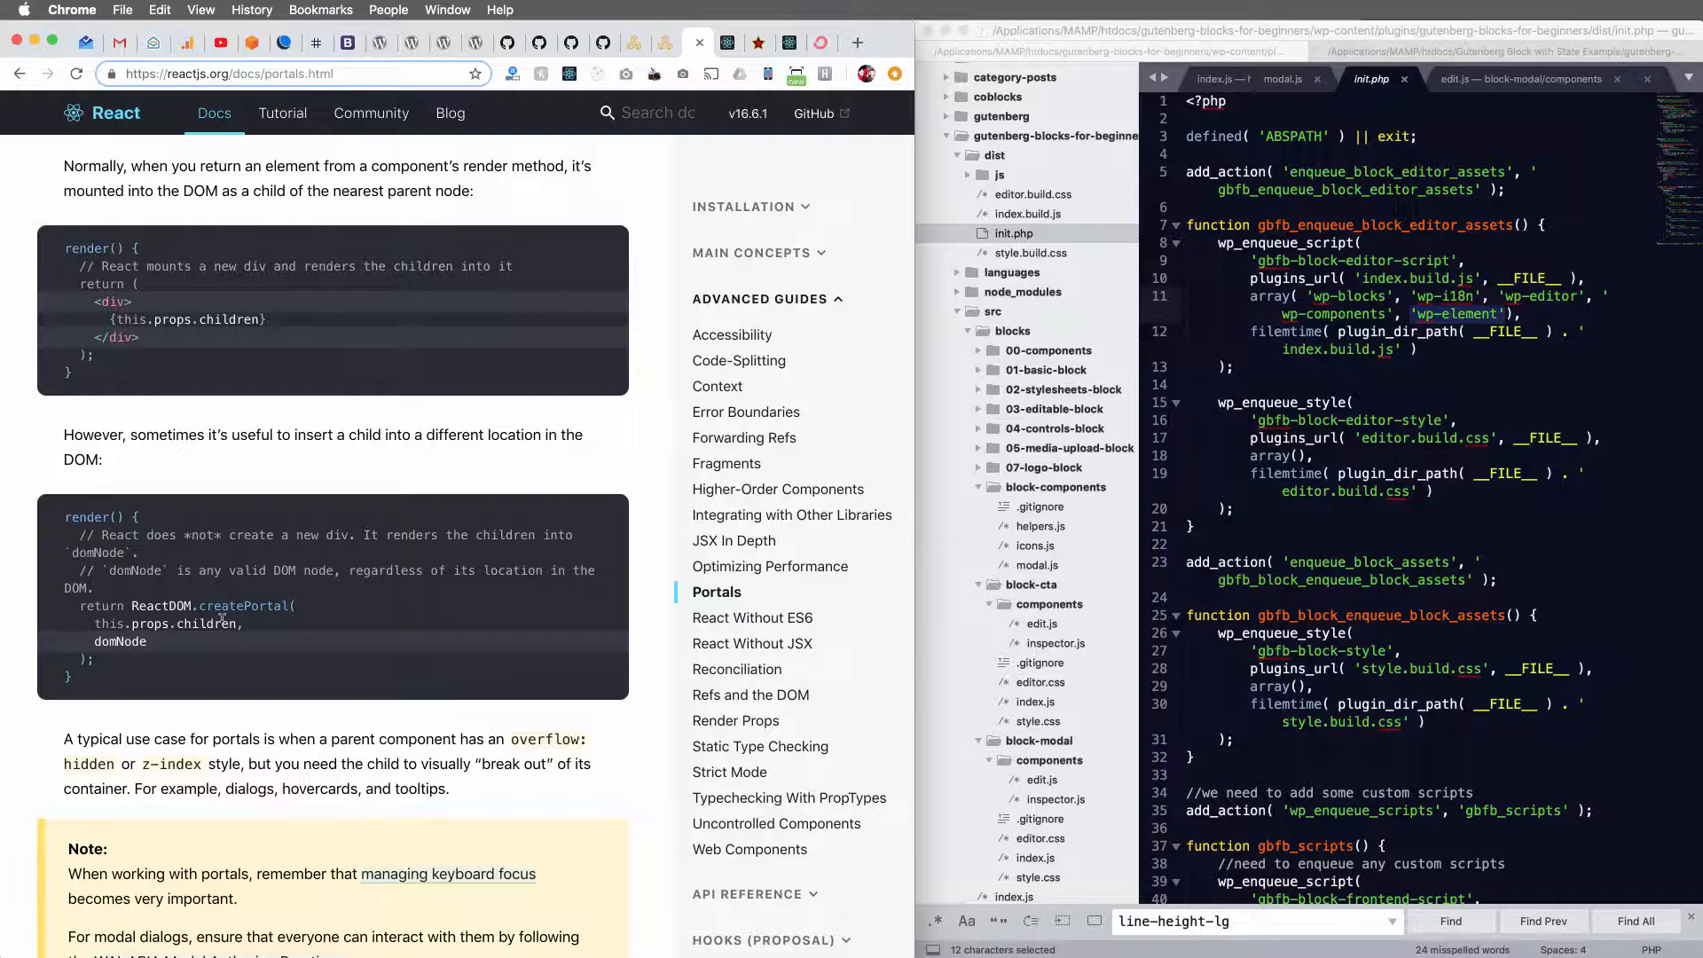
double_click(167, 622)
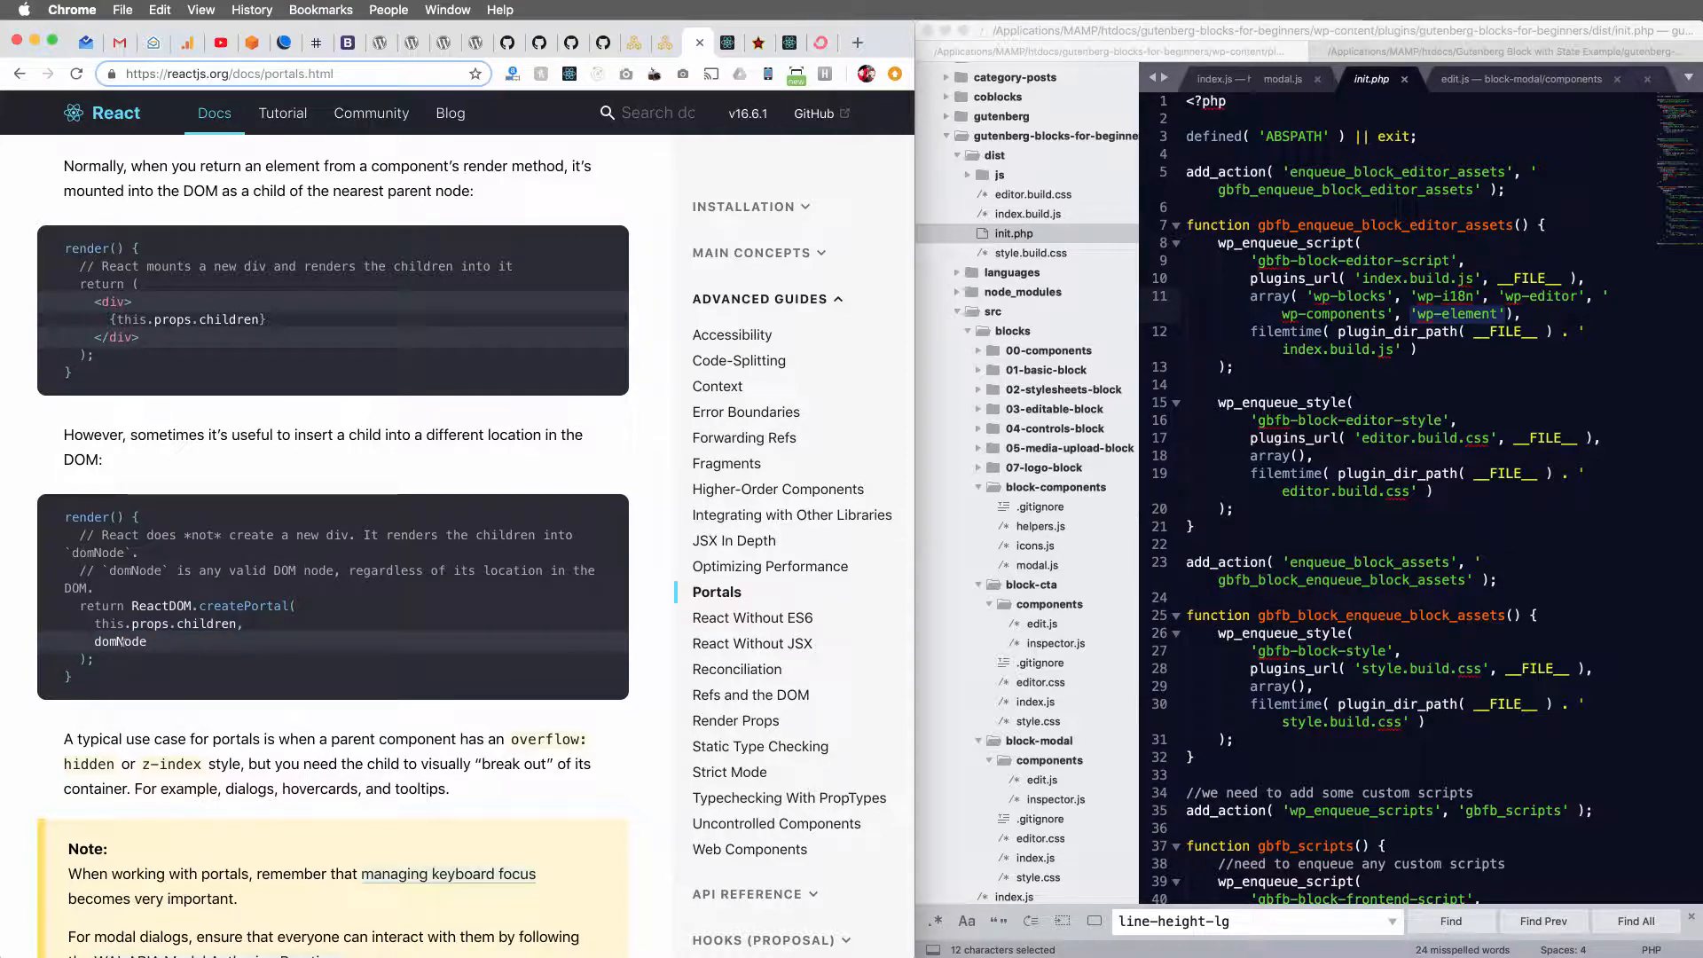
double_click(119, 640)
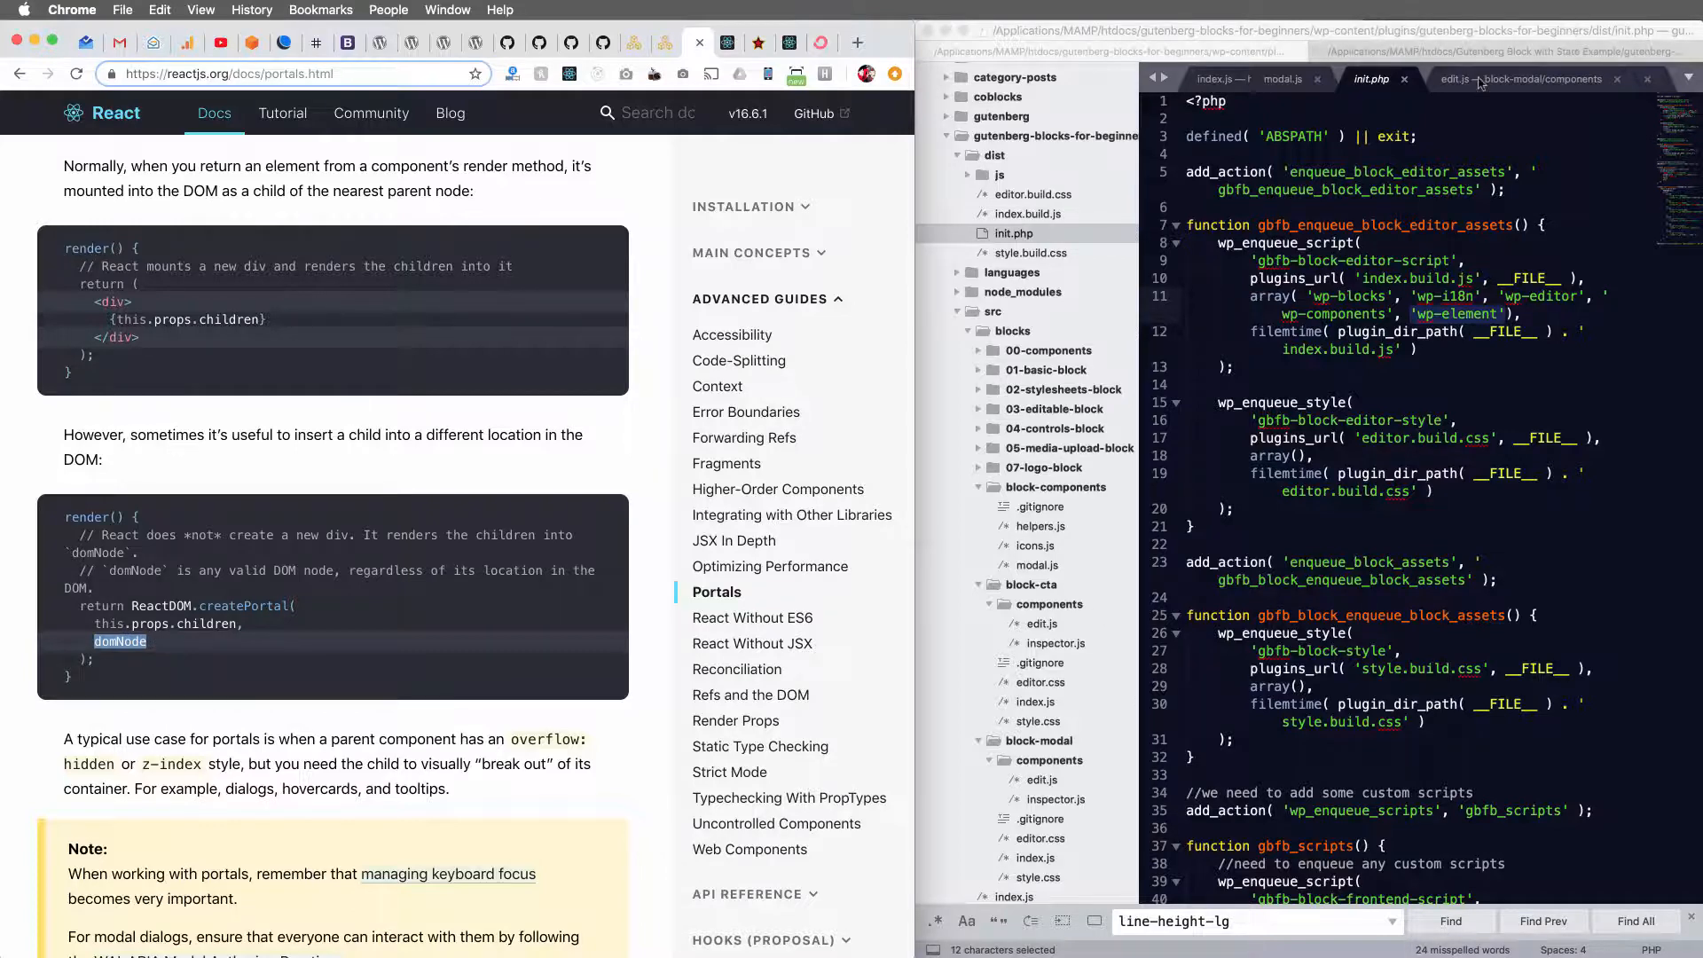
left_click(1280, 78)
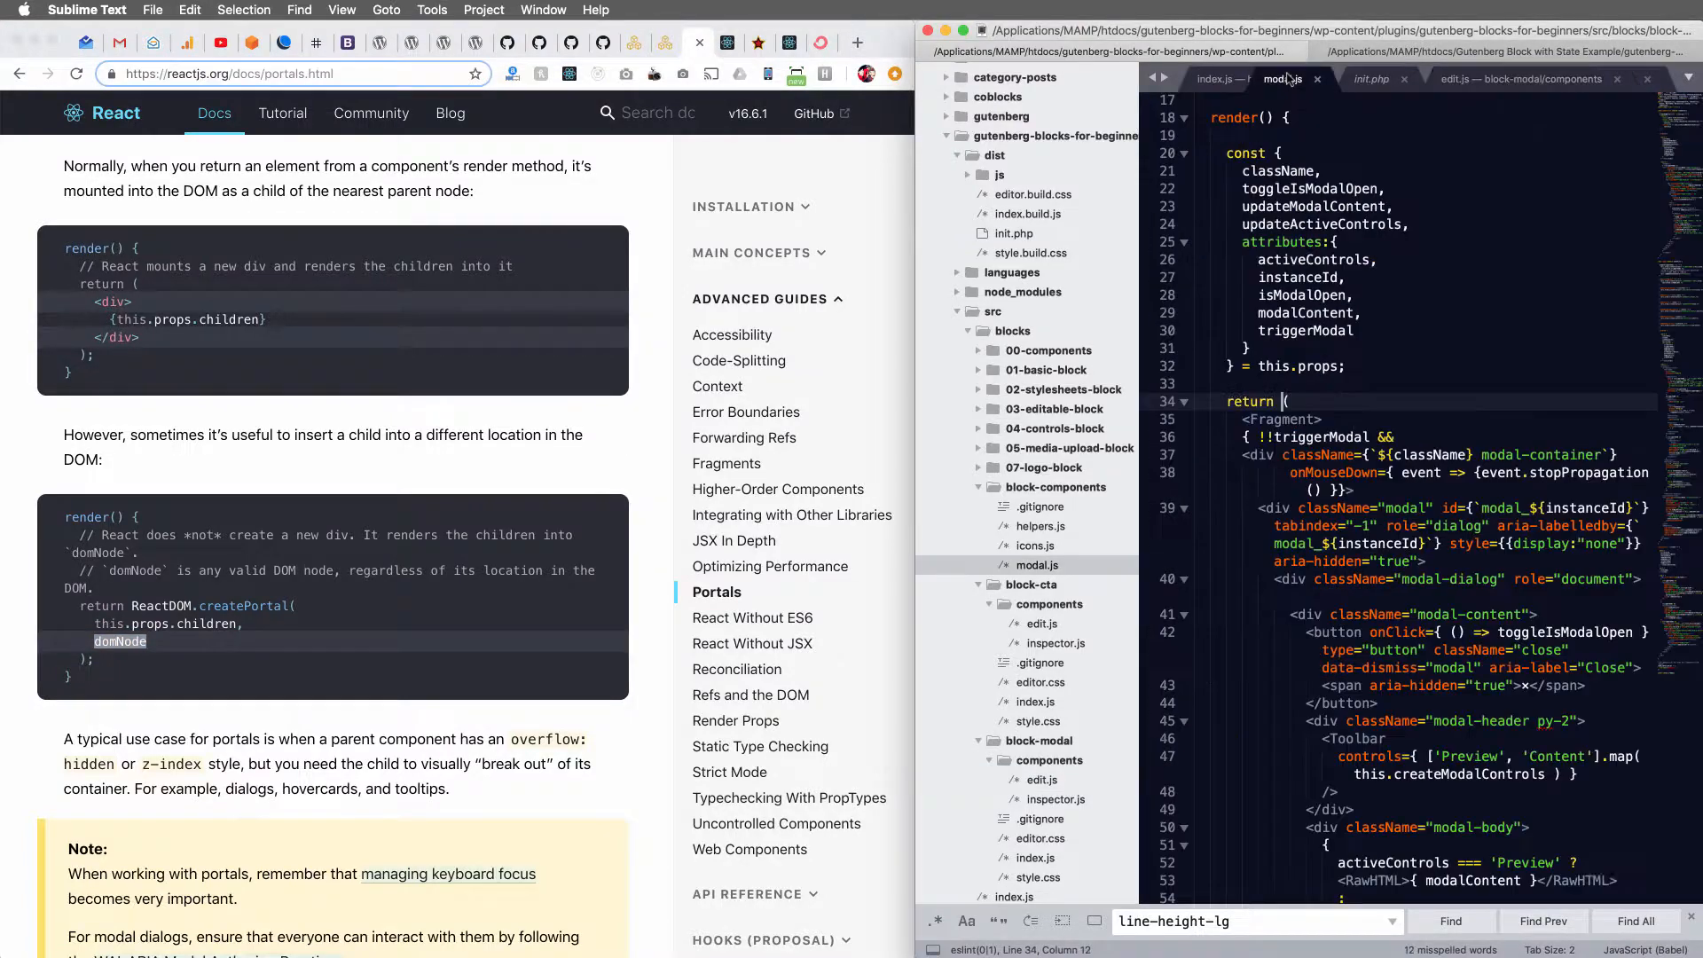
Review ModalPortal in modal.js and add createPortal to the wp.element import on line 3.
scroll("down", 3)
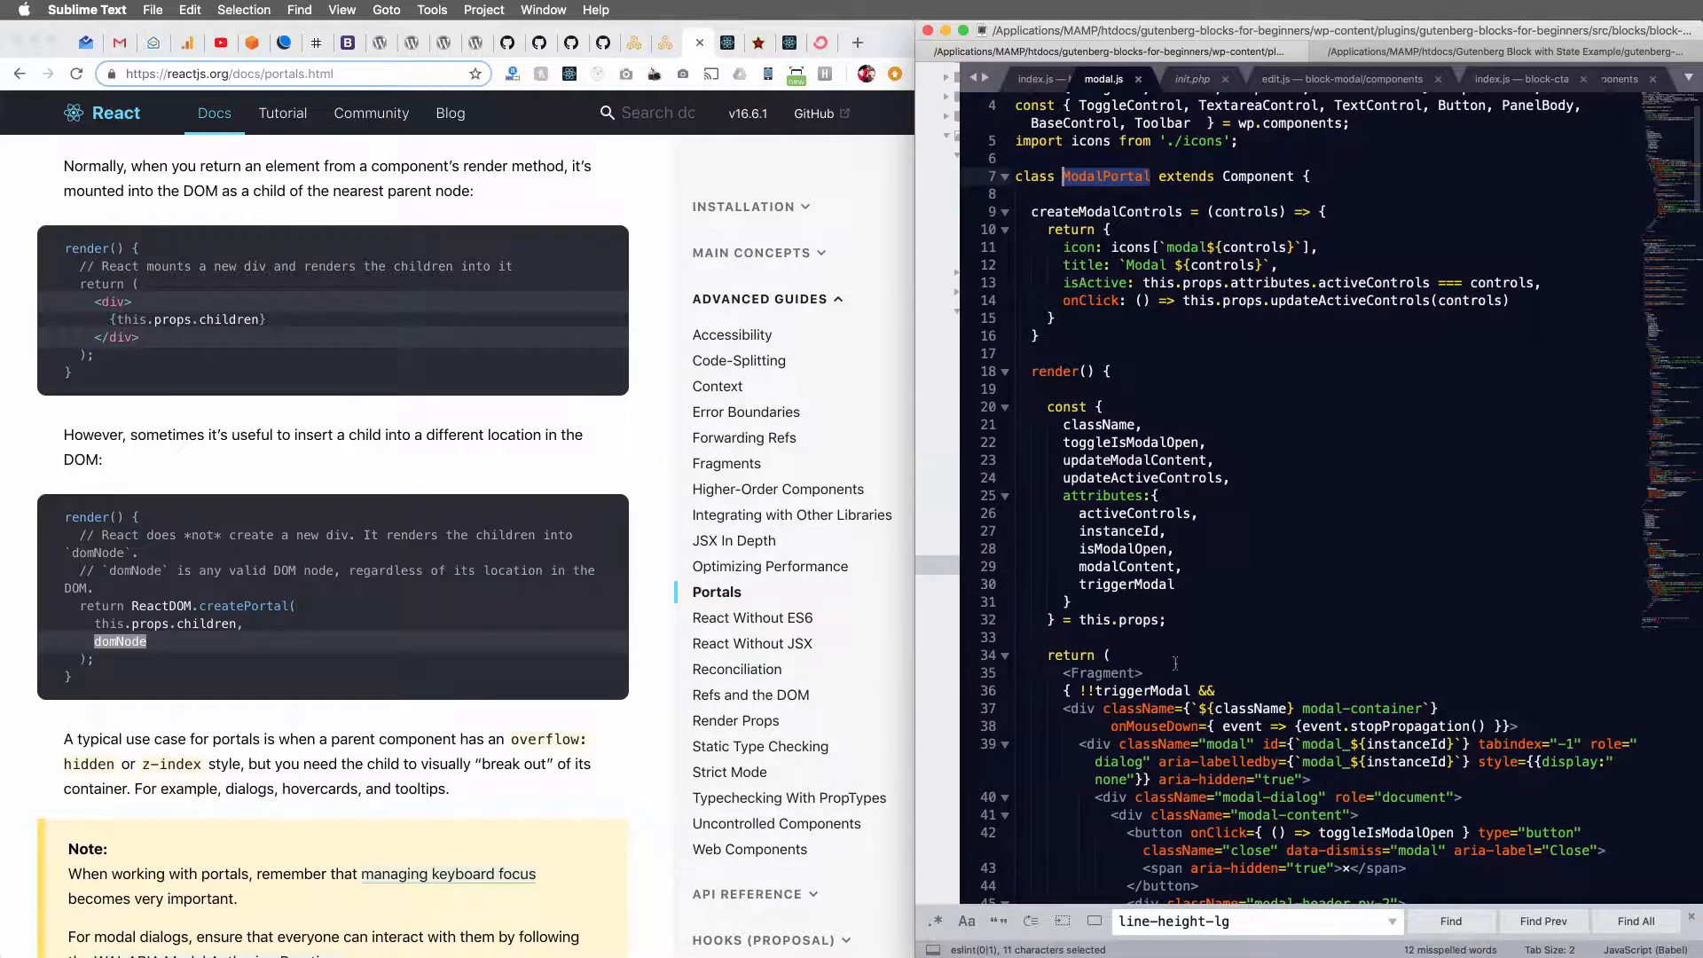
scroll("down", 3)
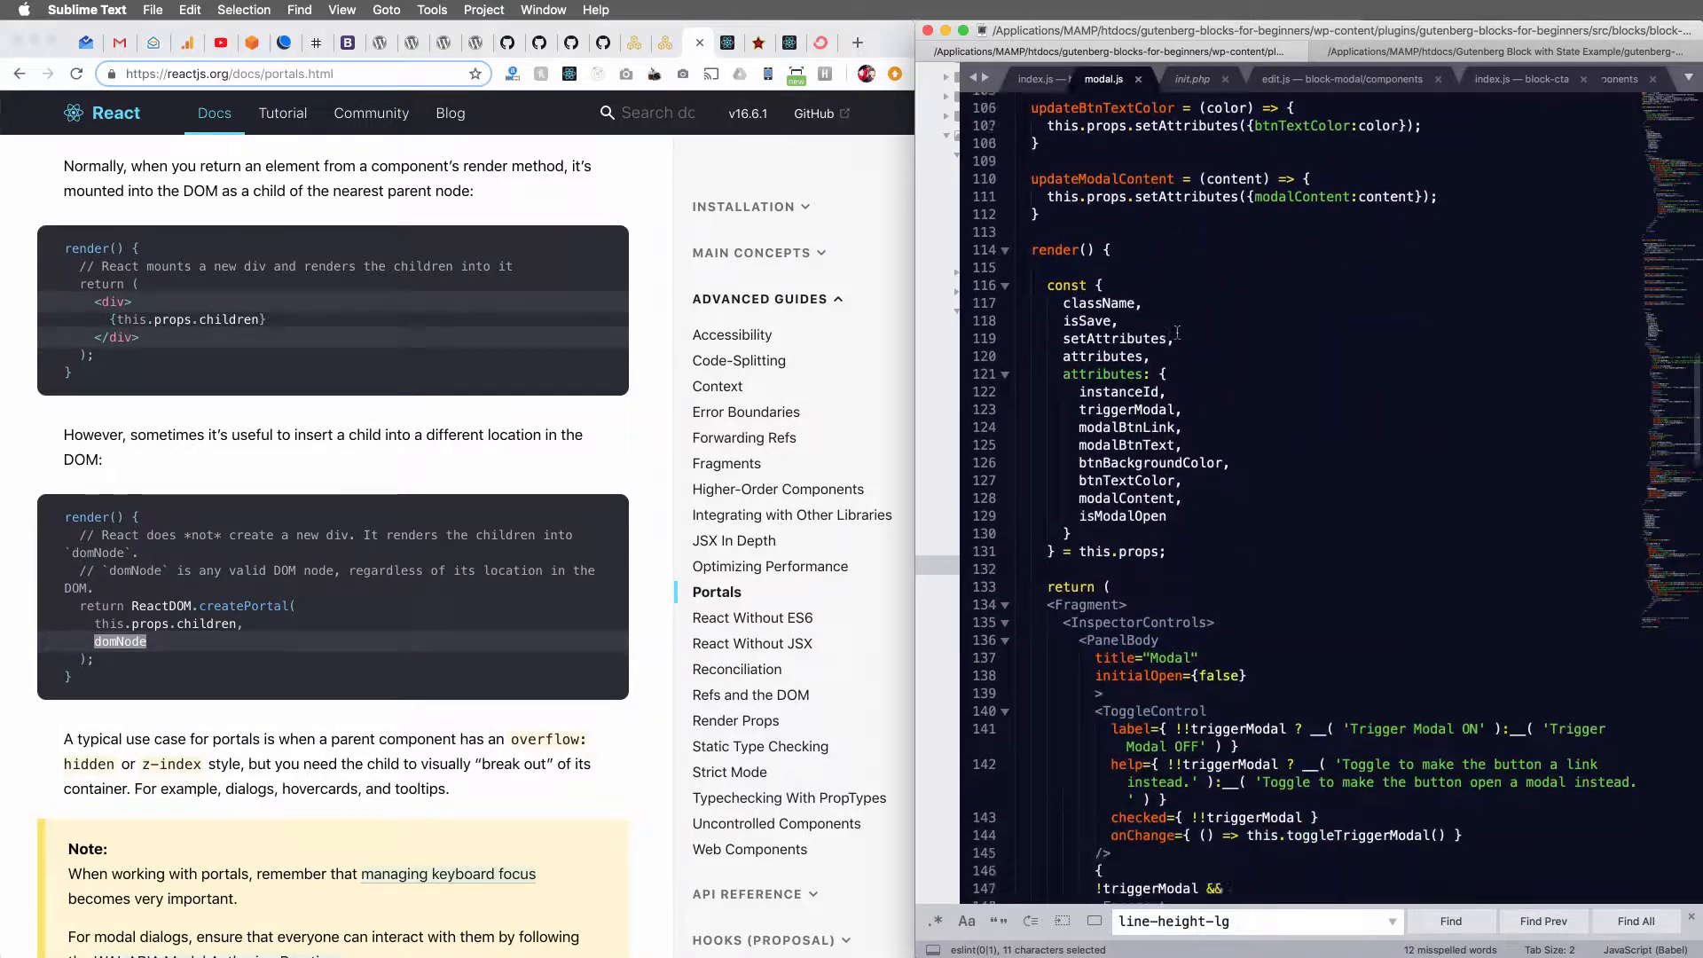
scroll("down", 3)
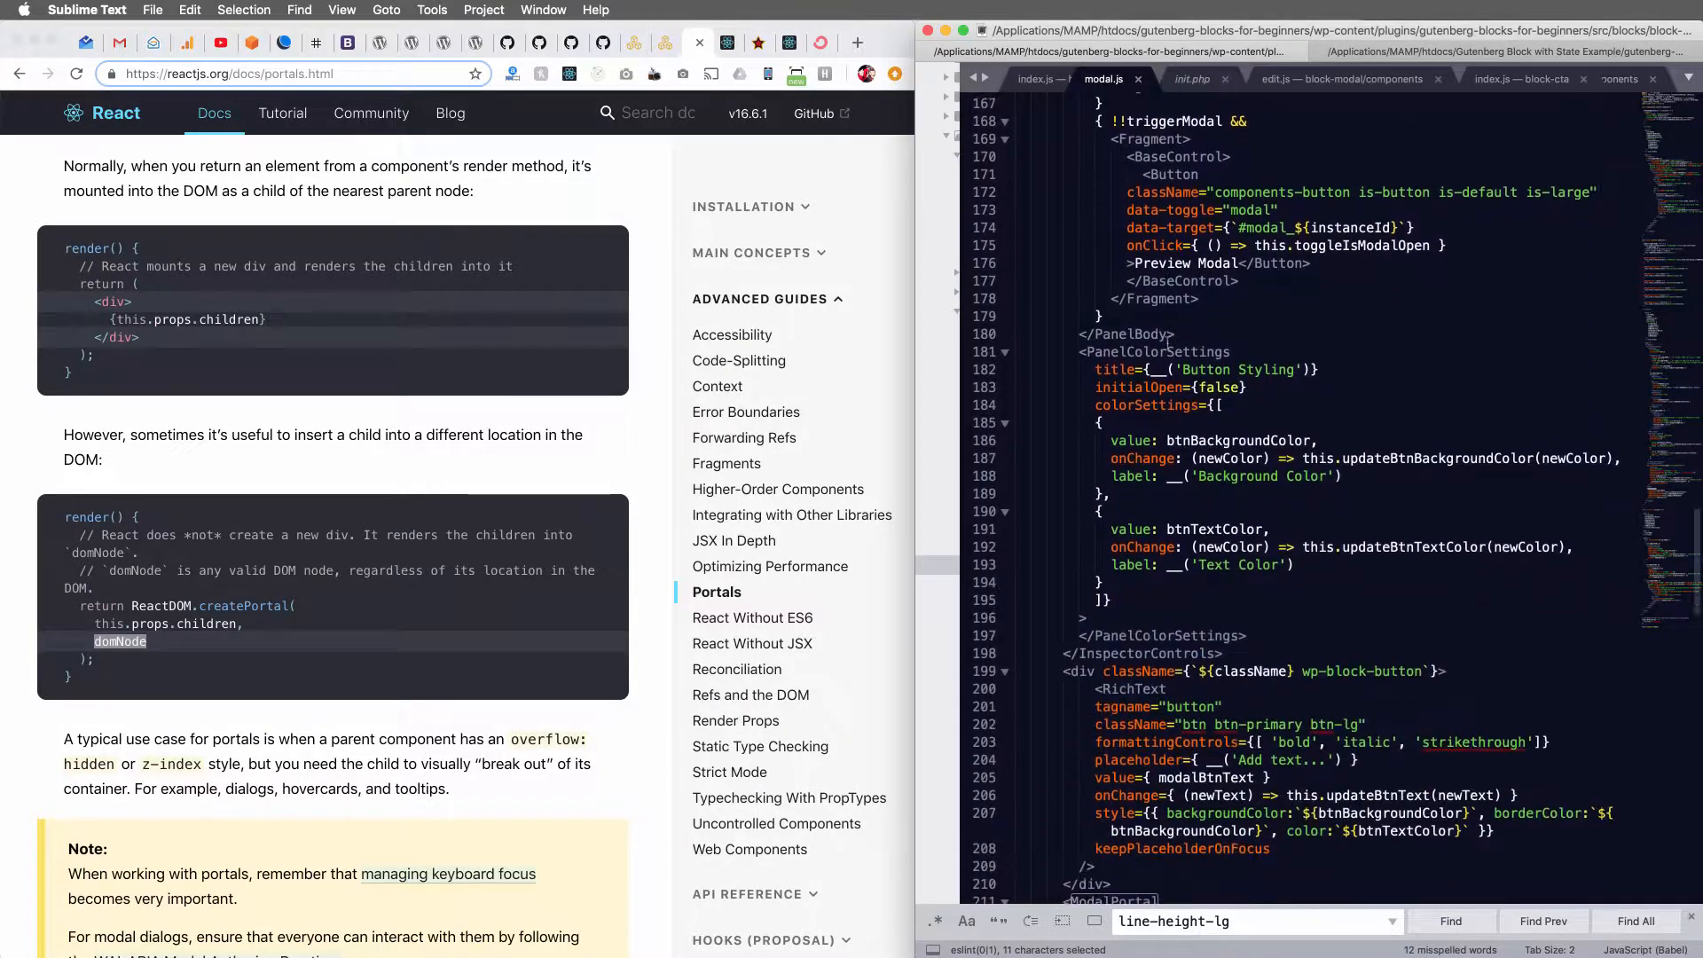
scroll("down", 3)
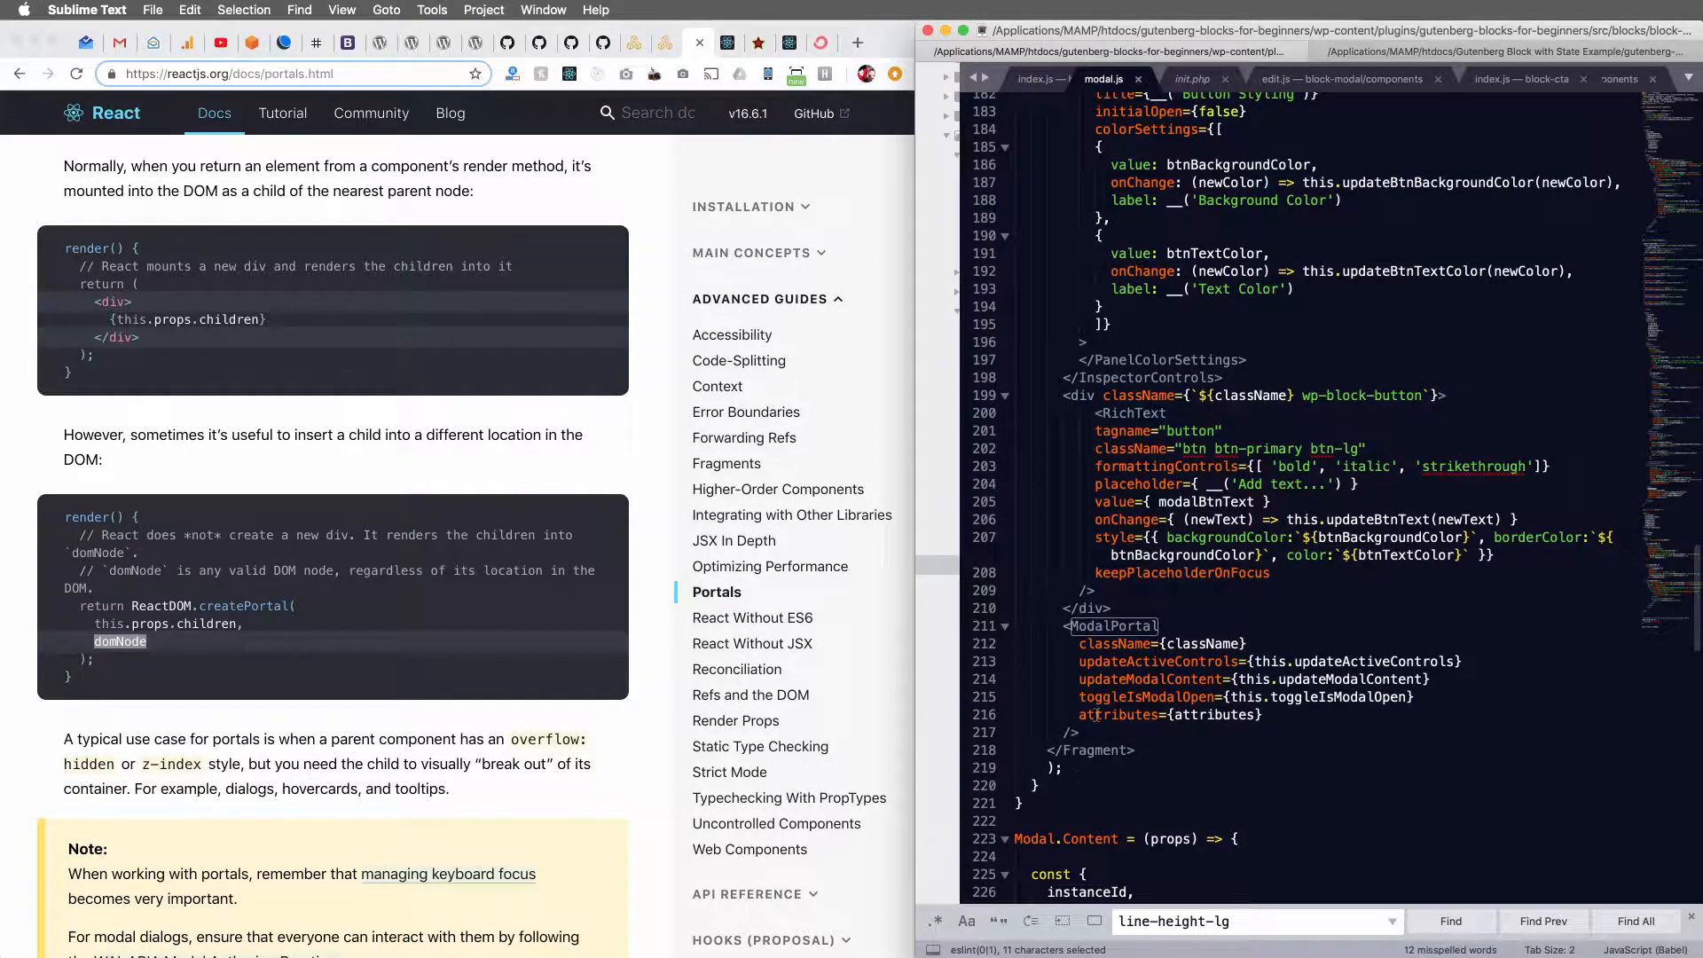
scroll("down", 3)
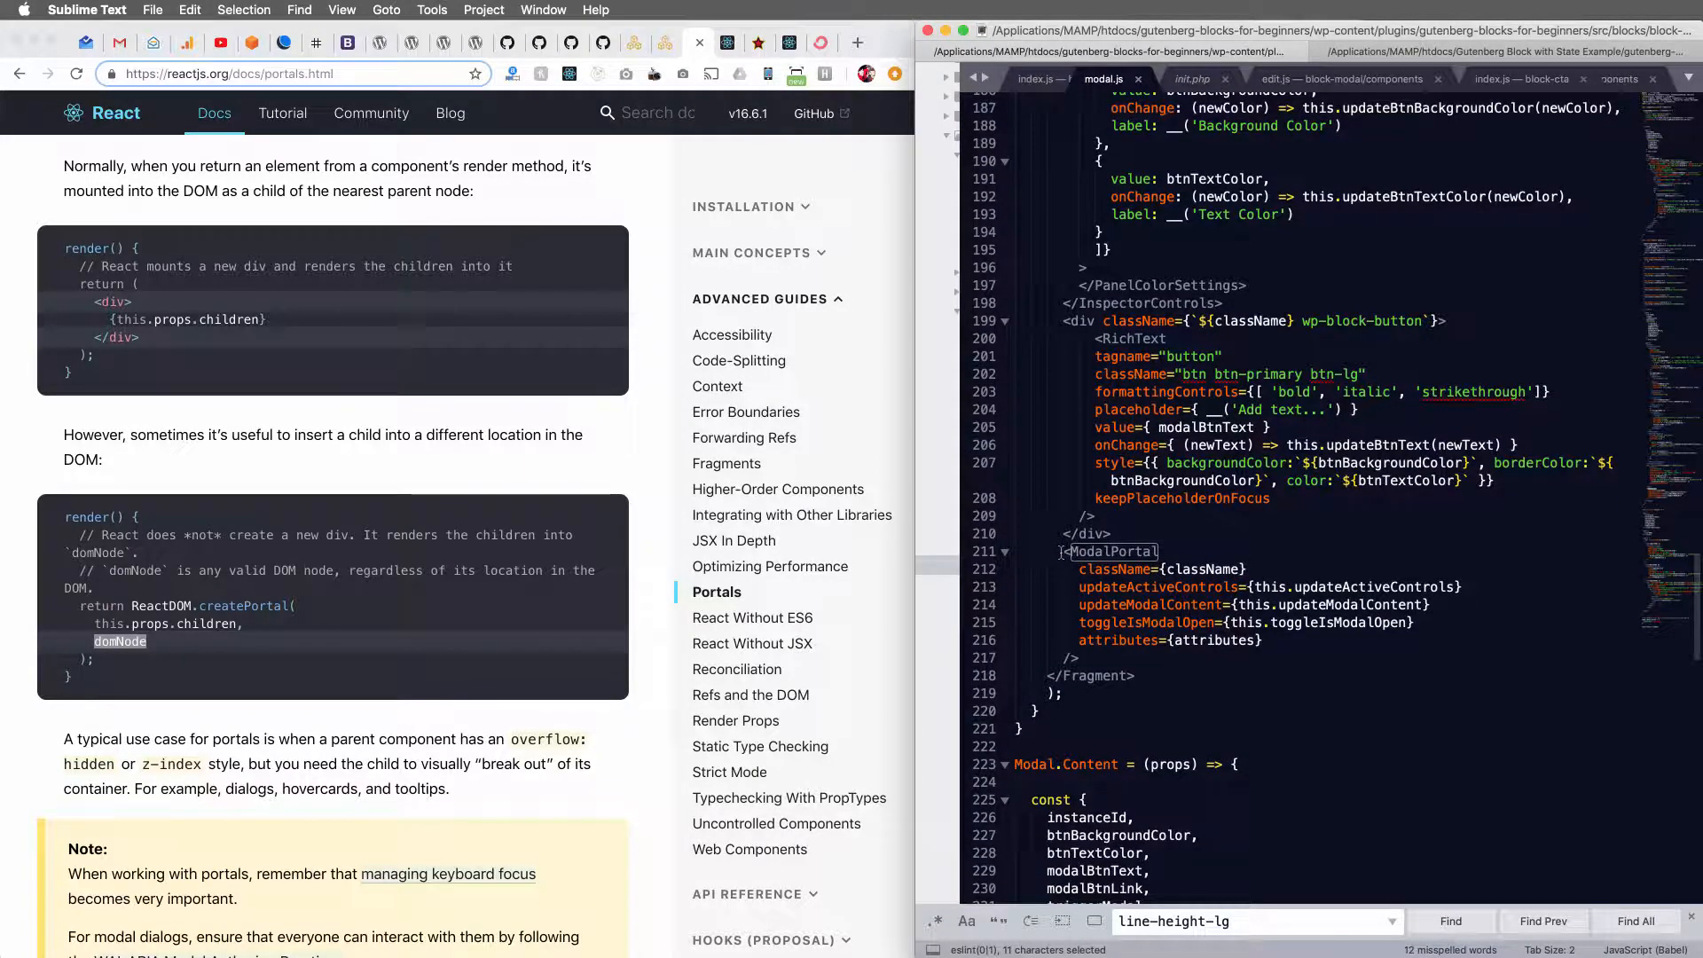
left_click_drag(1111, 550, 1079, 660)
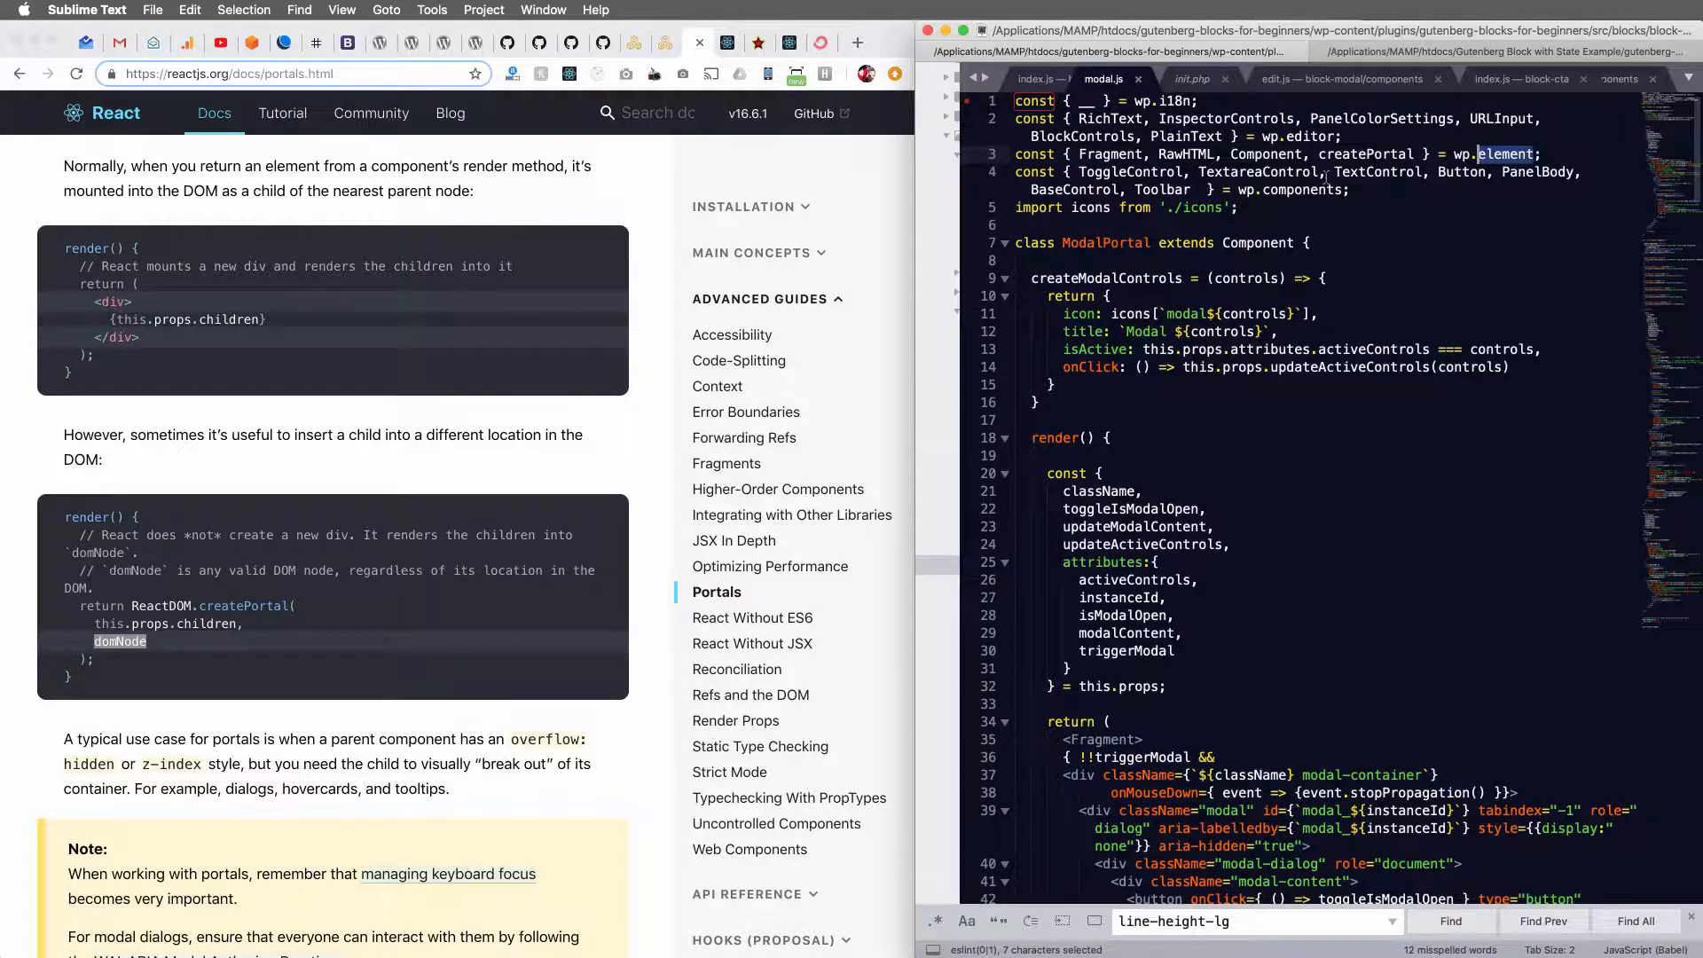
Highlight the createPortal name in the modal.js imports.
double_click(1366, 152)
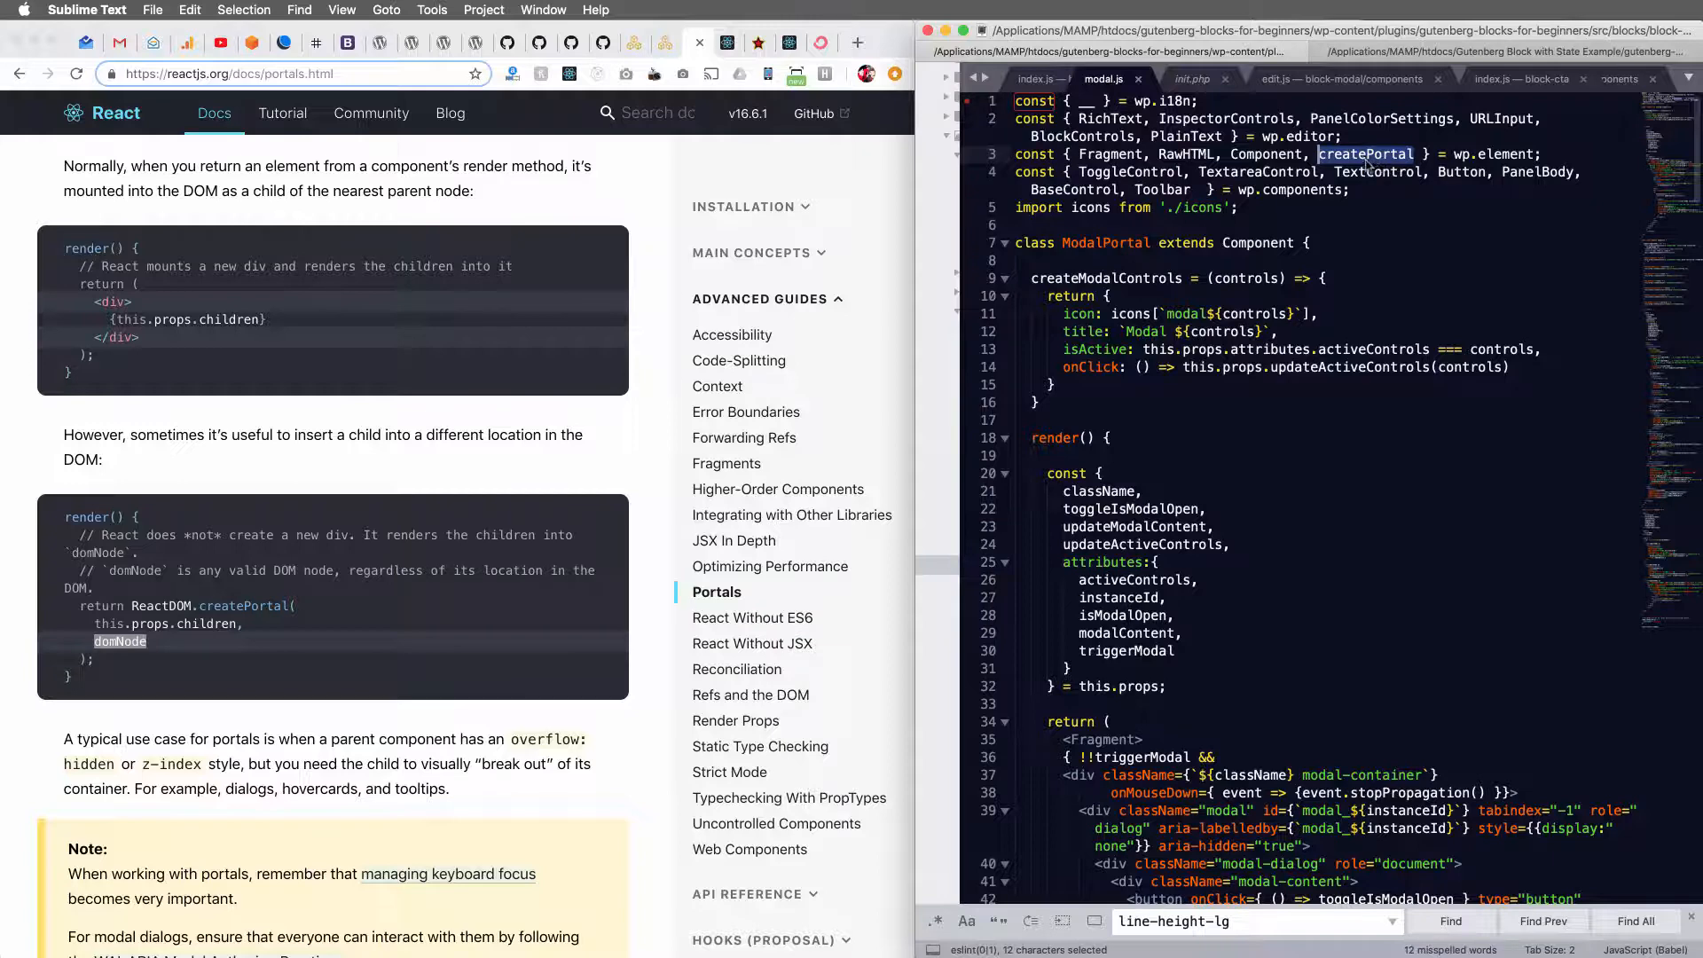
mouse_move(214, 623)
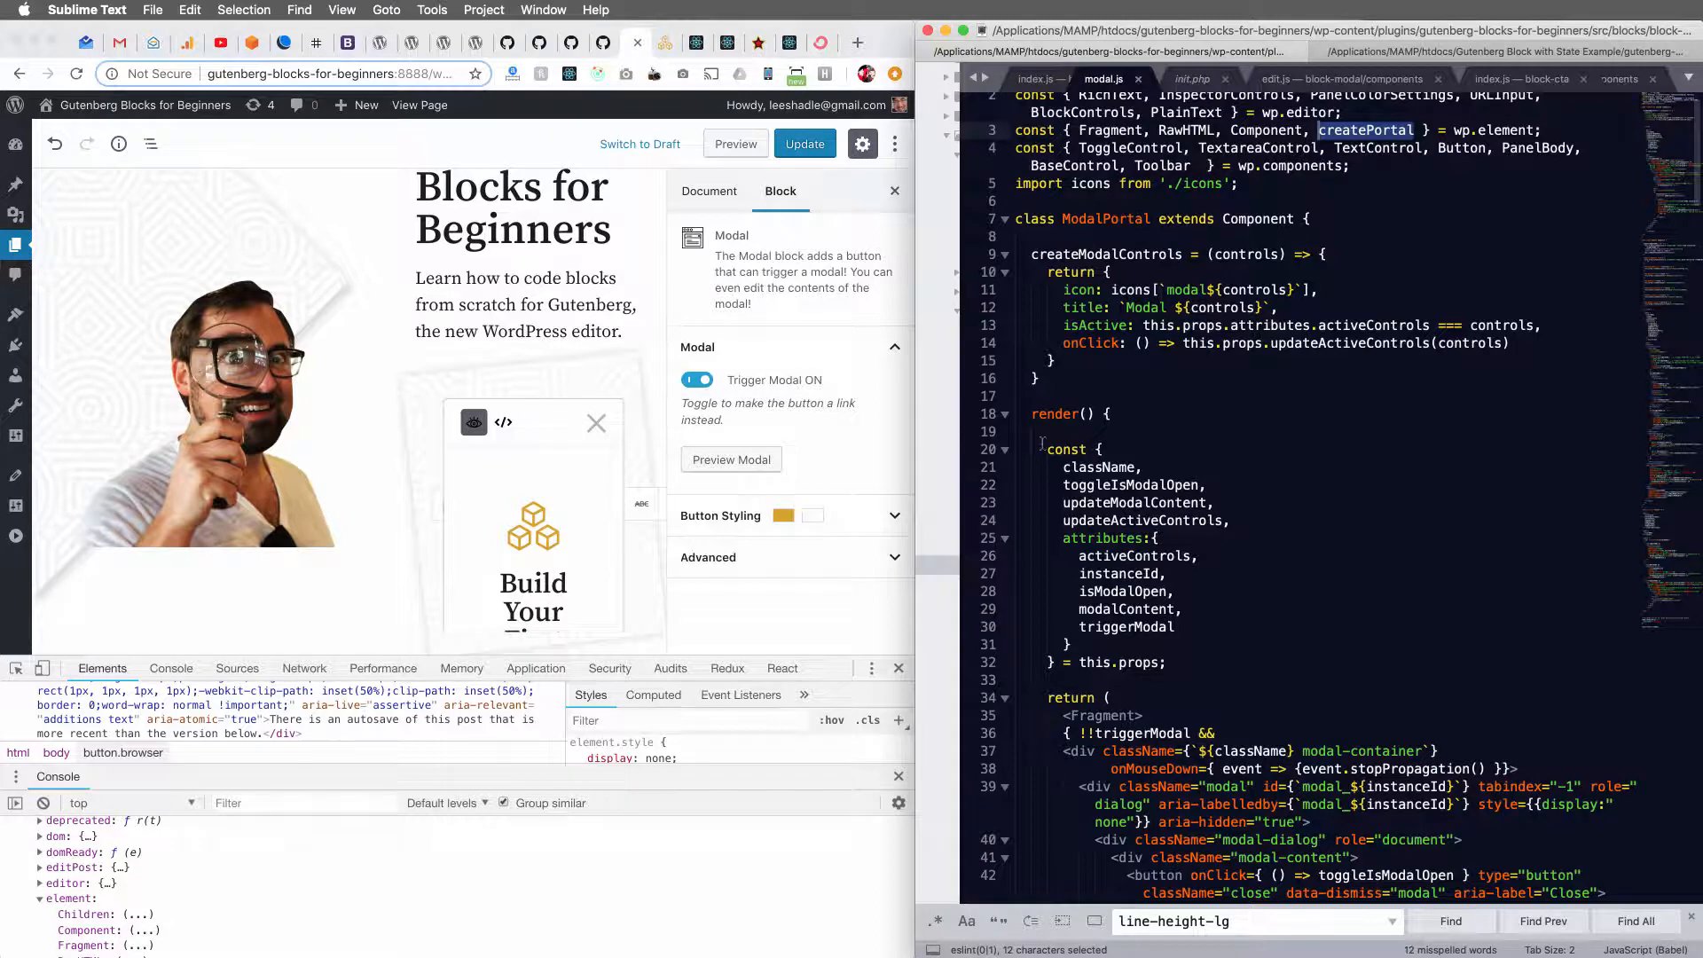
Return to the reactjs.org Portals documentation tab.
left_click(1107, 413)
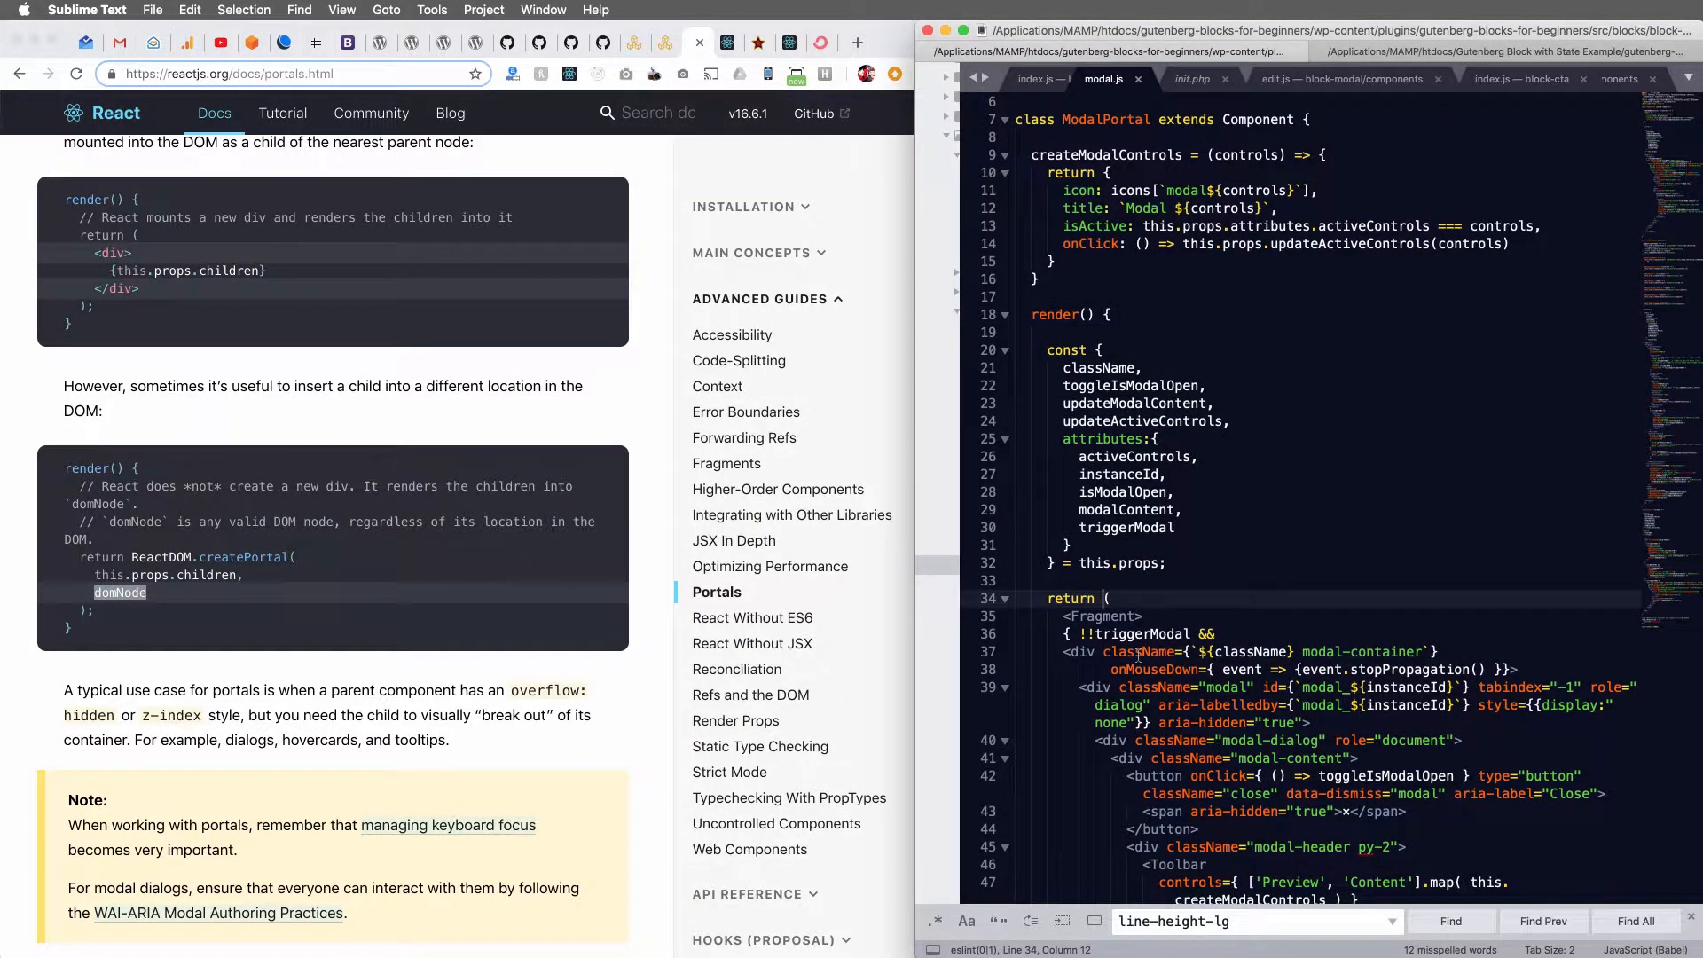
Make ModalPortal's render return createPortal( the Fragment markup, document.body ) on line 33.
type("createPortal")
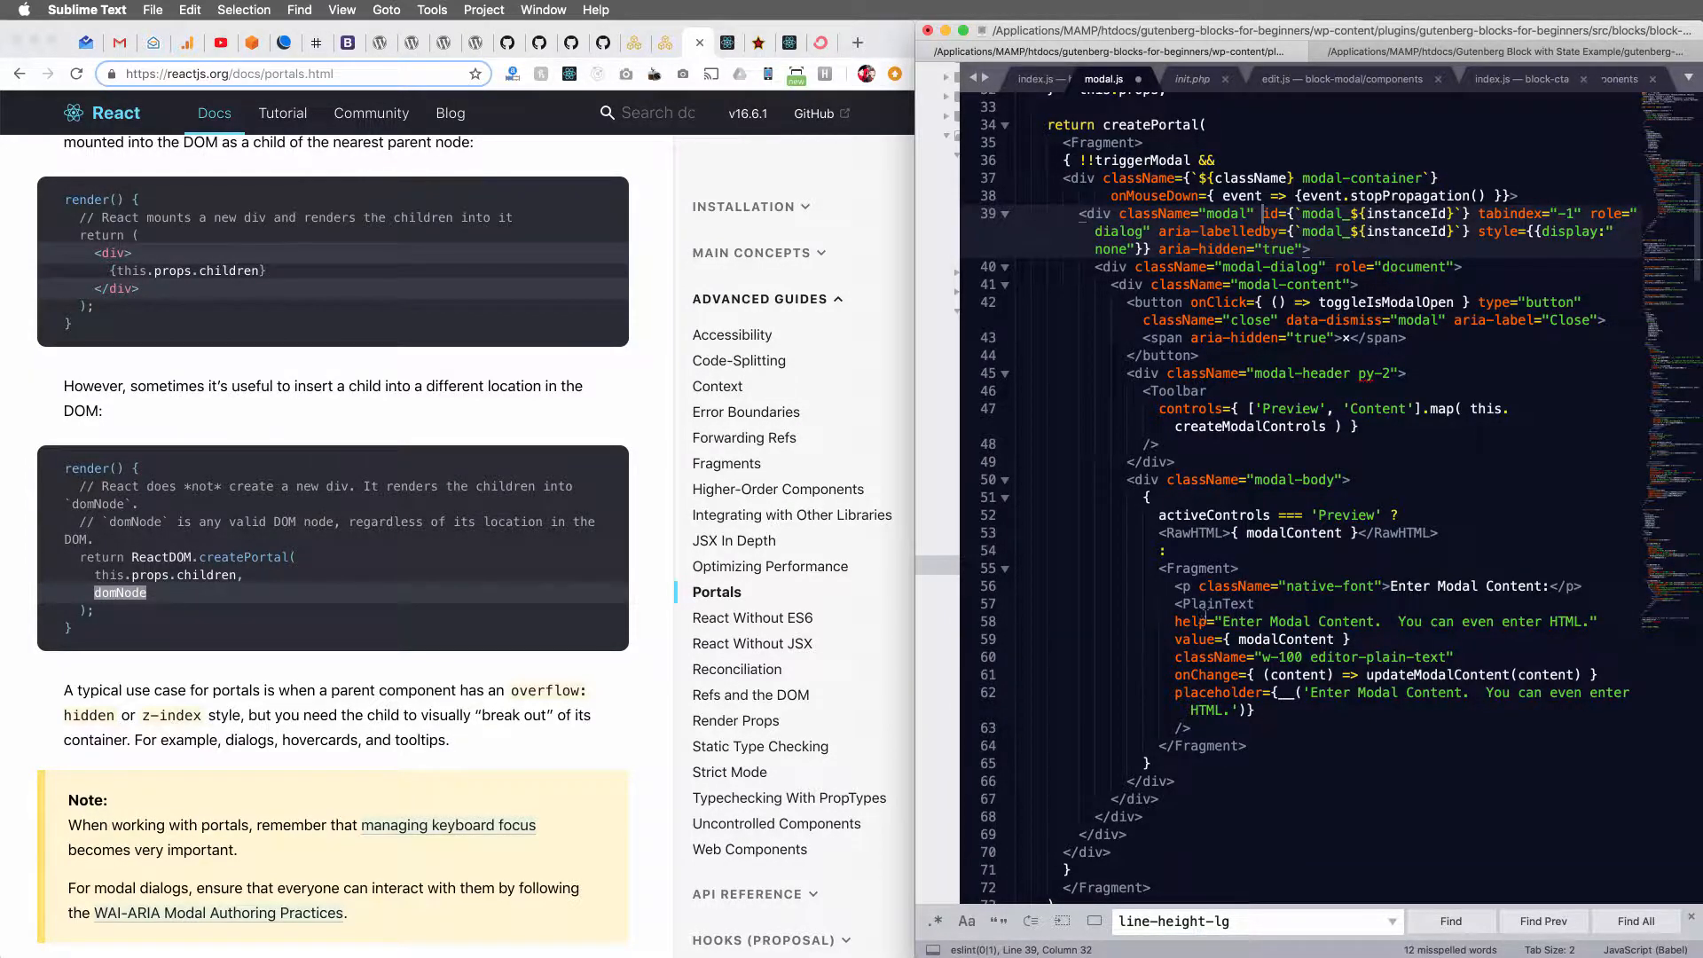
scroll("down", 3)
type(",")
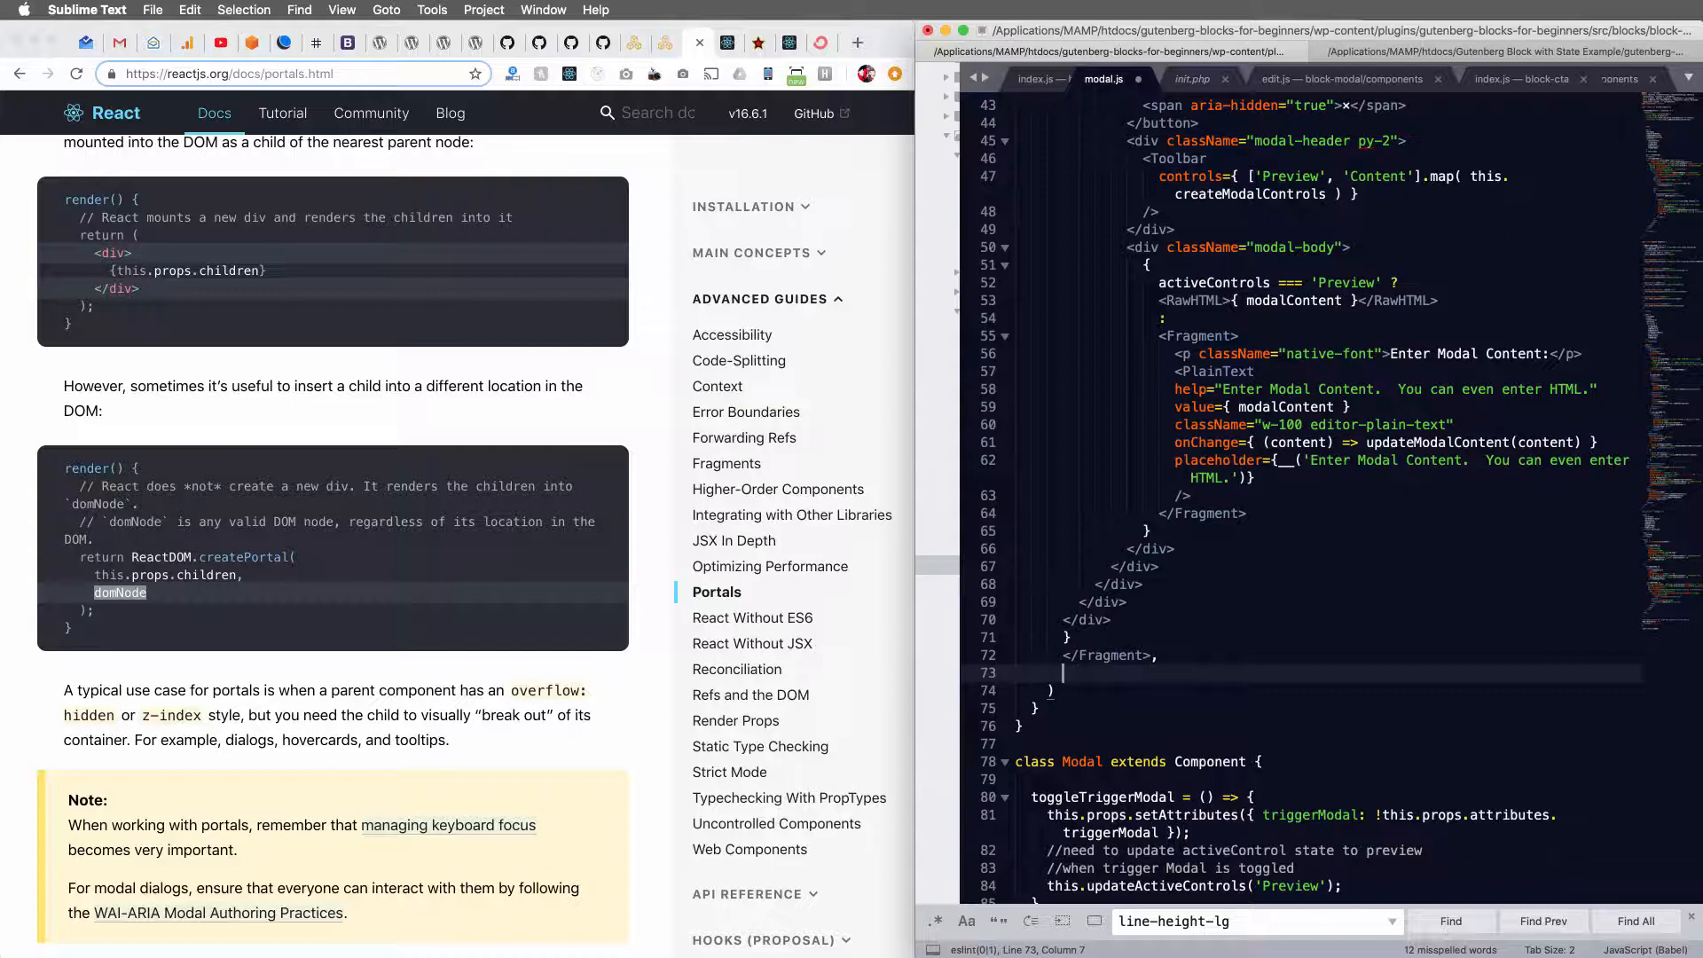
type("document.body")
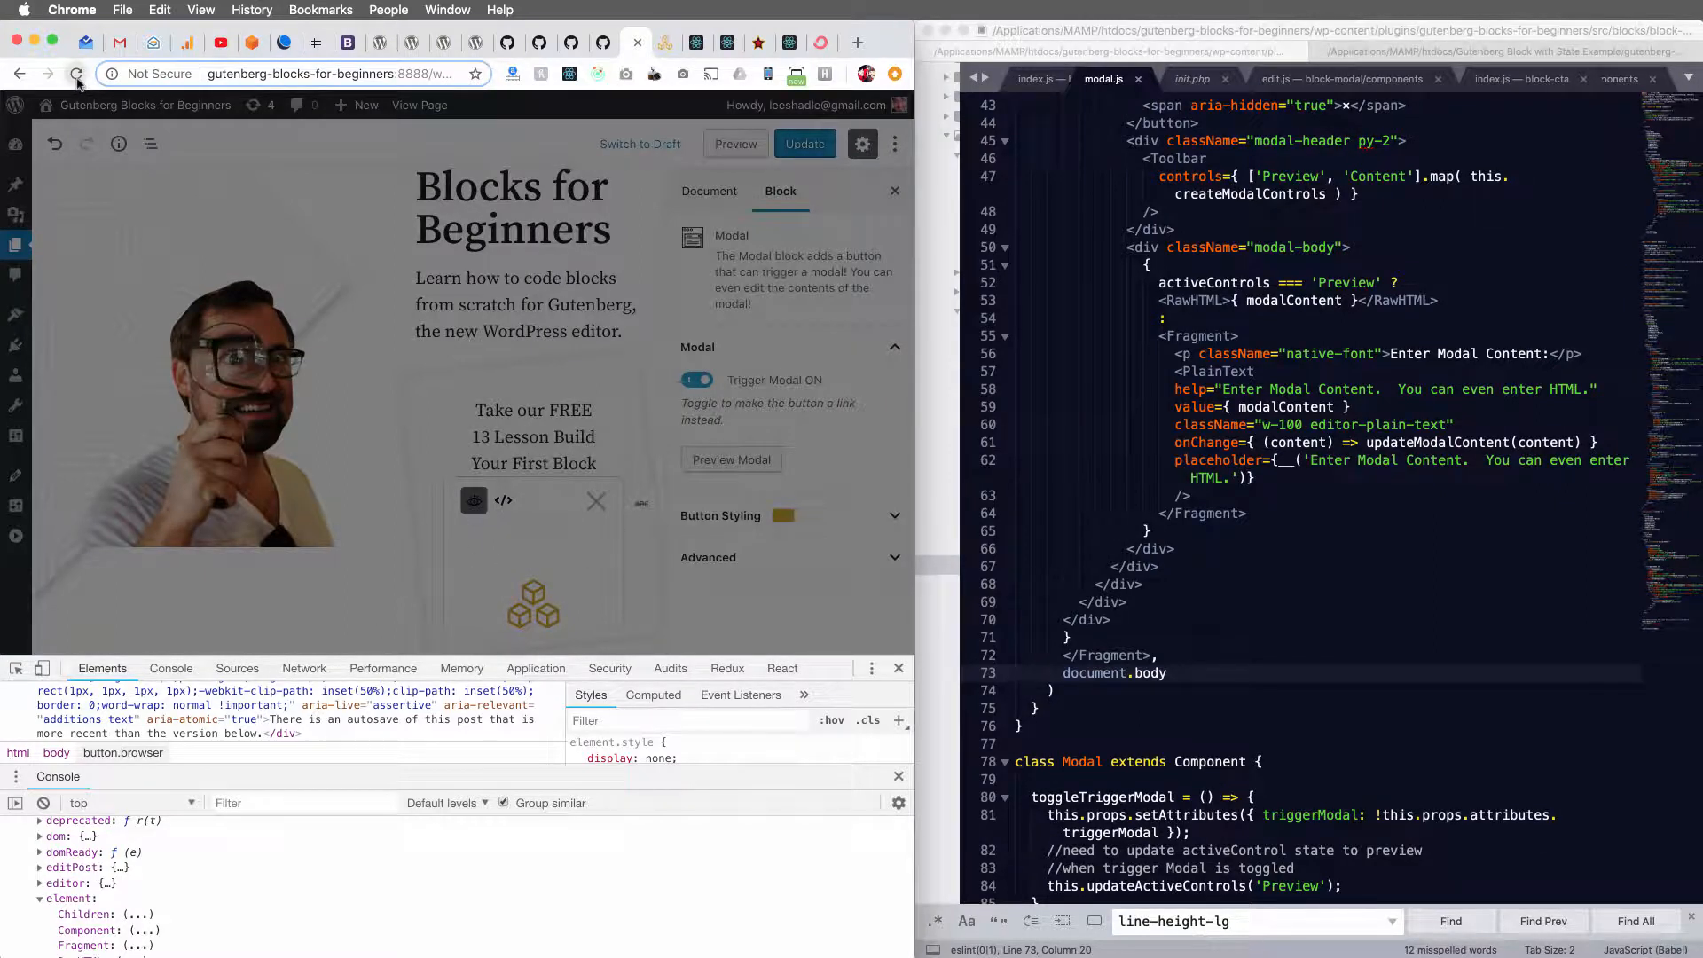
Reload the editor so the updated block renders its modal as a portal over the page.
left_click(76, 74)
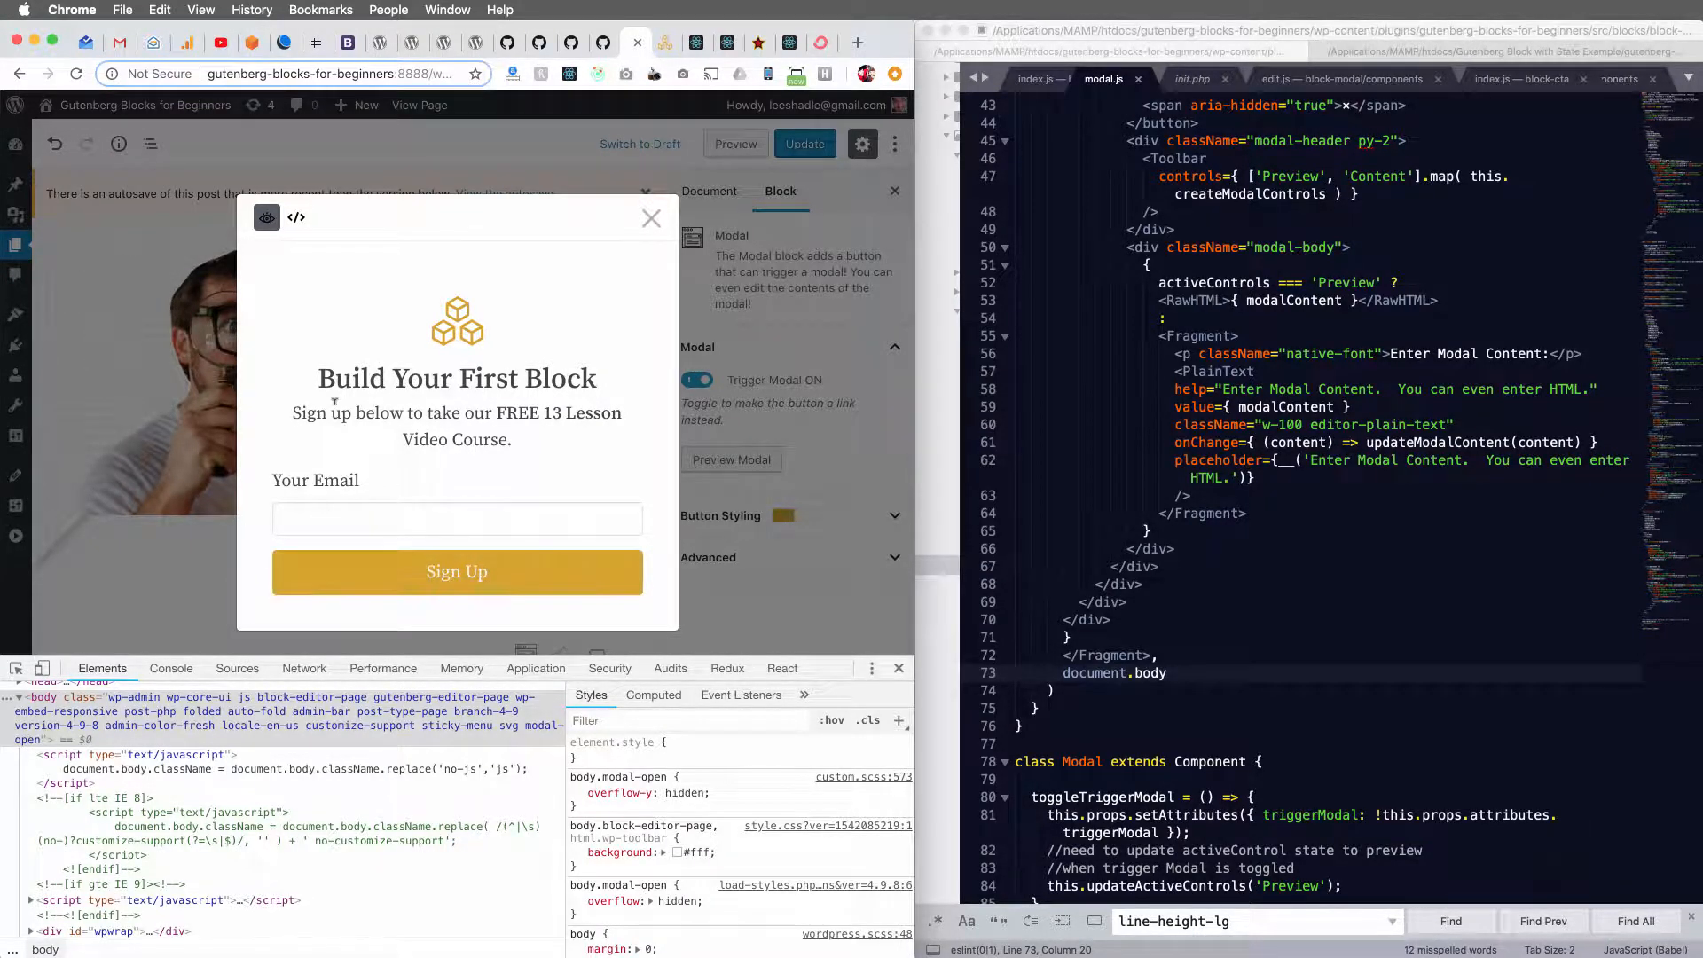
Inspect the modal and locate div.wplauncher.modal-container with its div#modal_0 dialog directly inside body.
right_click(369, 380)
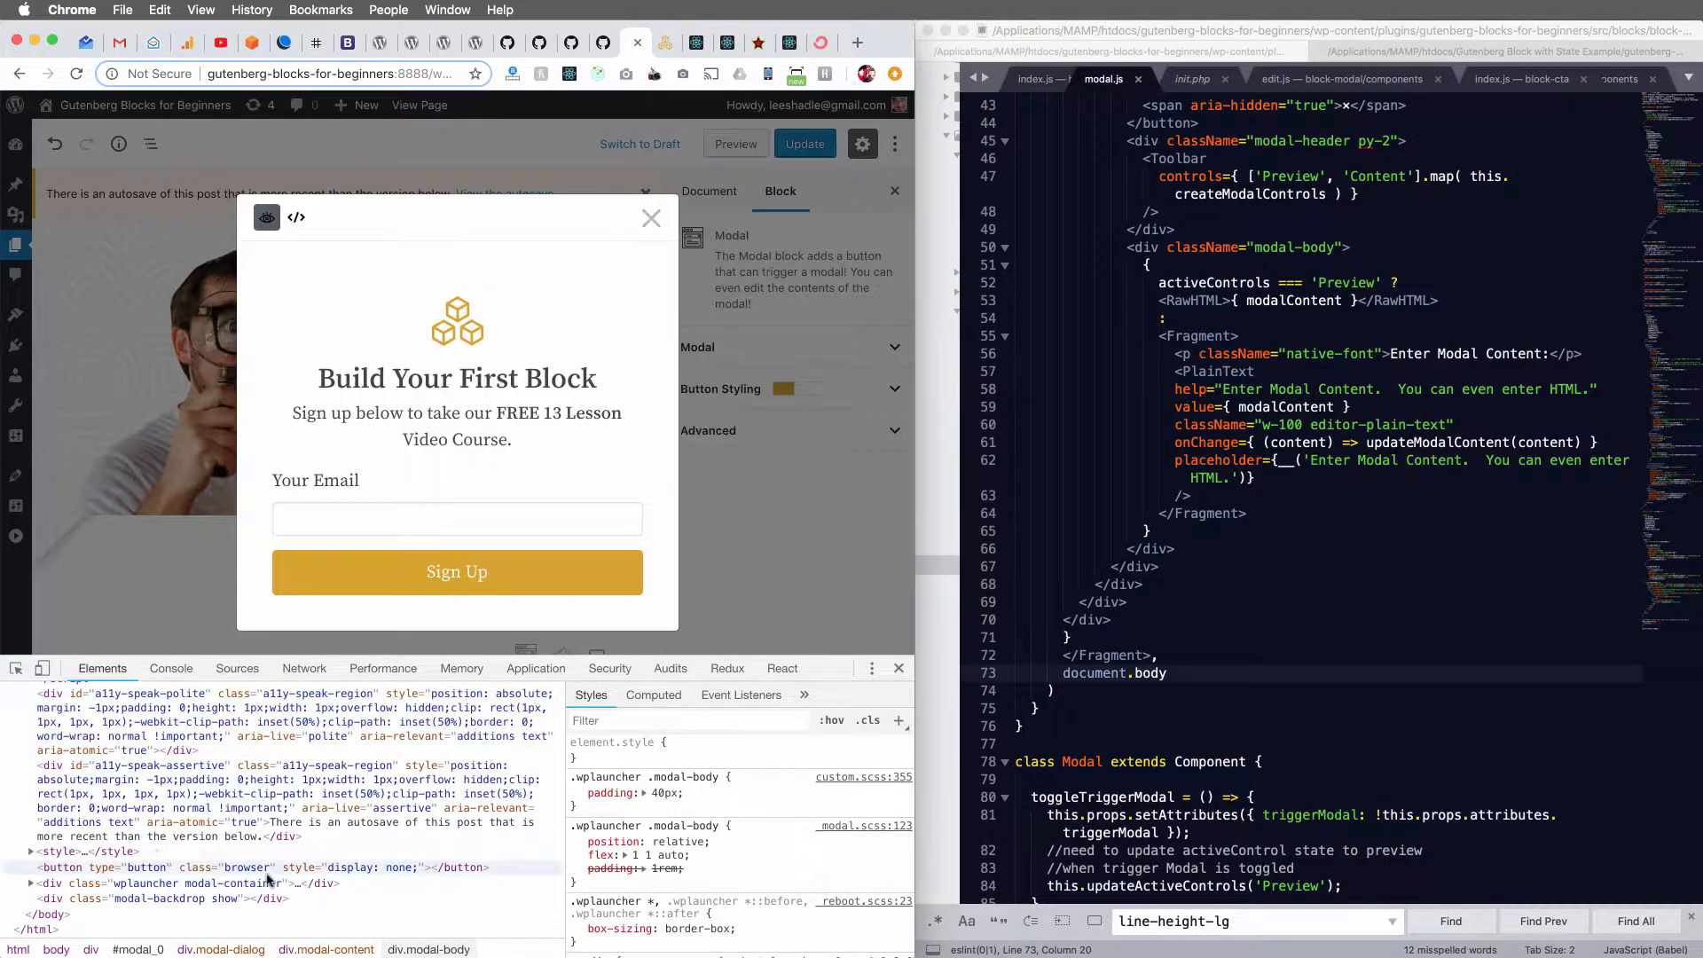
left_click(163, 884)
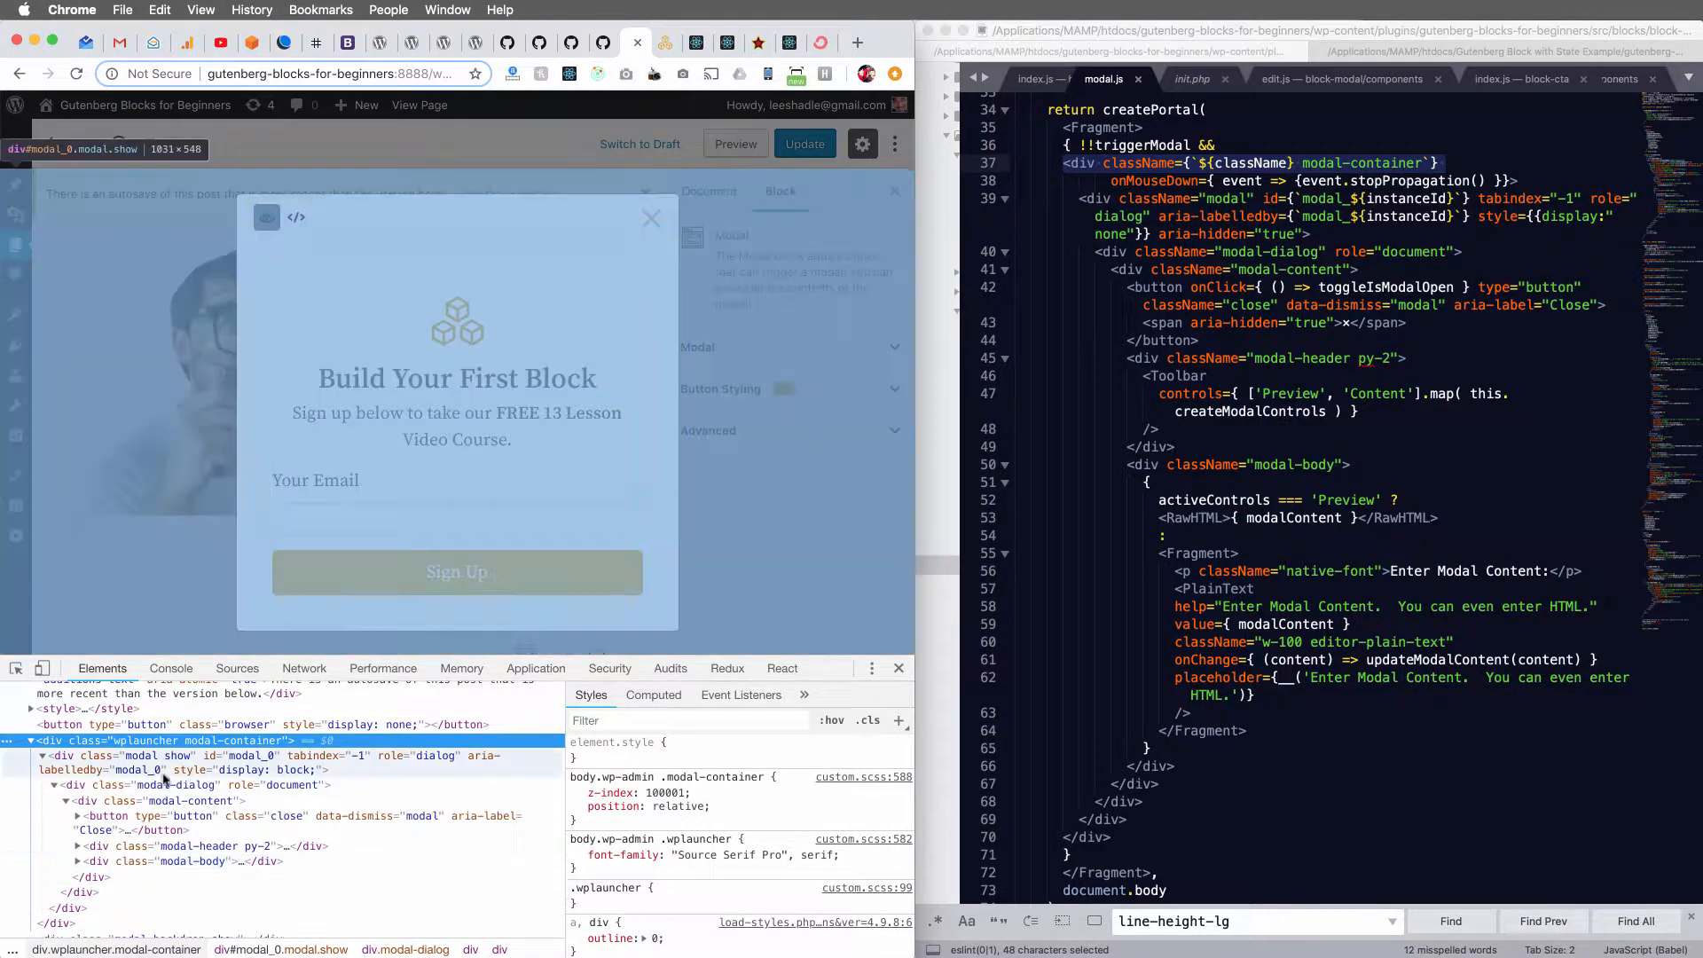
left_click(195, 860)
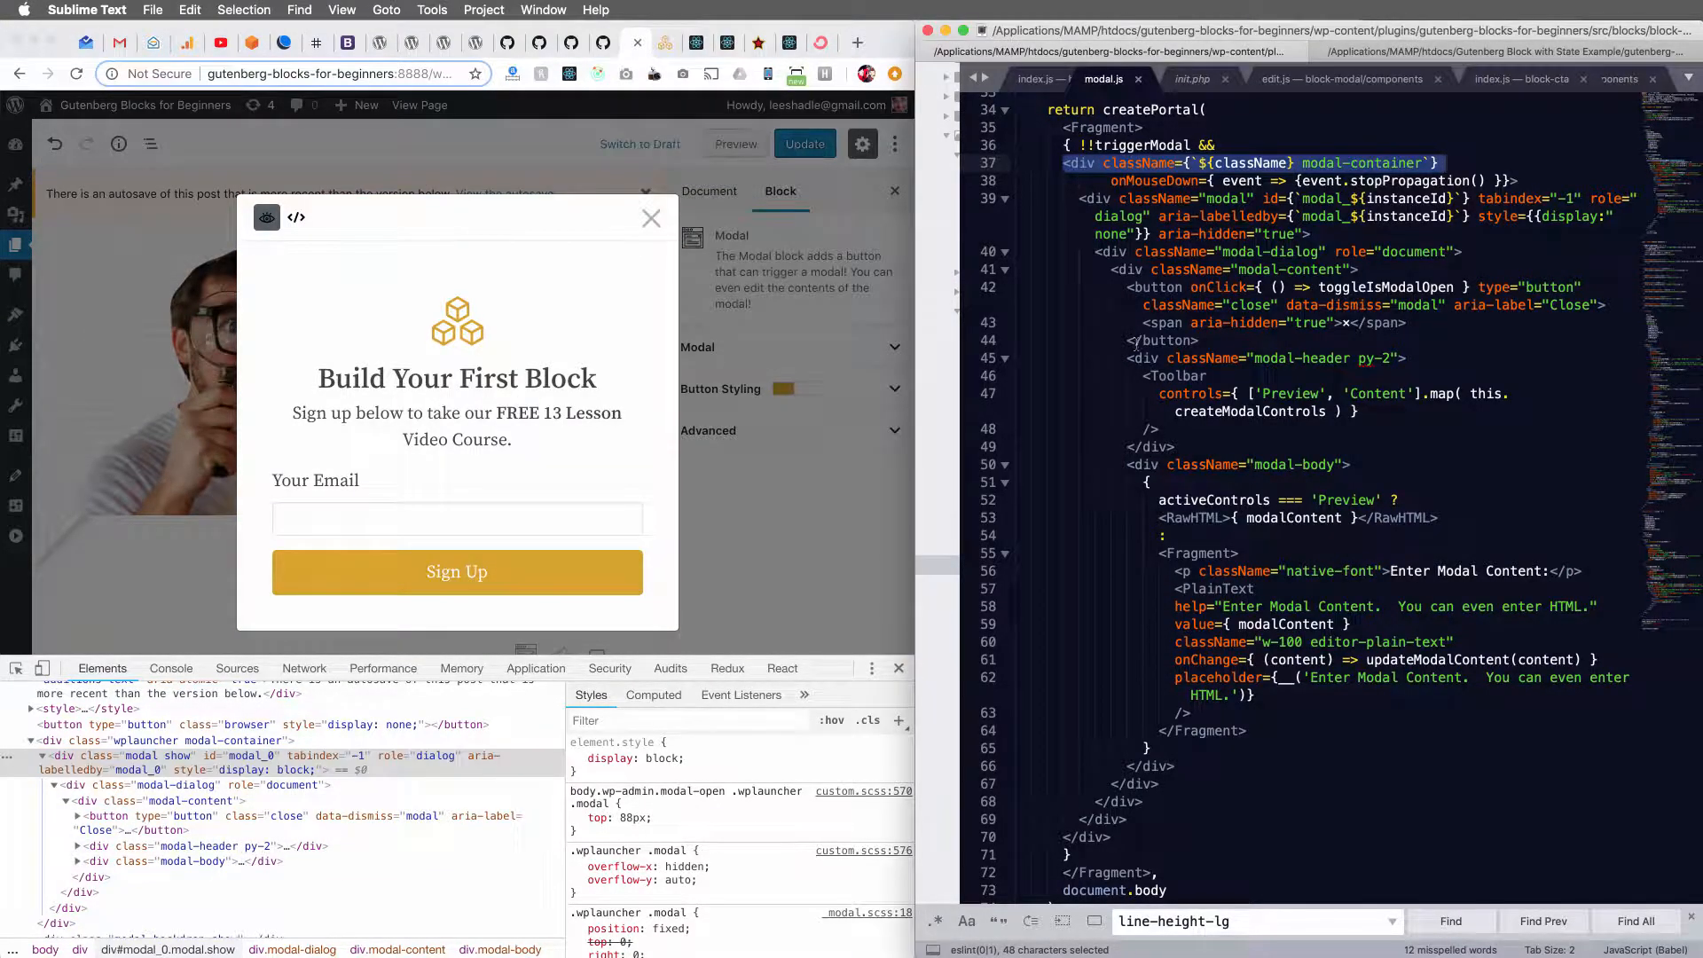
left_click(1237, 269)
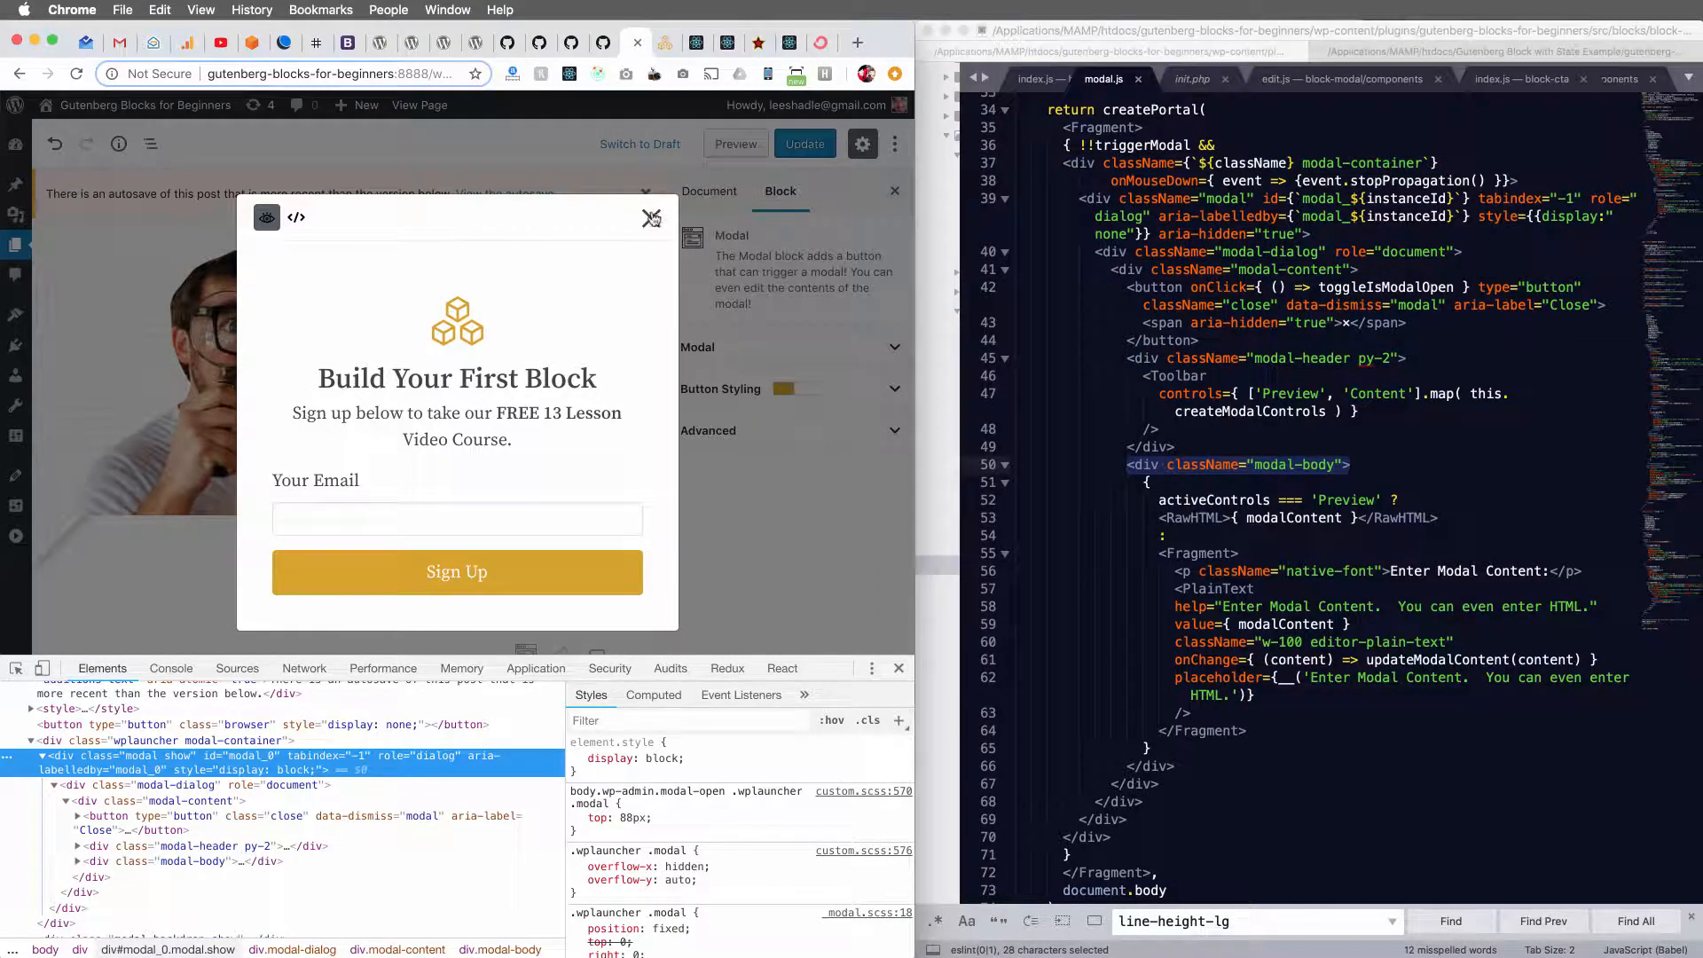
Close the modal with its X button so modal_0 is hidden and the CTA block shows again.
left_click(651, 216)
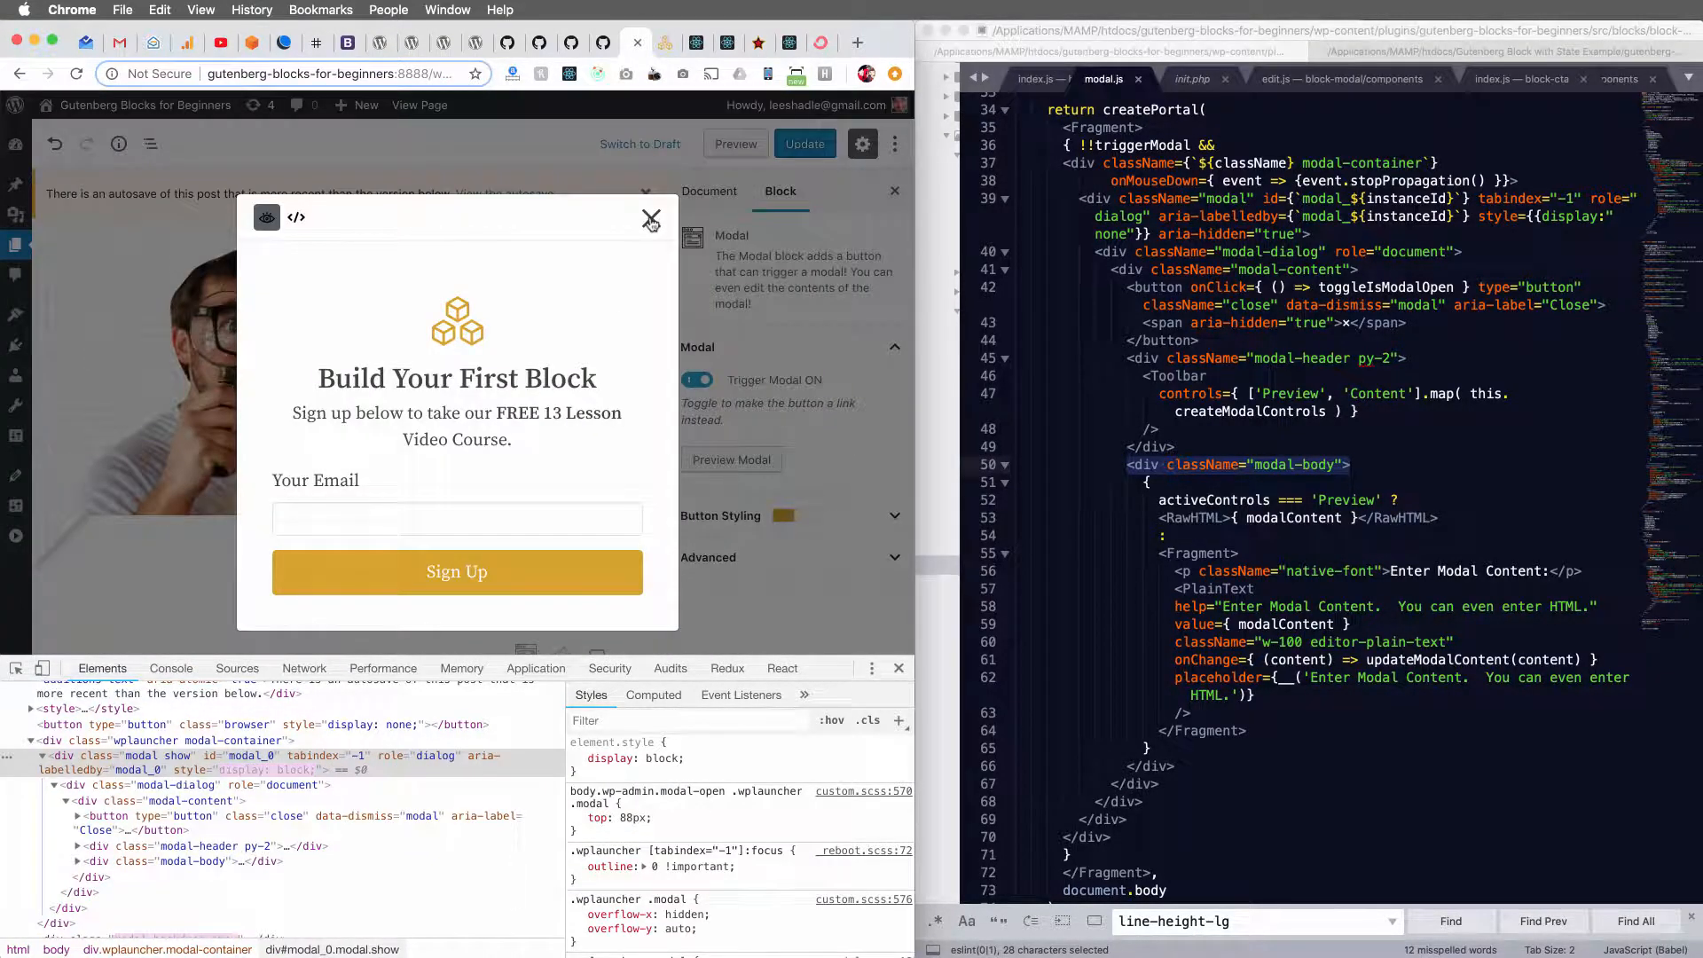
left_click(651, 218)
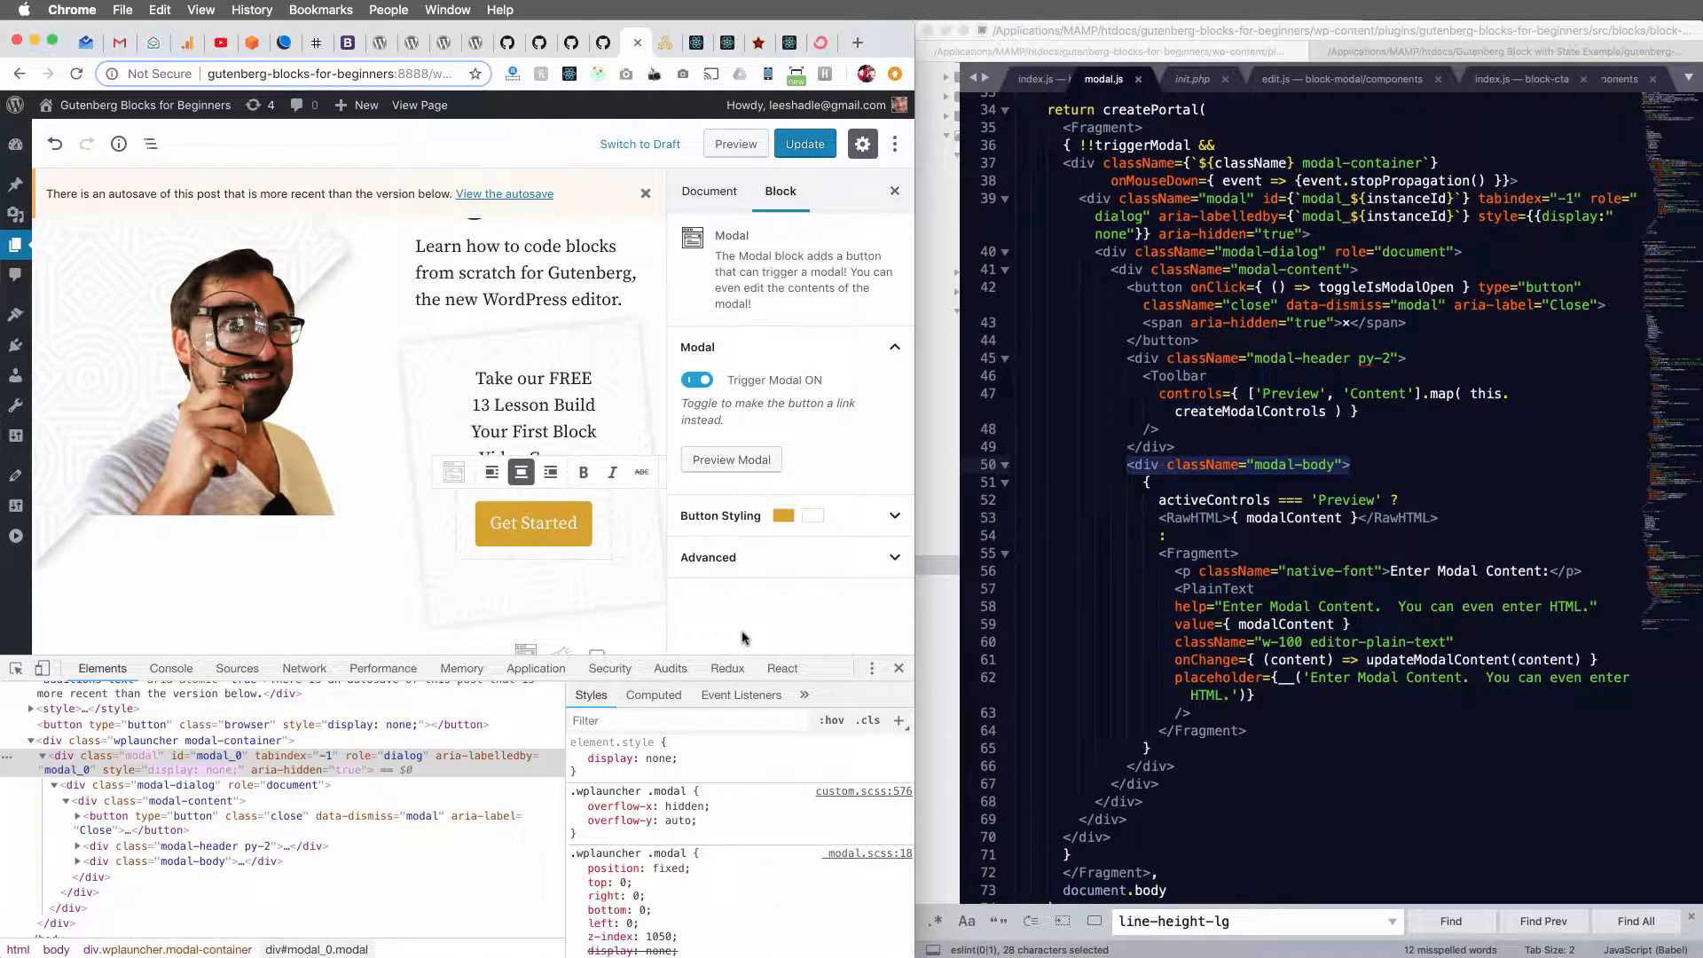